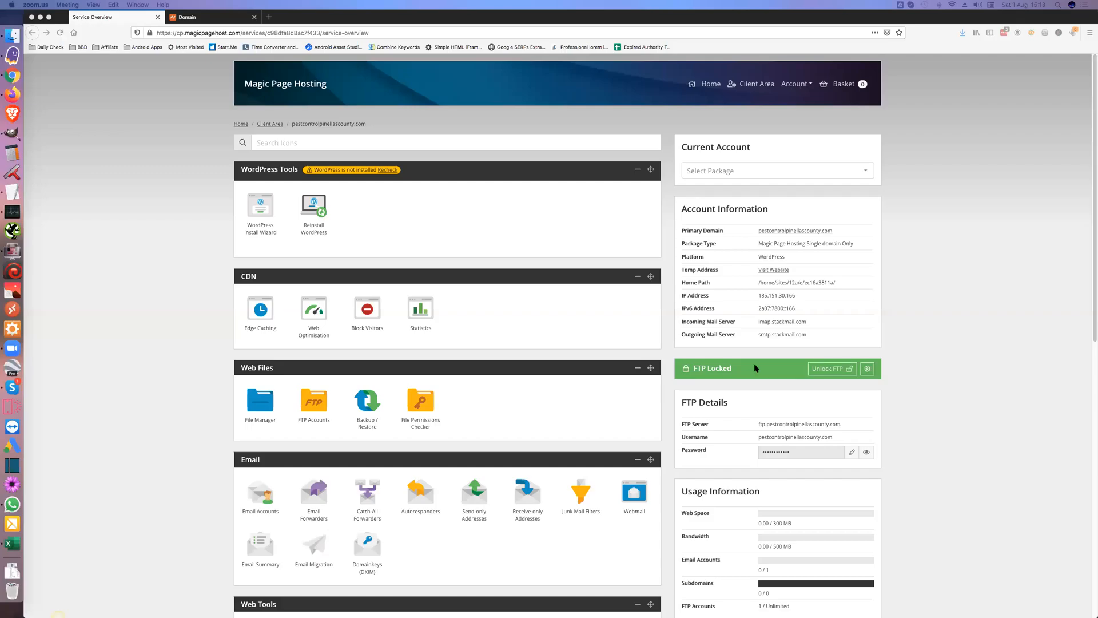
mouse_move(754, 369)
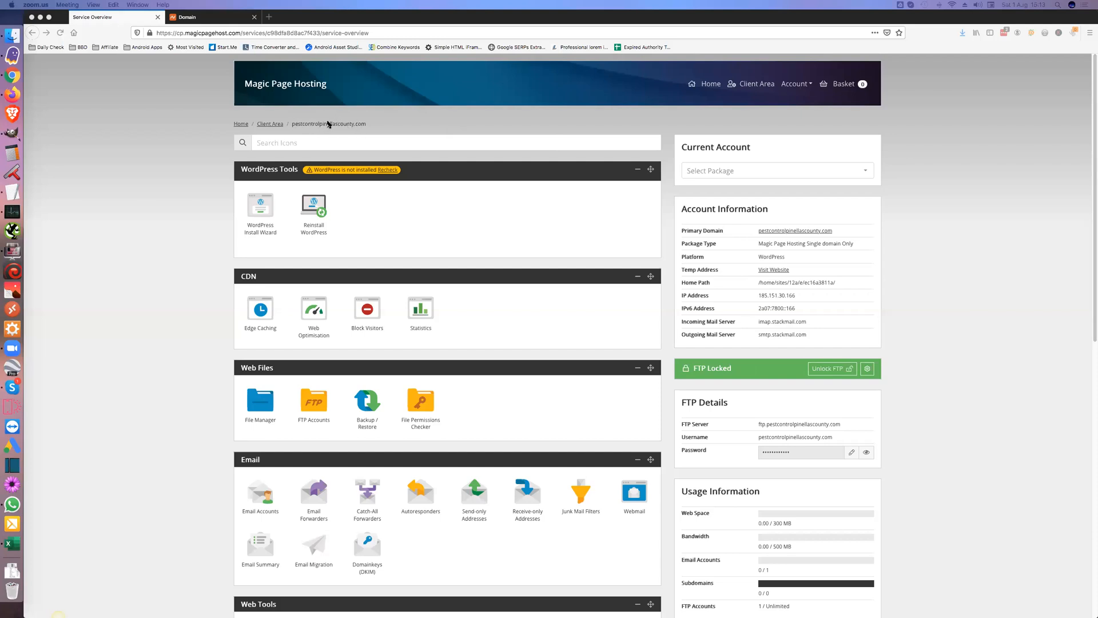
mouse_move(746, 163)
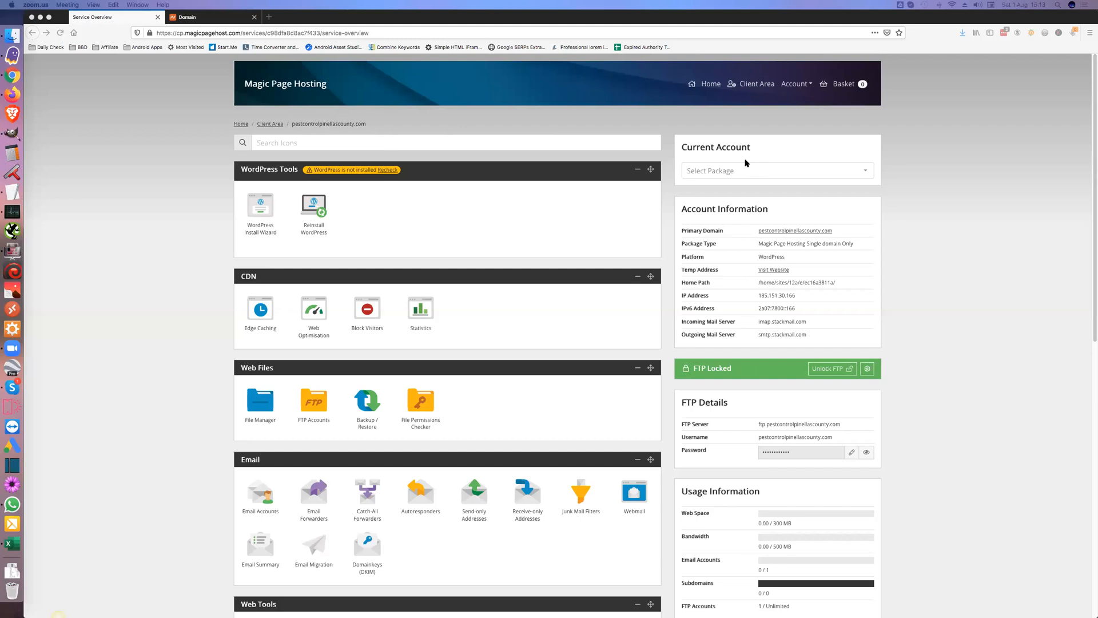
mouse_move(657, 235)
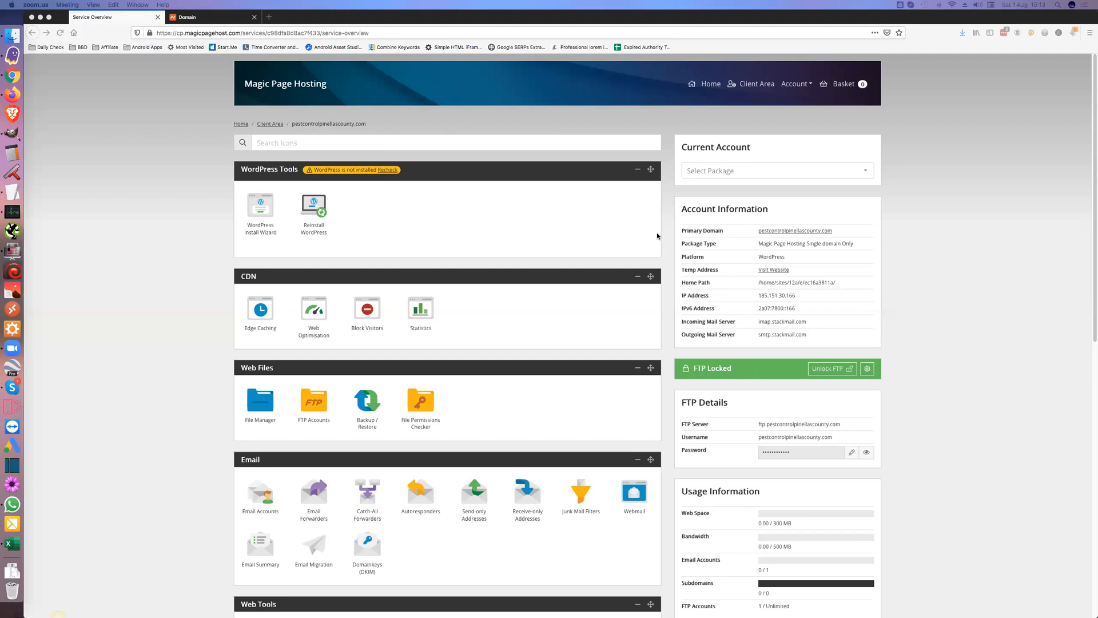
mouse_move(845, 216)
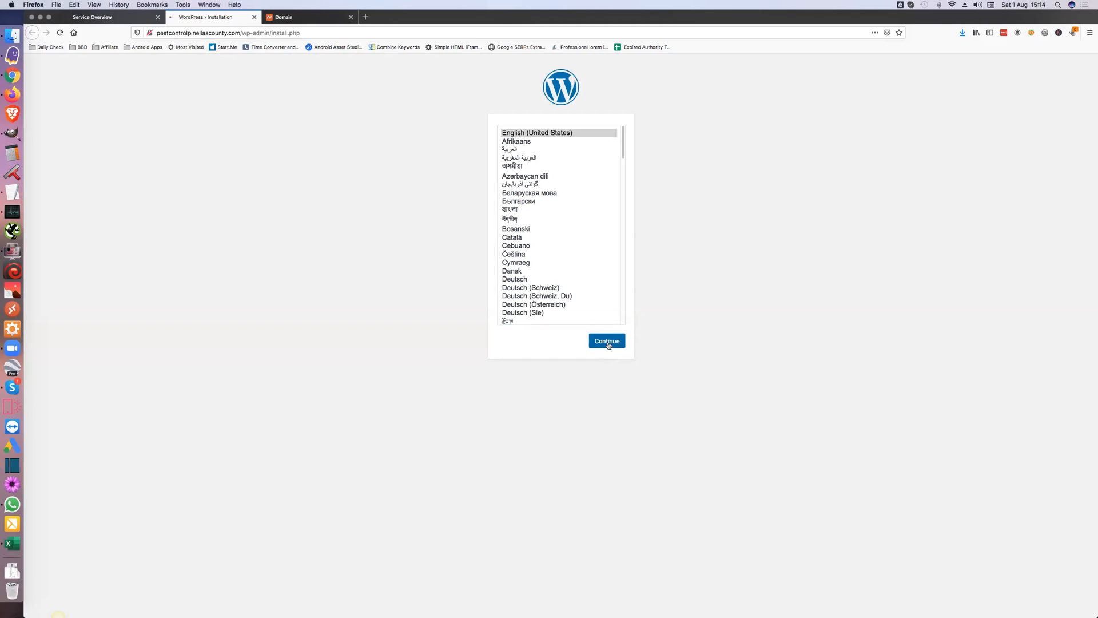
Continue in English and enter site title 'Pest Control Pinellas County' with admin username 'bestie'
left_click(607, 341)
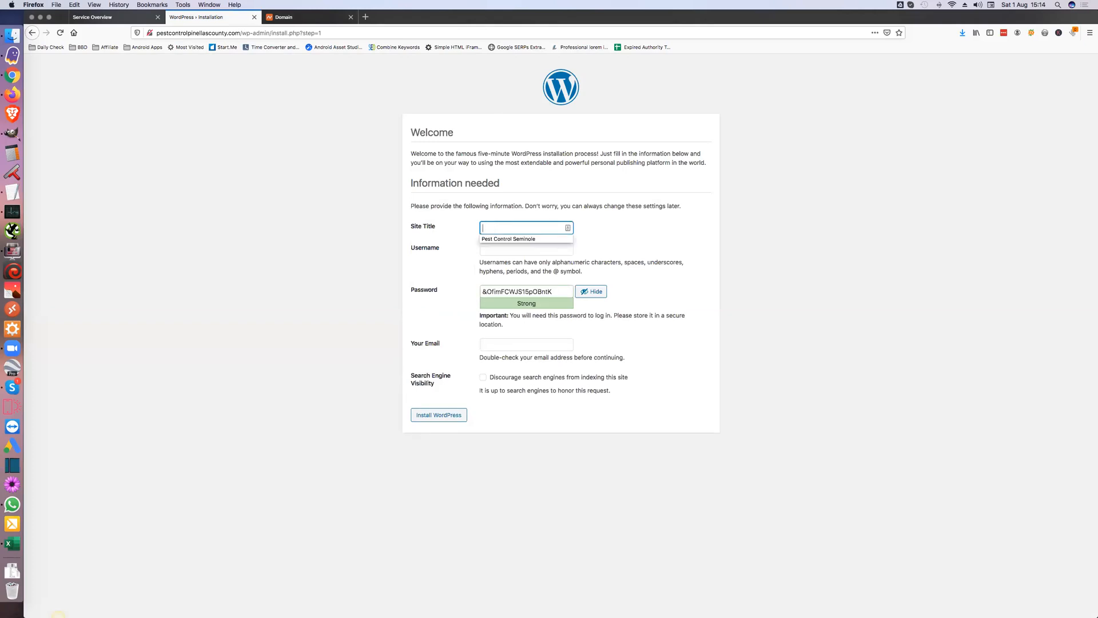
type("Pest Control")
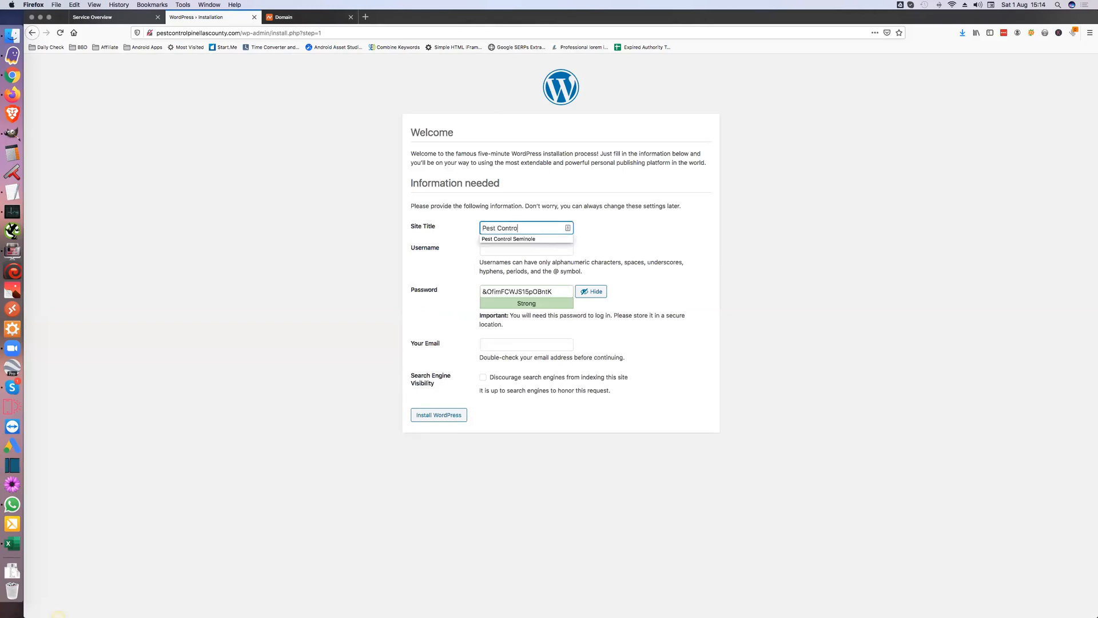
type("Pinellas C")
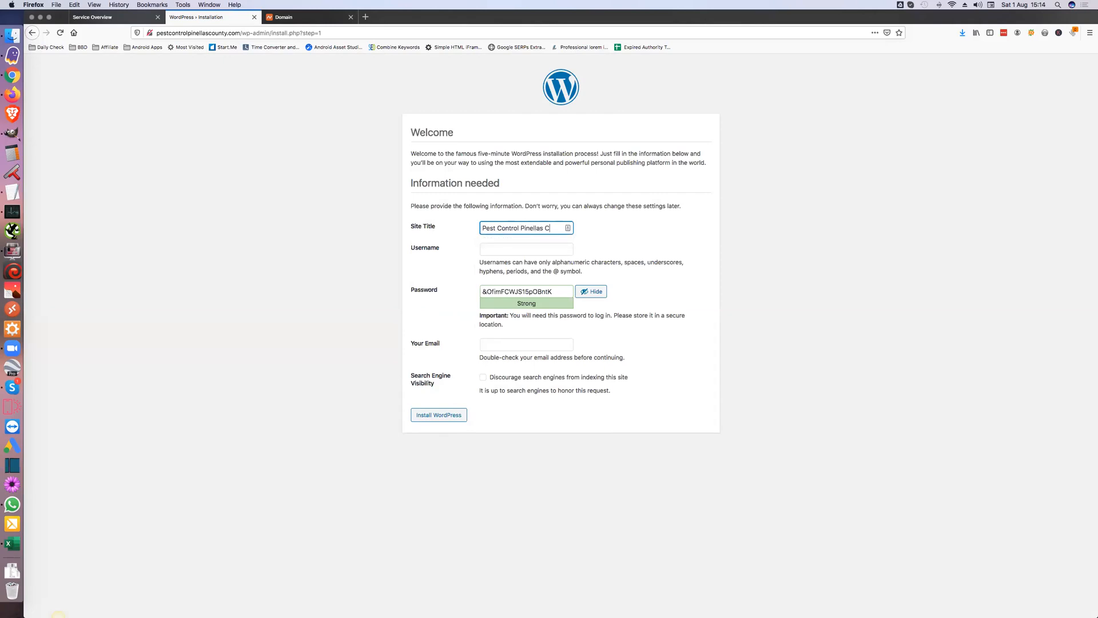
type("ounty")
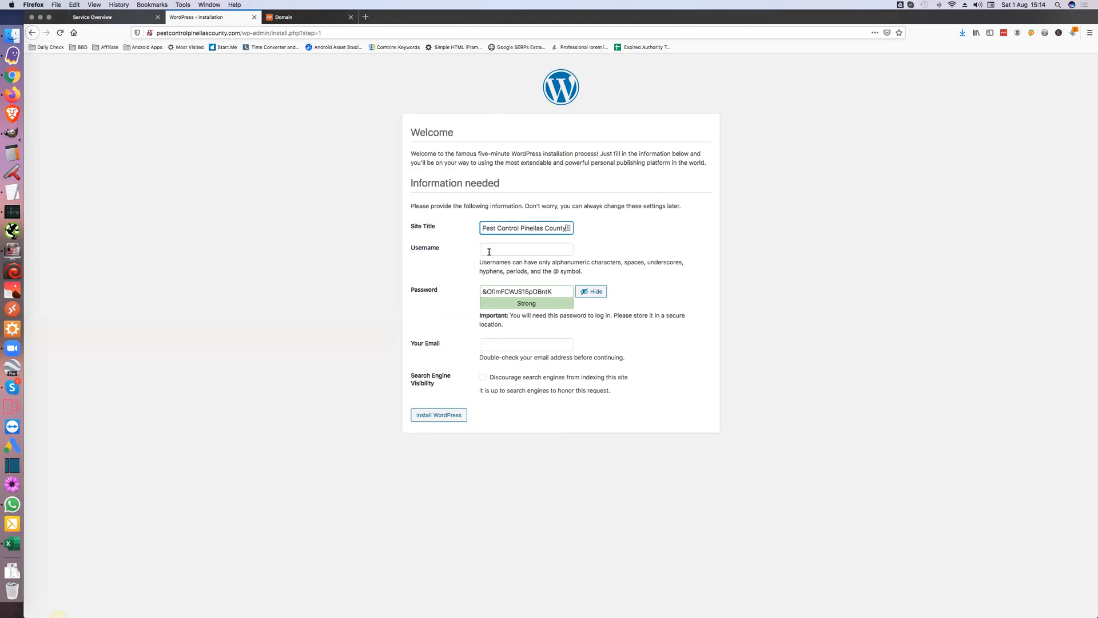
left_click(527, 248)
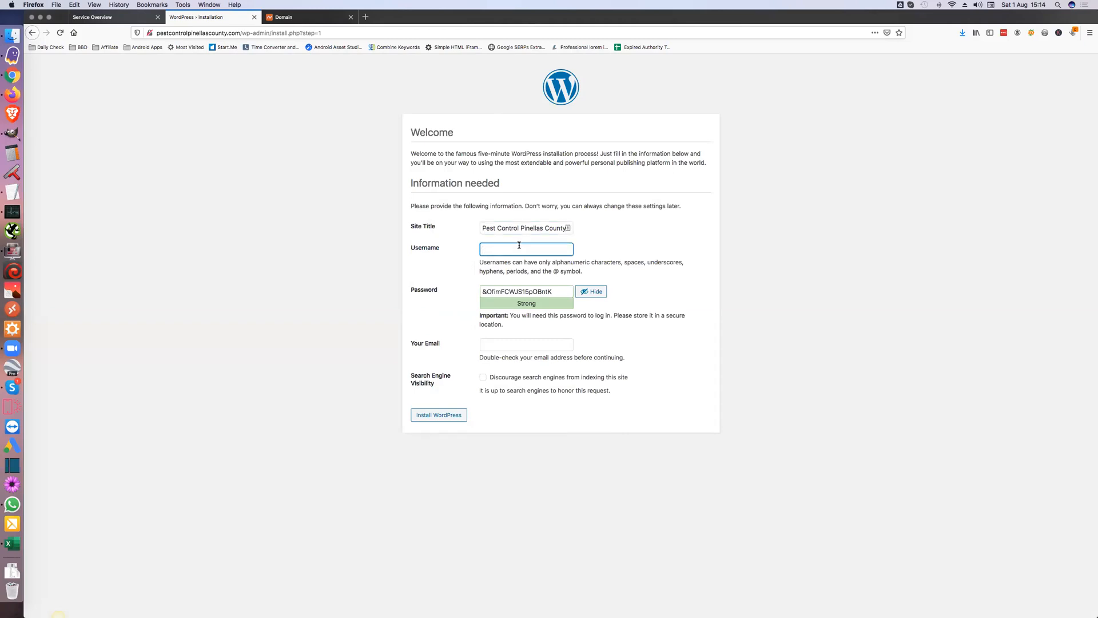
type("best")
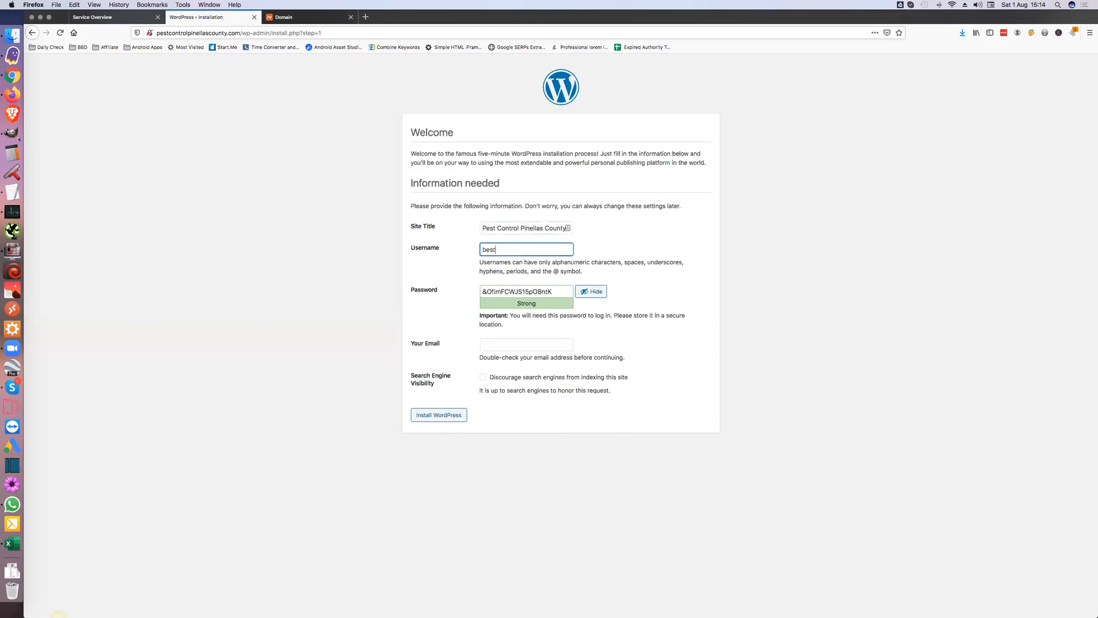
type("ie")
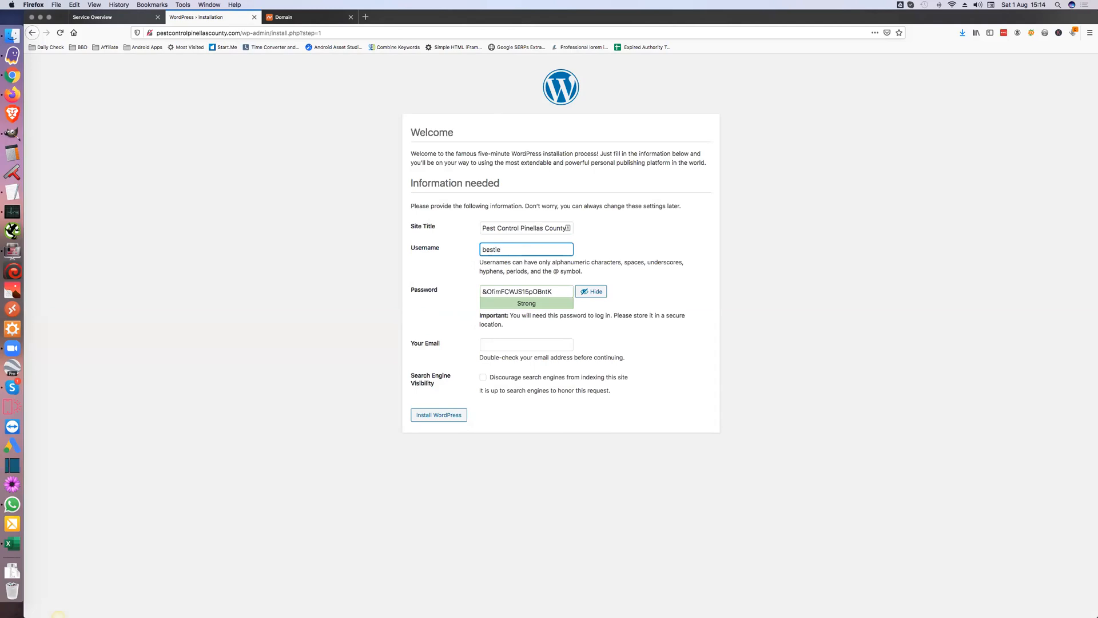
Replace the suggested password with a custom weak one and confirm using it
left_click(525, 291)
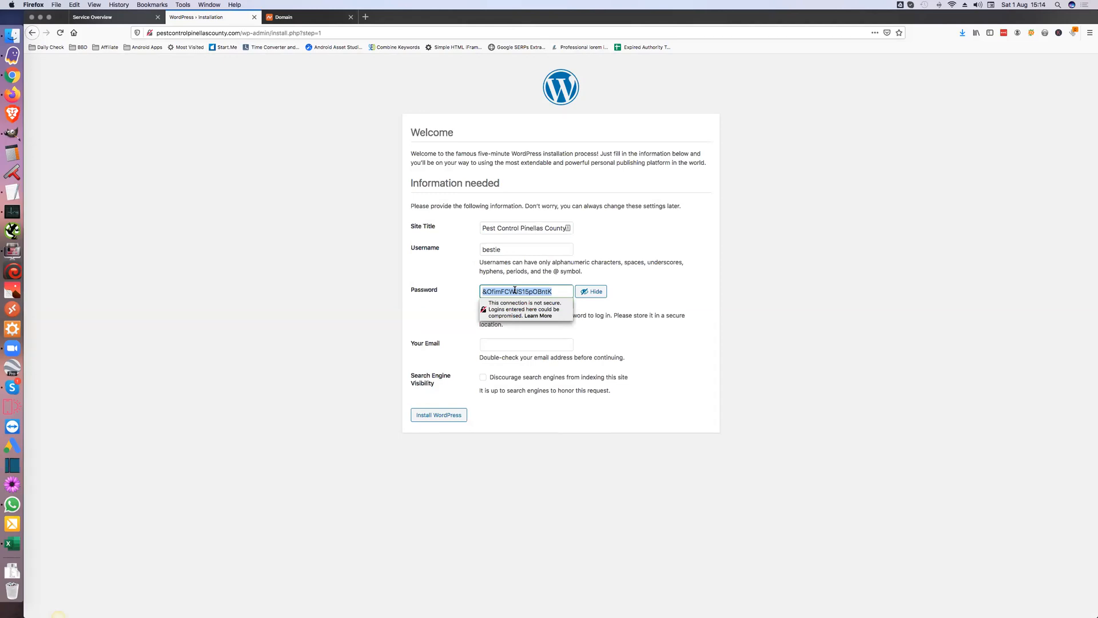
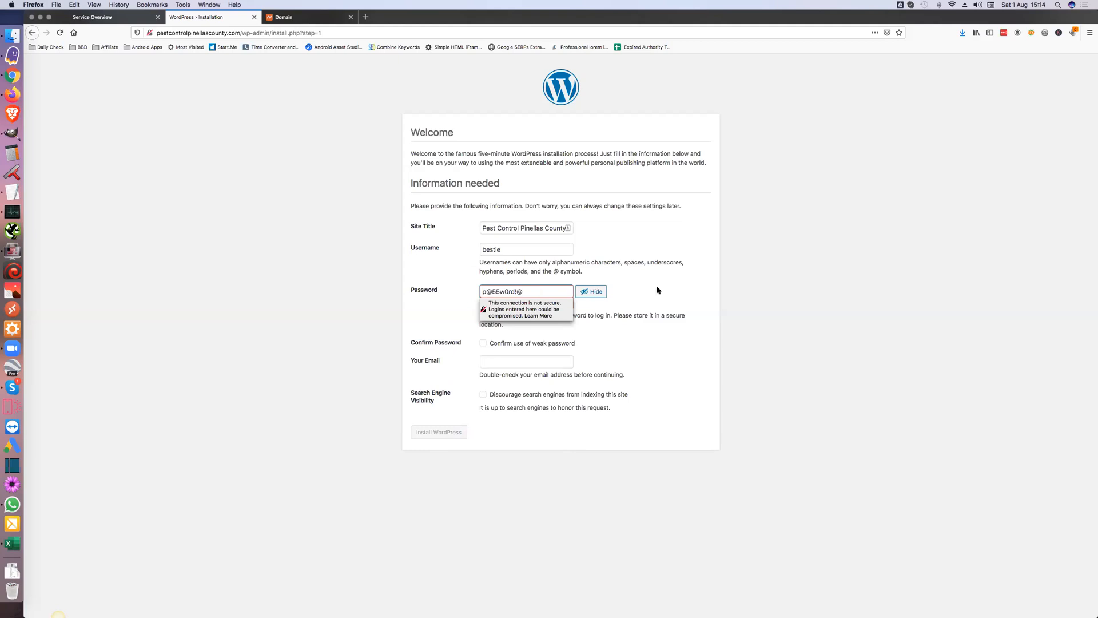
mouse_move(660, 288)
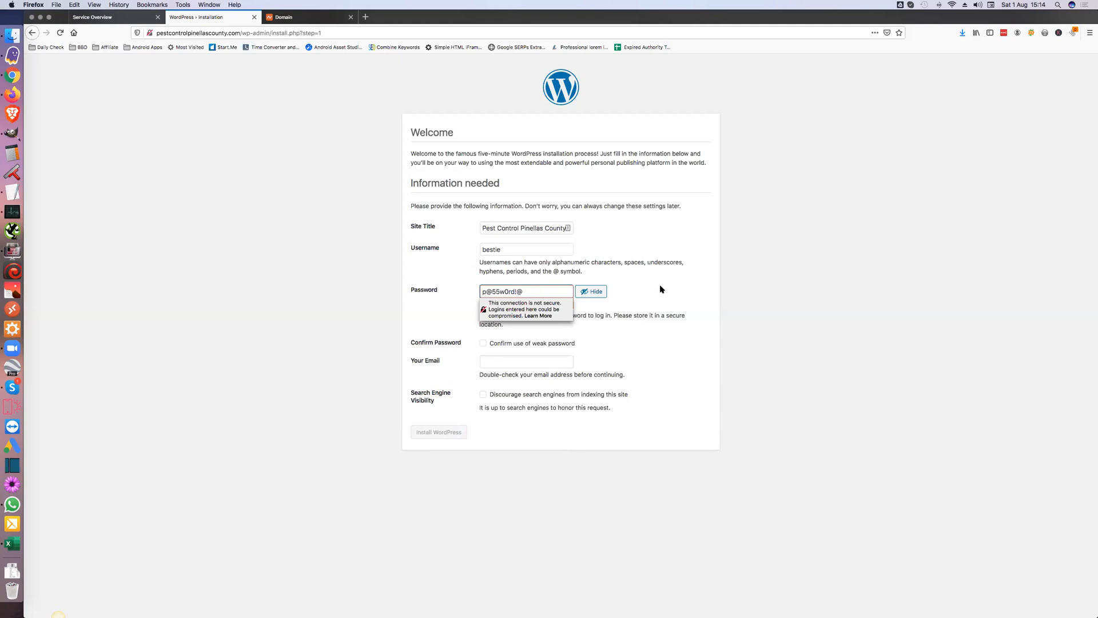
key("Backspace")
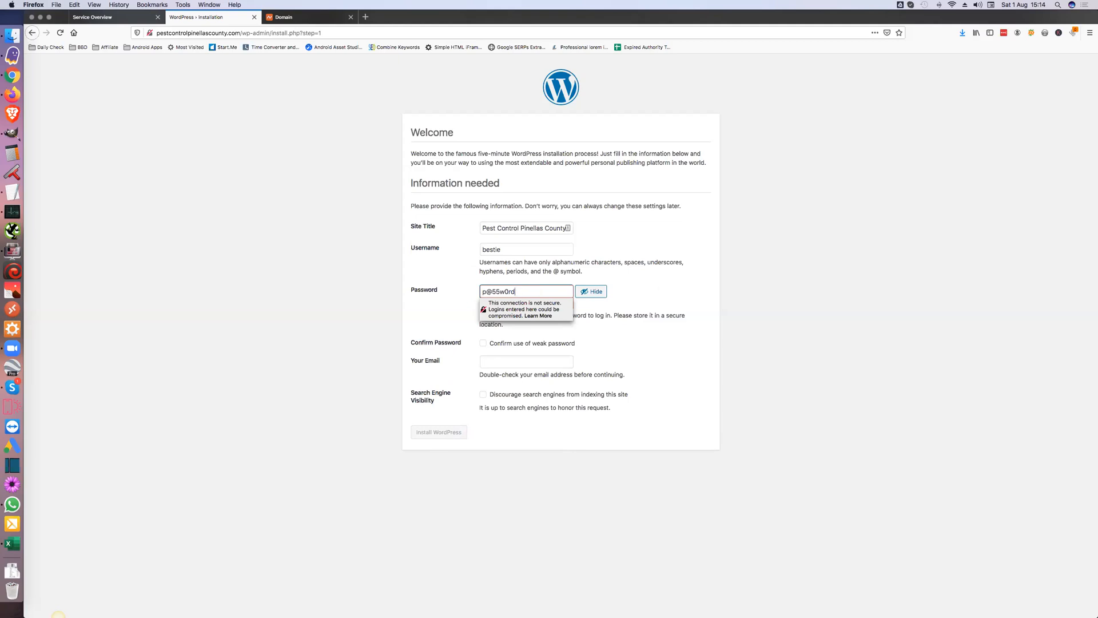
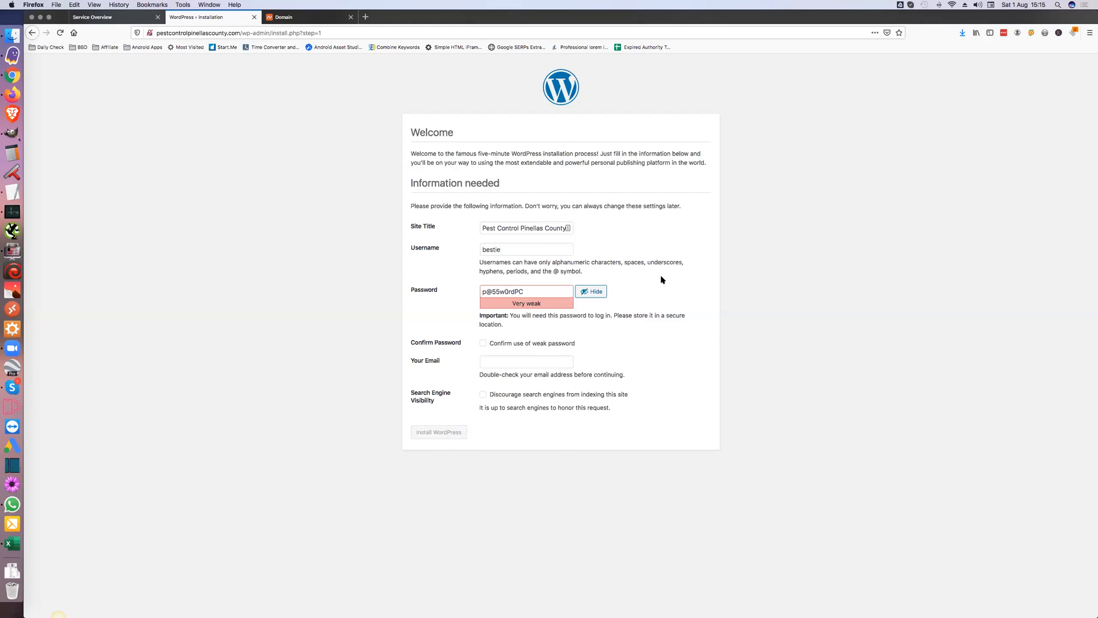
left_click(483, 343)
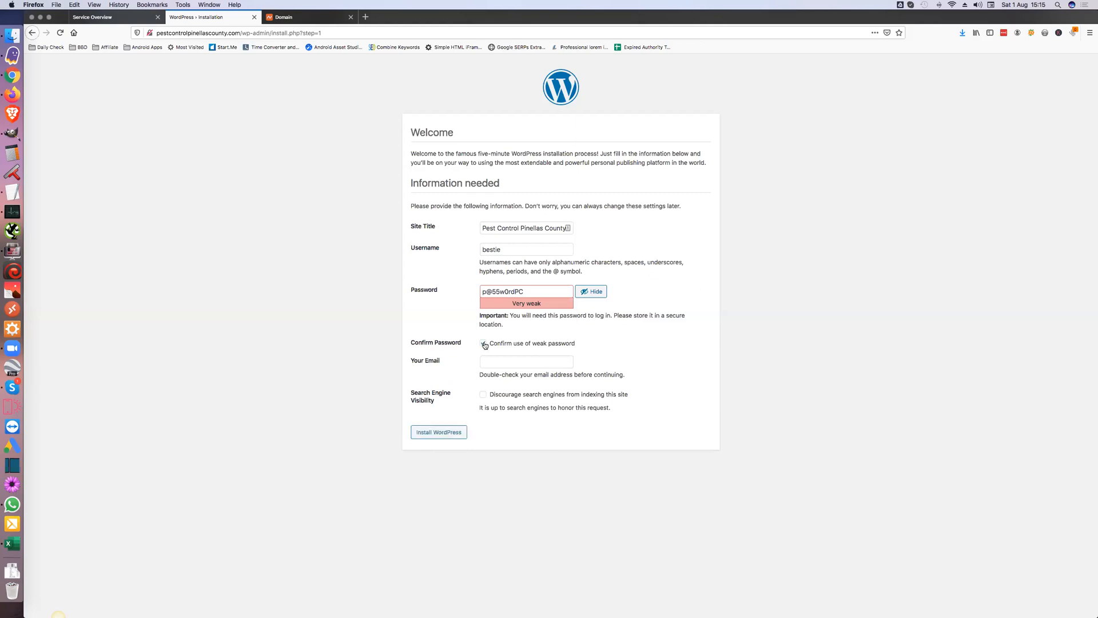
left_click(483, 344)
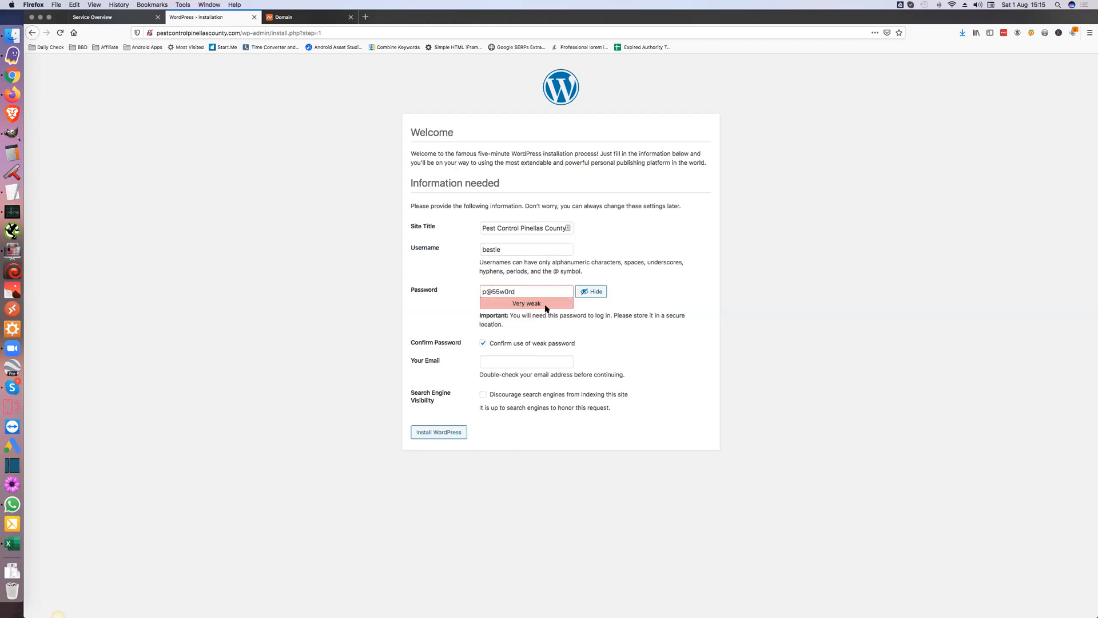
left_click(527, 362)
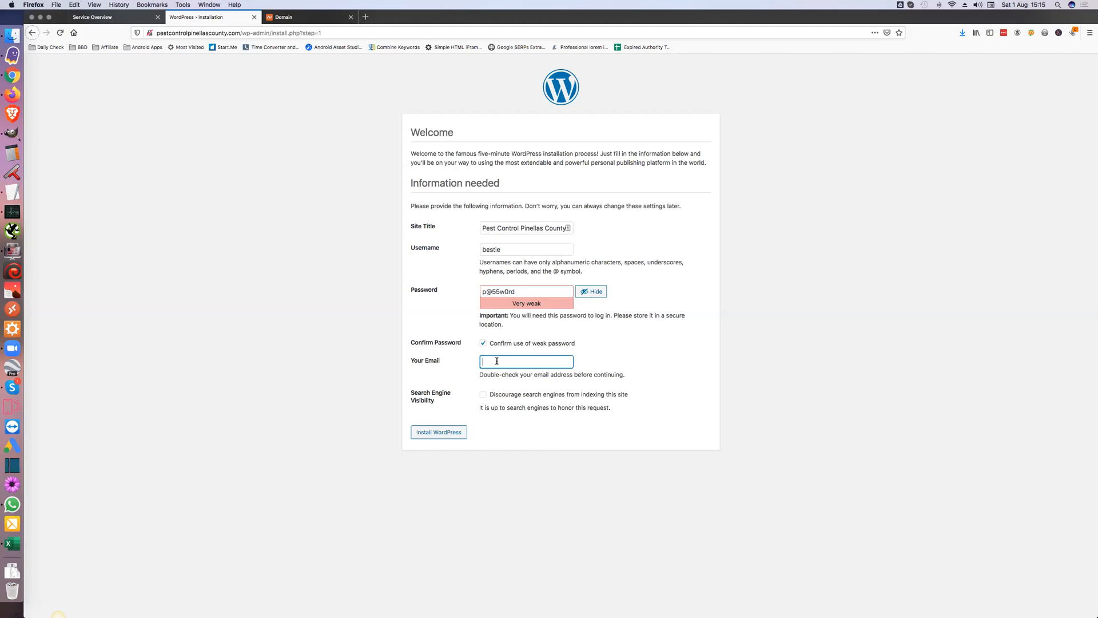
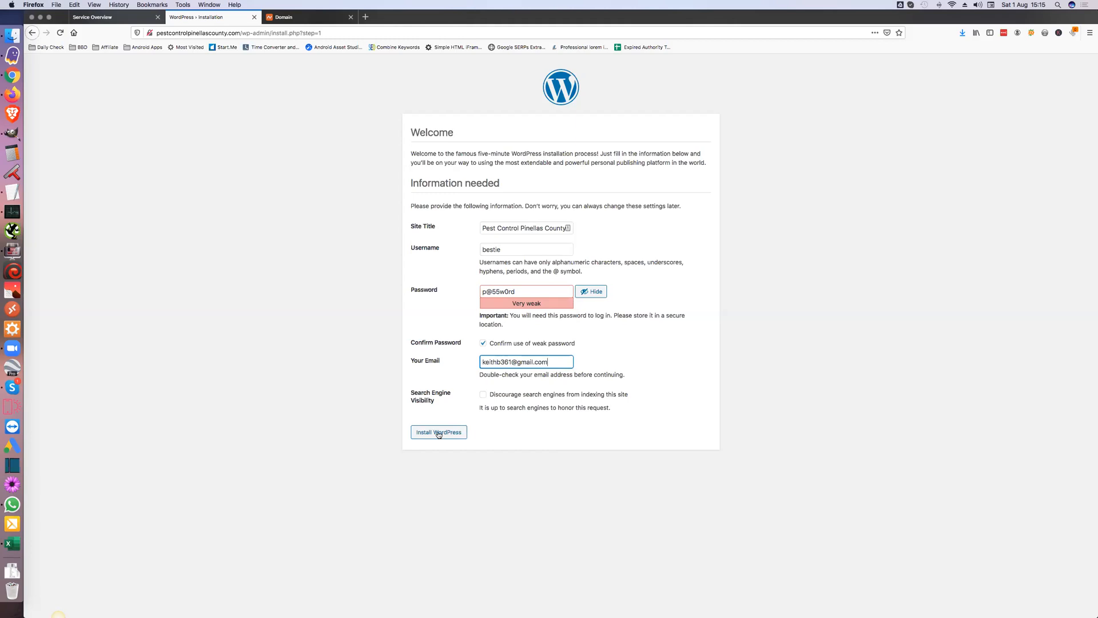
left_click(439, 432)
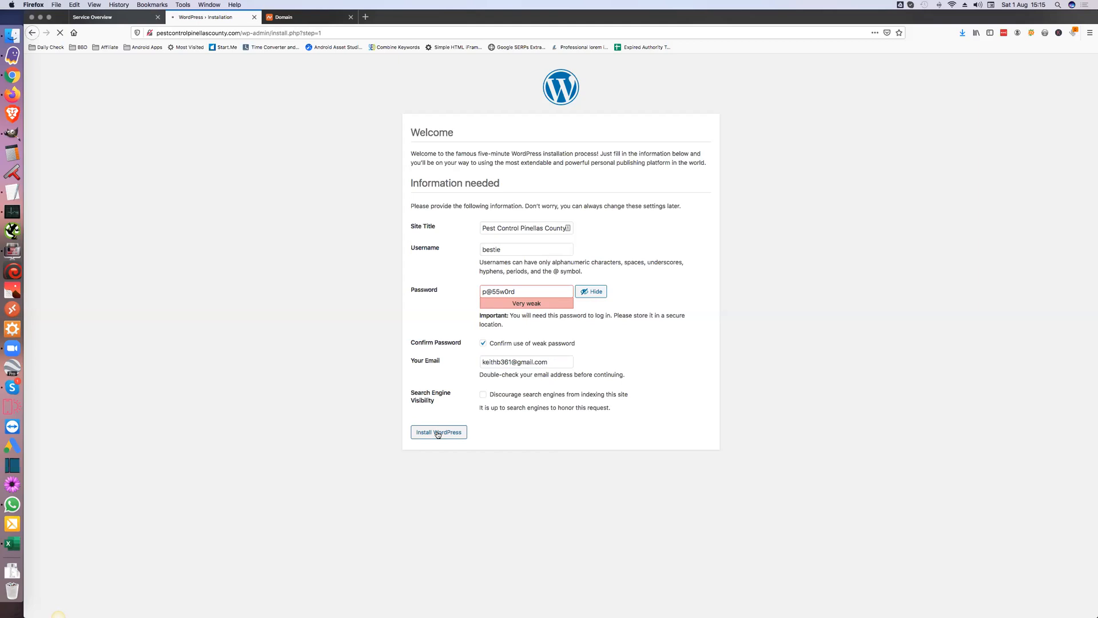
Proceed from the install success page to the site's login page
left_click(438, 433)
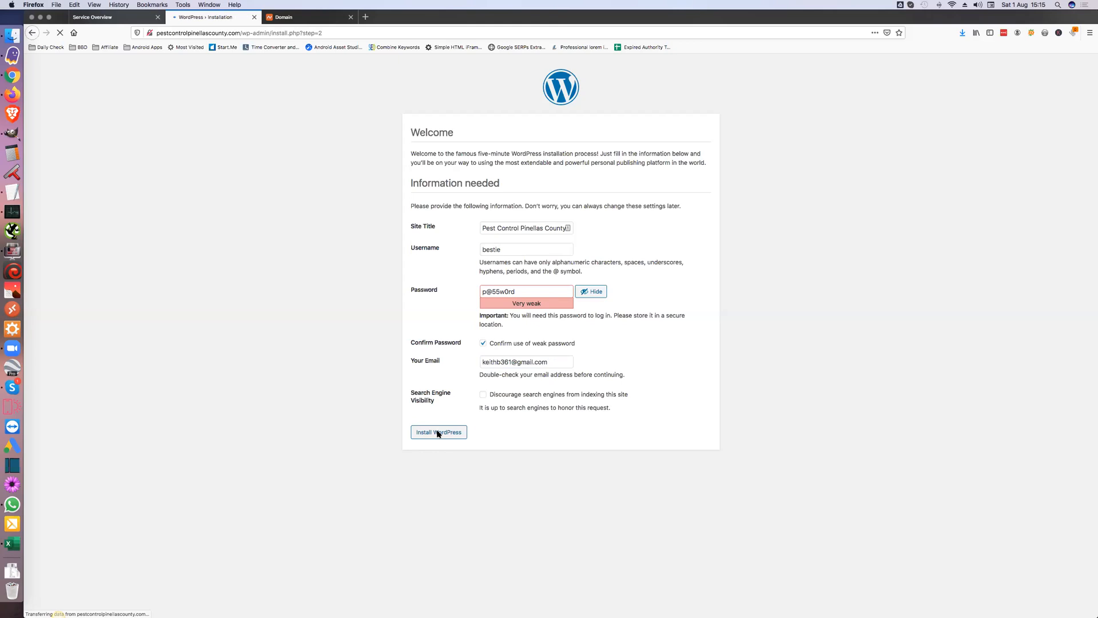
left_click(438, 433)
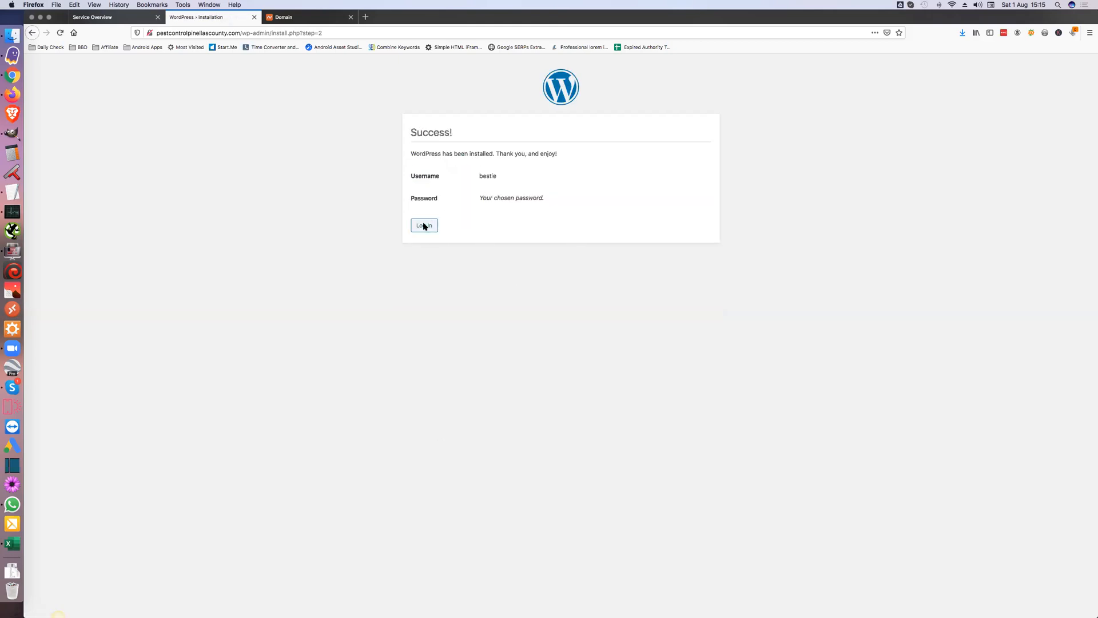
left_click(423, 225)
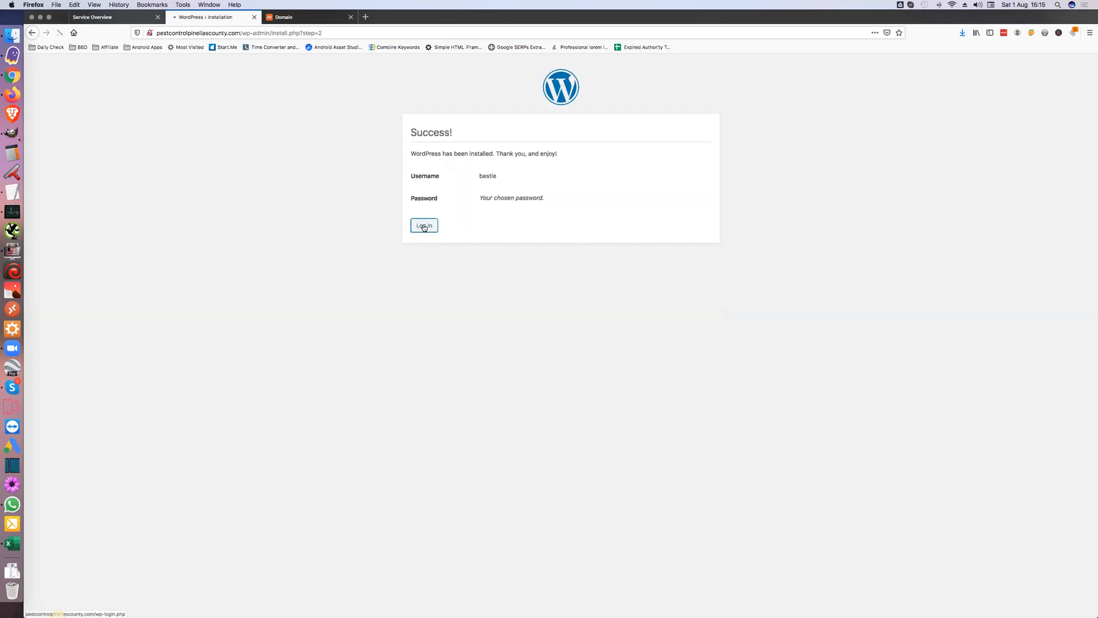
left_click(423, 225)
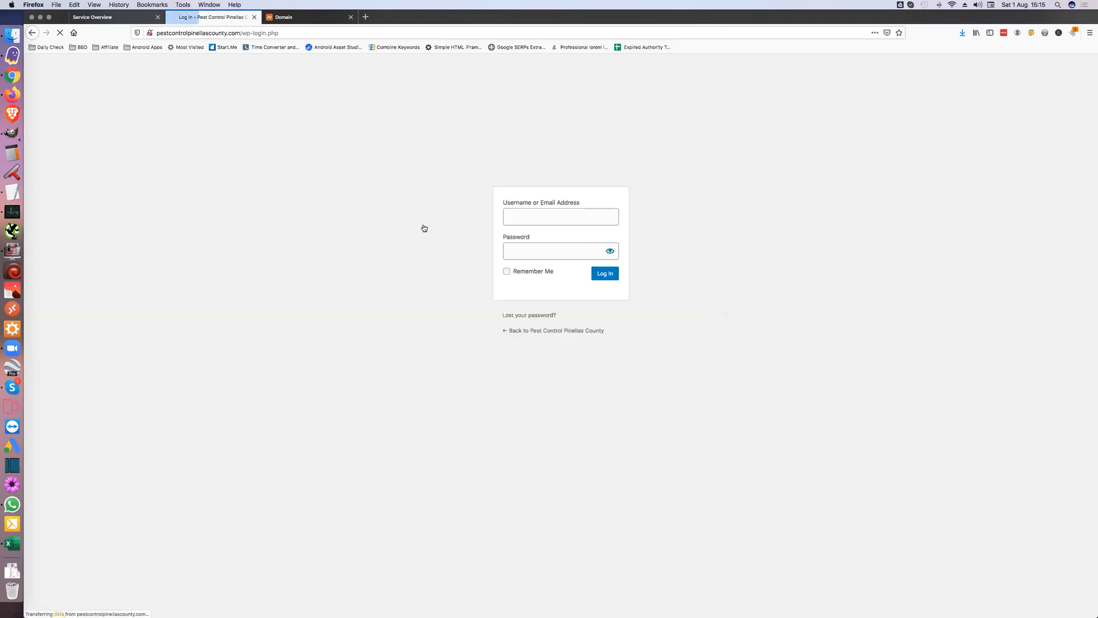
Log in to the admin area with username 'bestie' and the new password
left_click(560, 217)
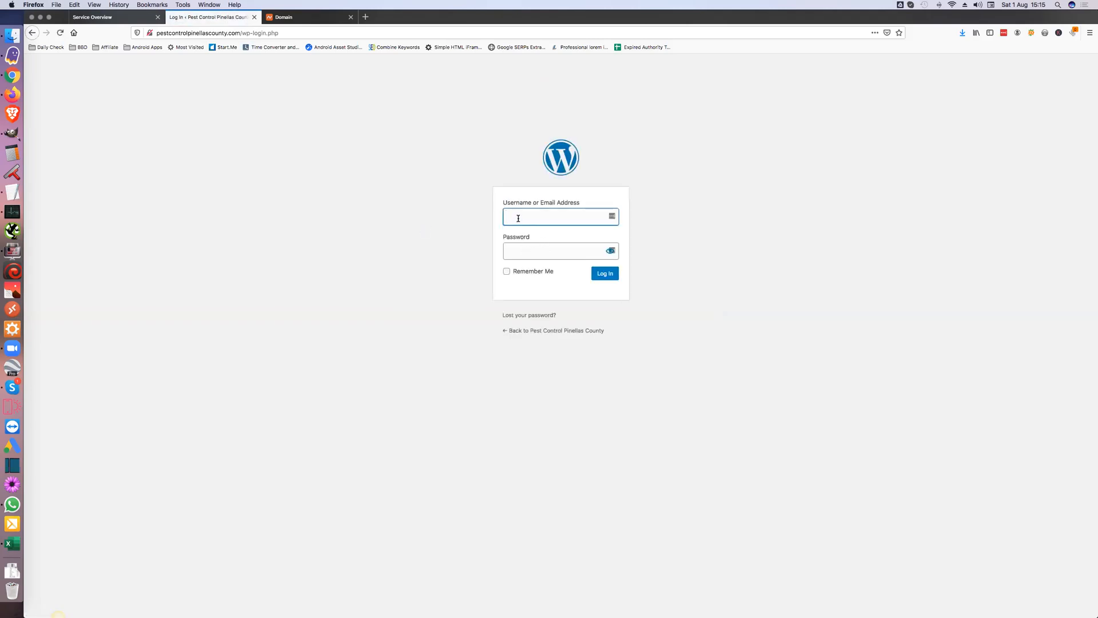
type("best")
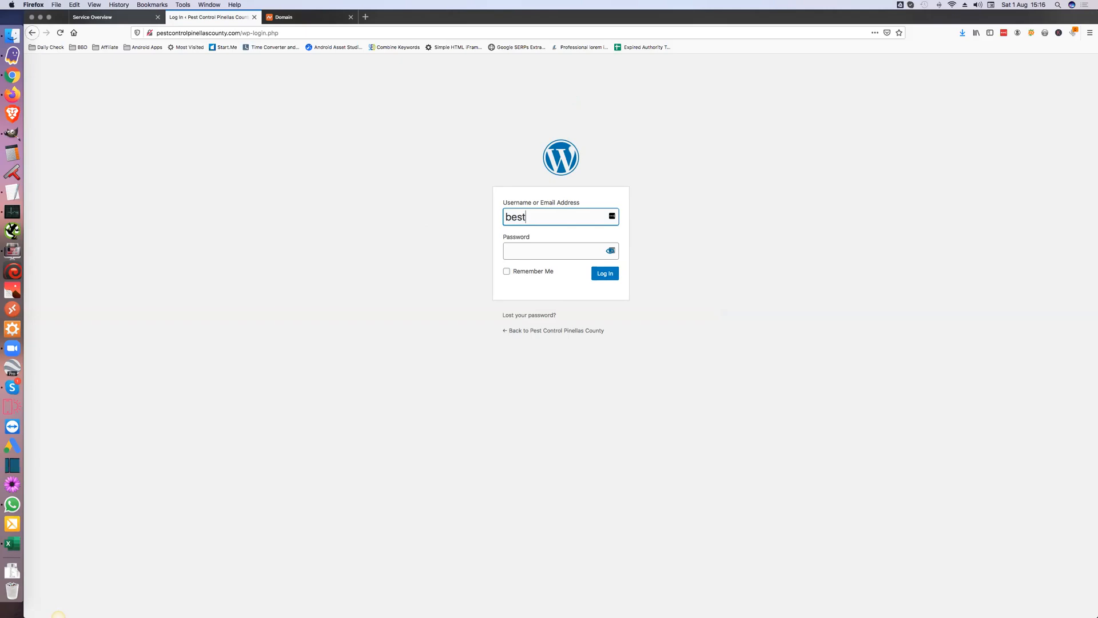
type("ie")
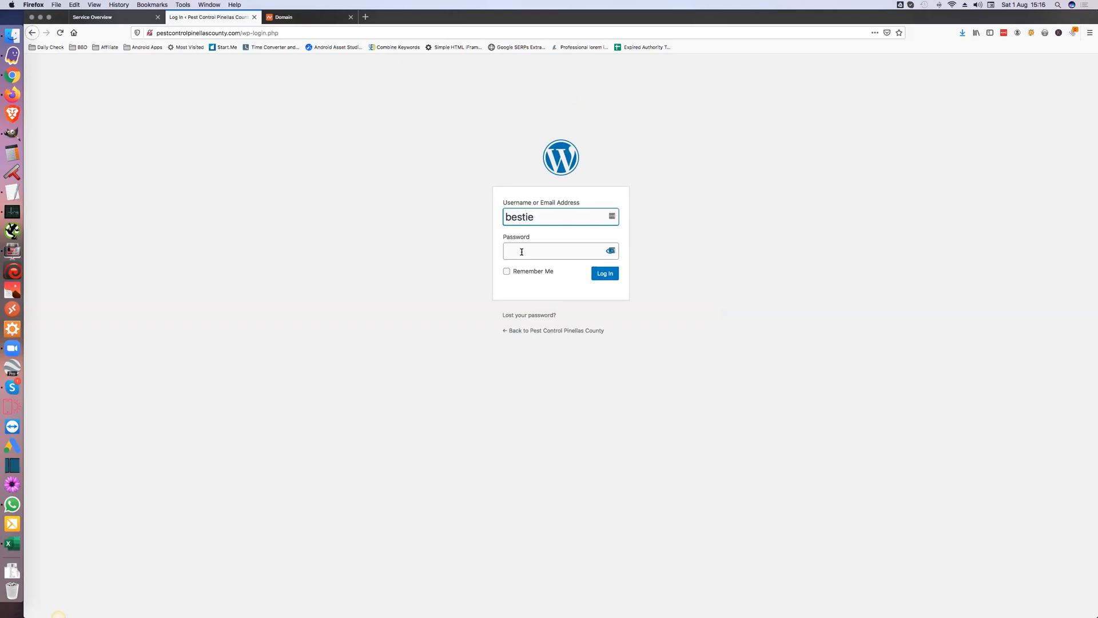
left_click(554, 251)
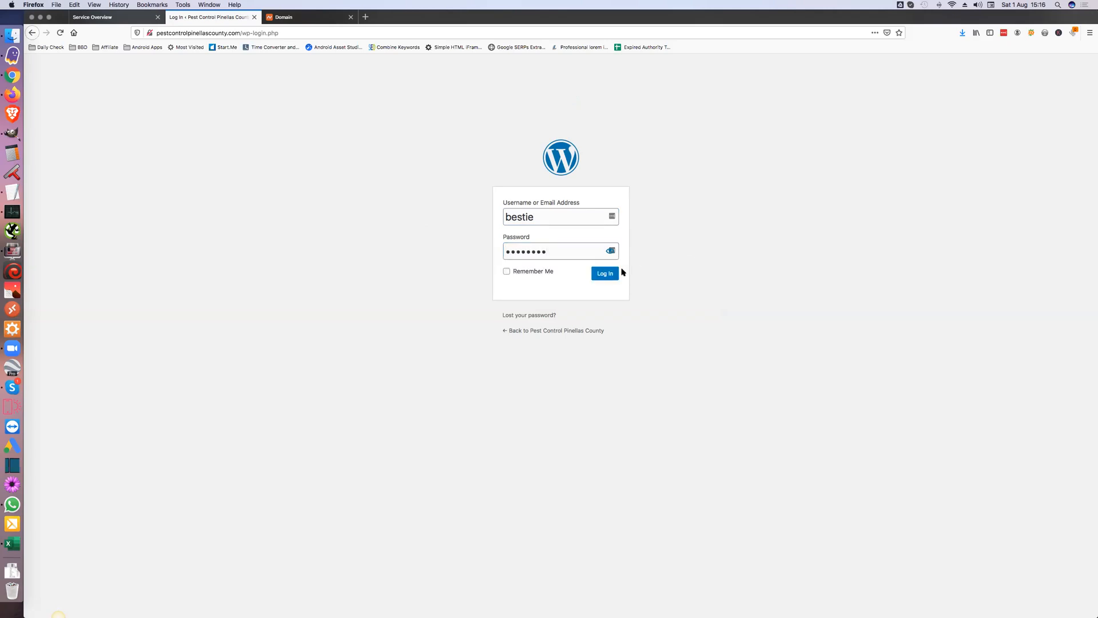
left_click(604, 274)
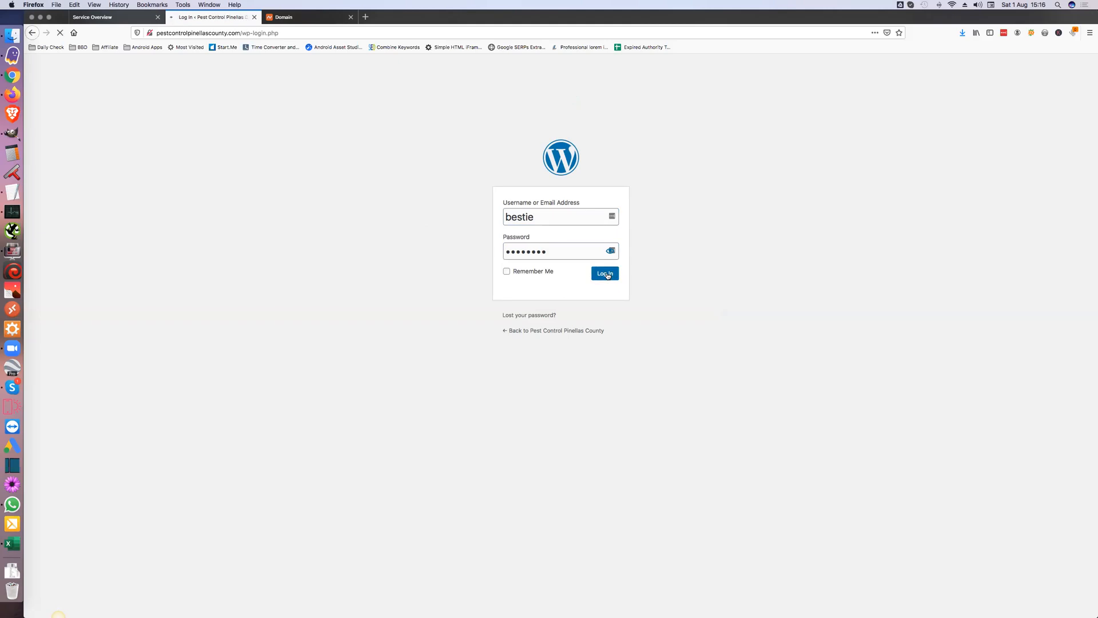
left_click(604, 273)
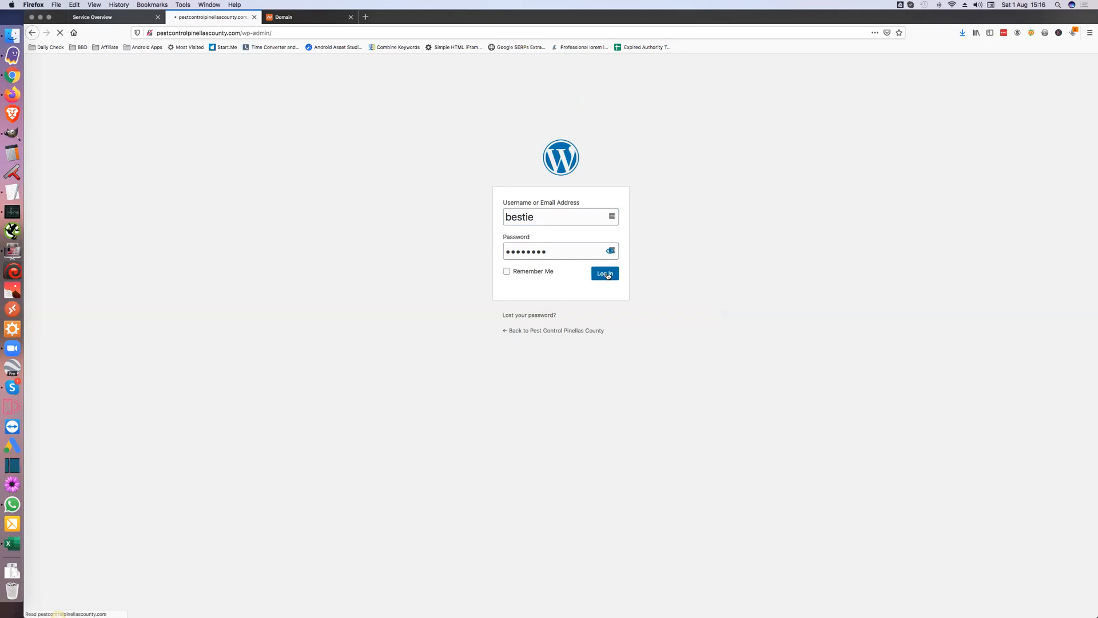
From the dashboard, bring up General Settings showing the WordPress and site address URLs
left_click(604, 274)
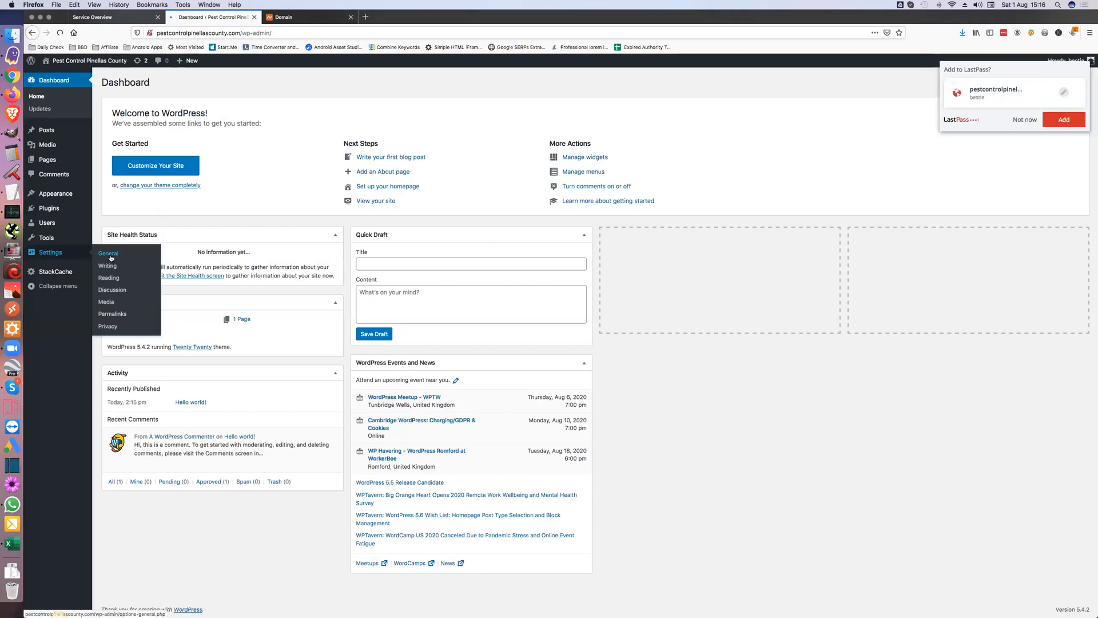
left_click(108, 253)
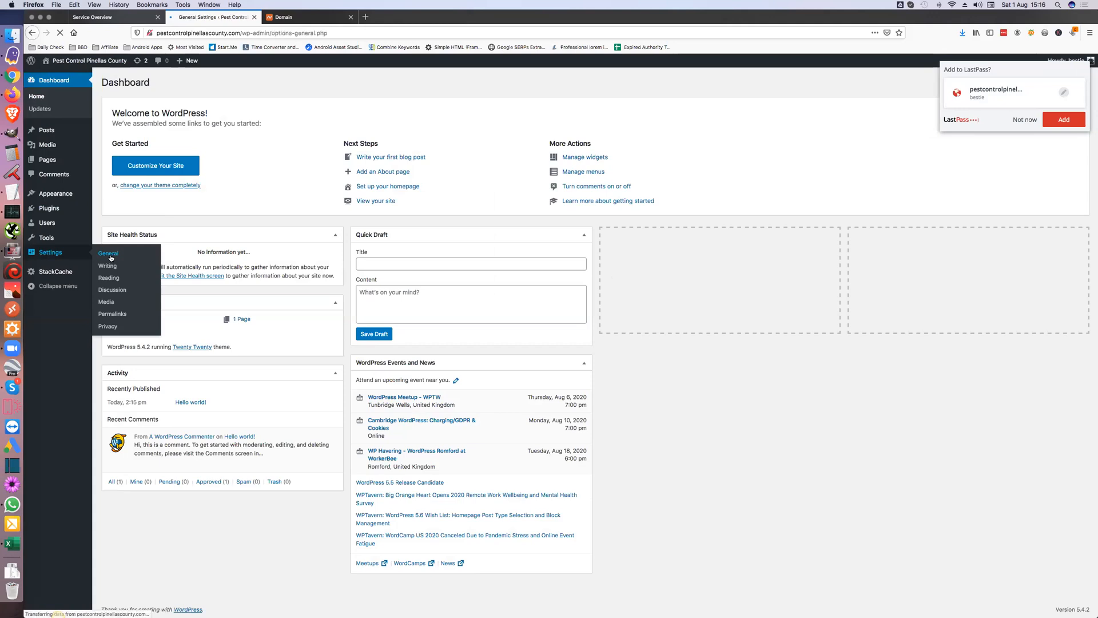
left_click(107, 255)
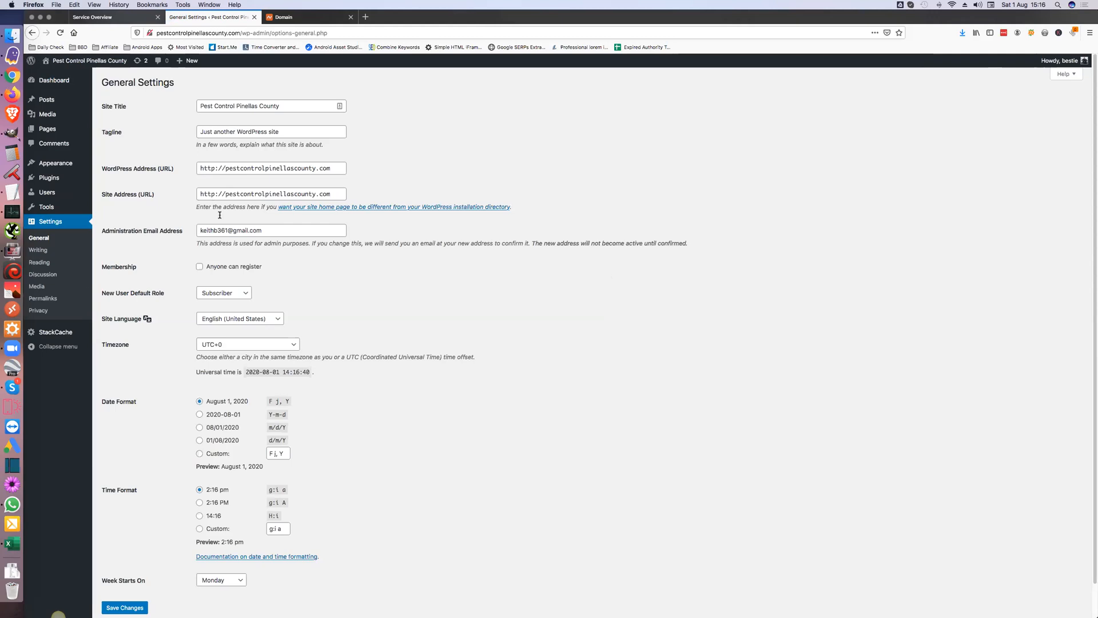
mouse_move(220, 225)
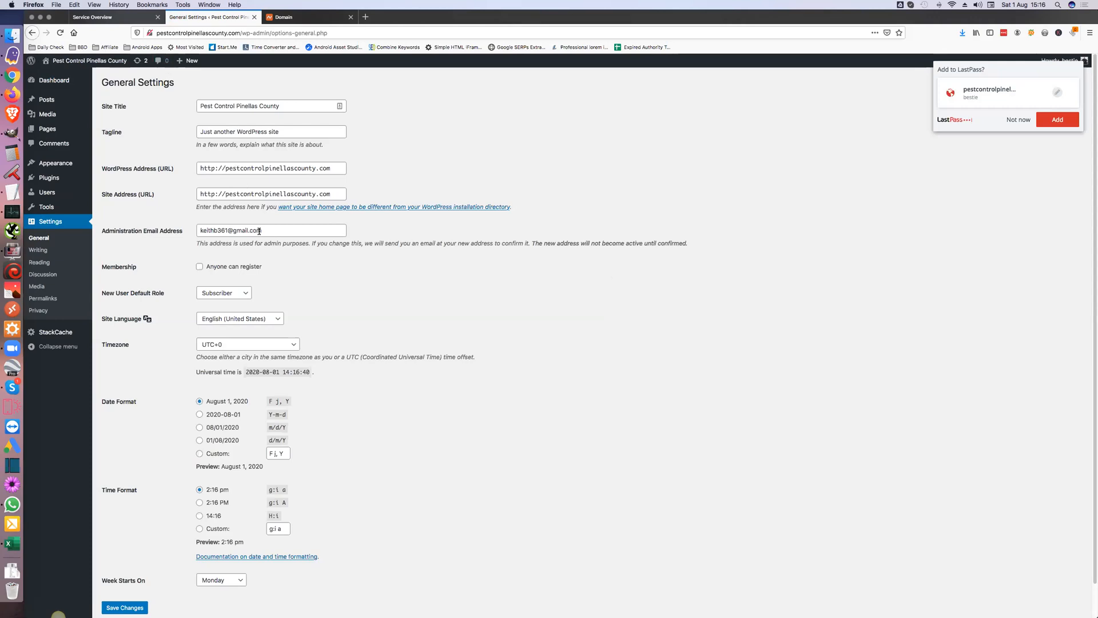
mouse_move(682, 174)
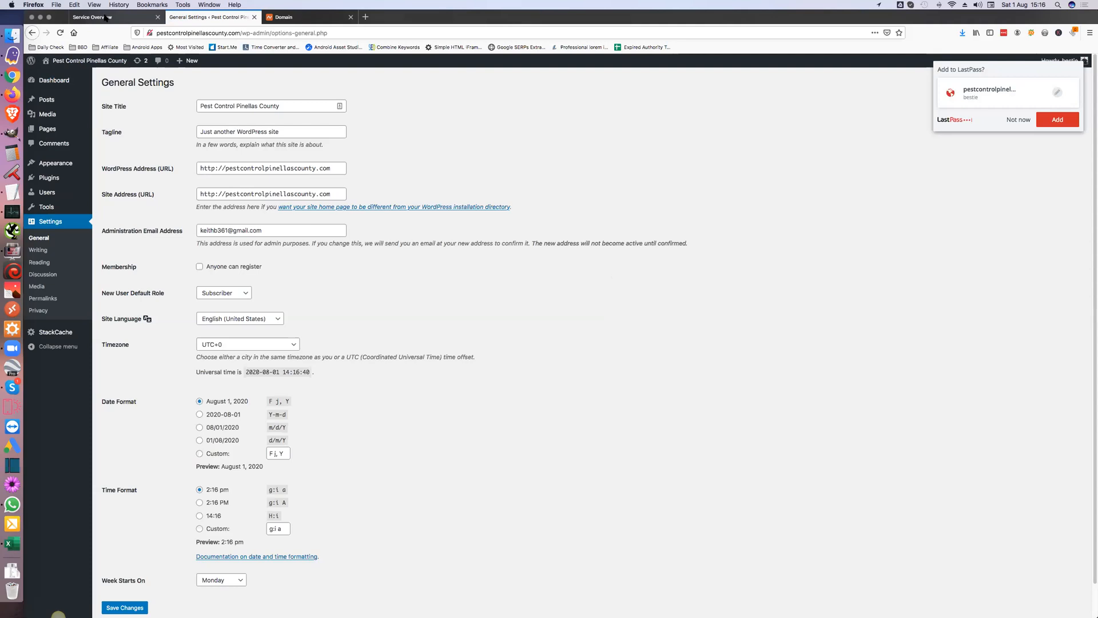
mouse_move(91, 17)
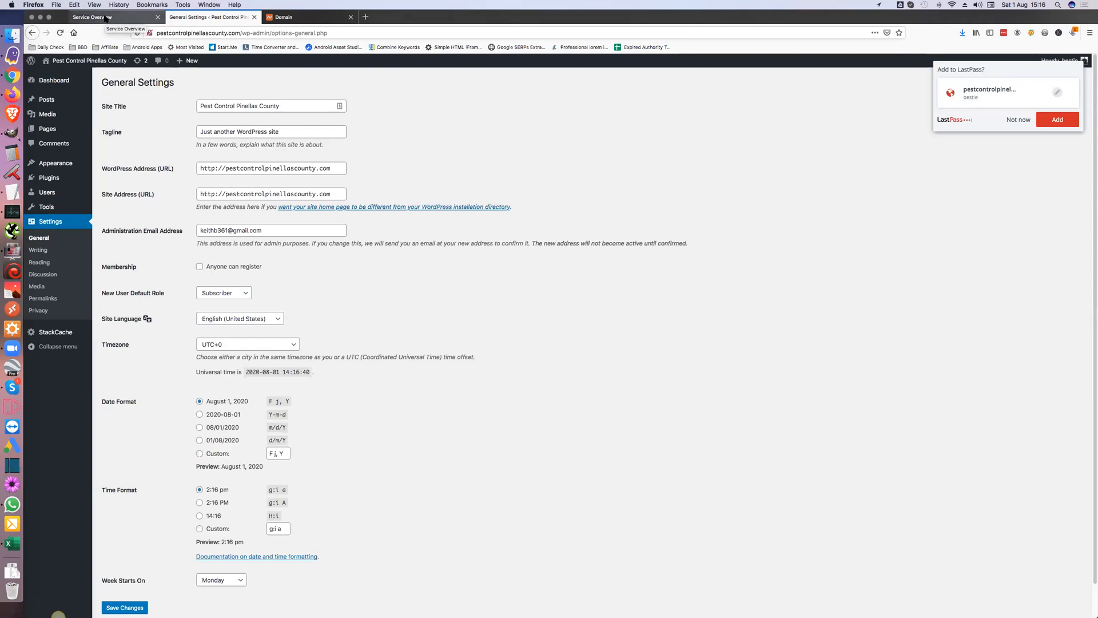
mouse_move(580, 233)
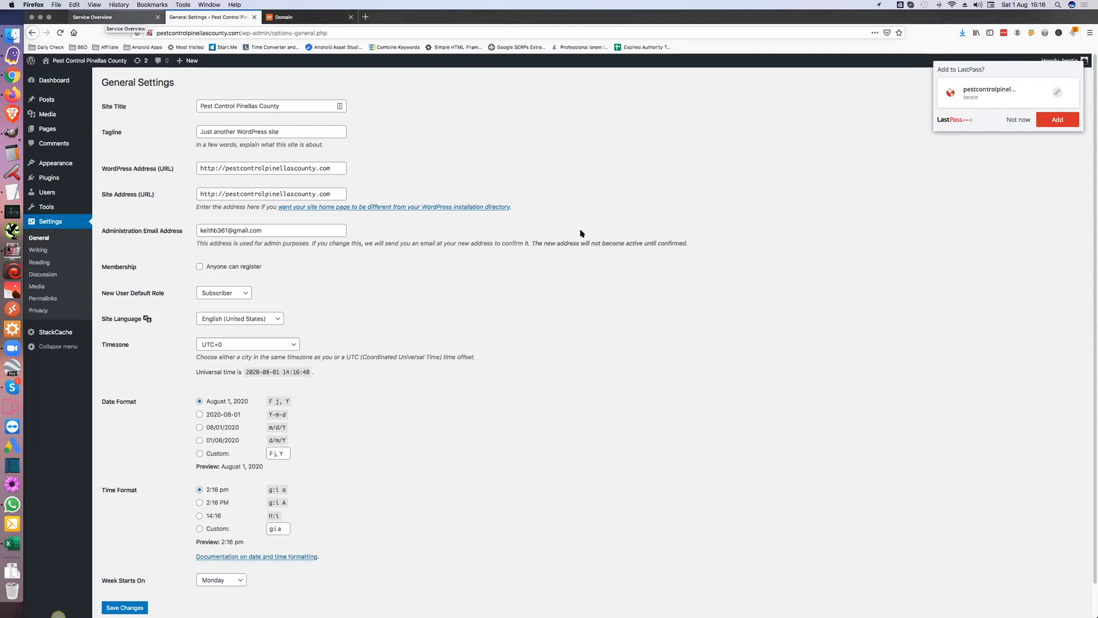
Return to the hosting service overview and bring up Web Optimisation under CDN
left_click(92, 17)
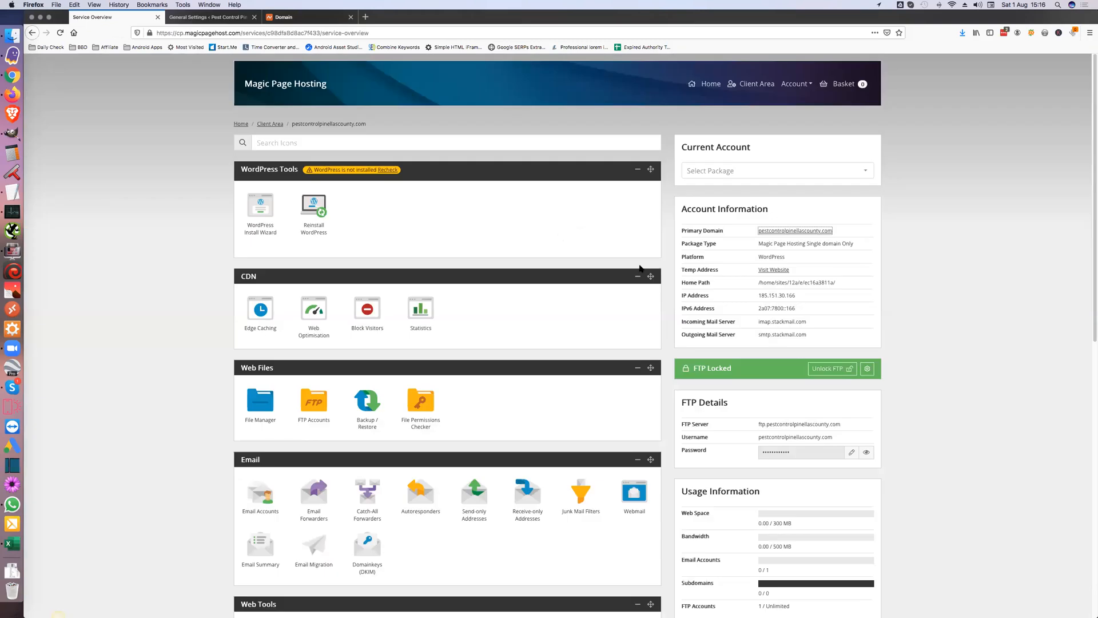
mouse_move(644, 265)
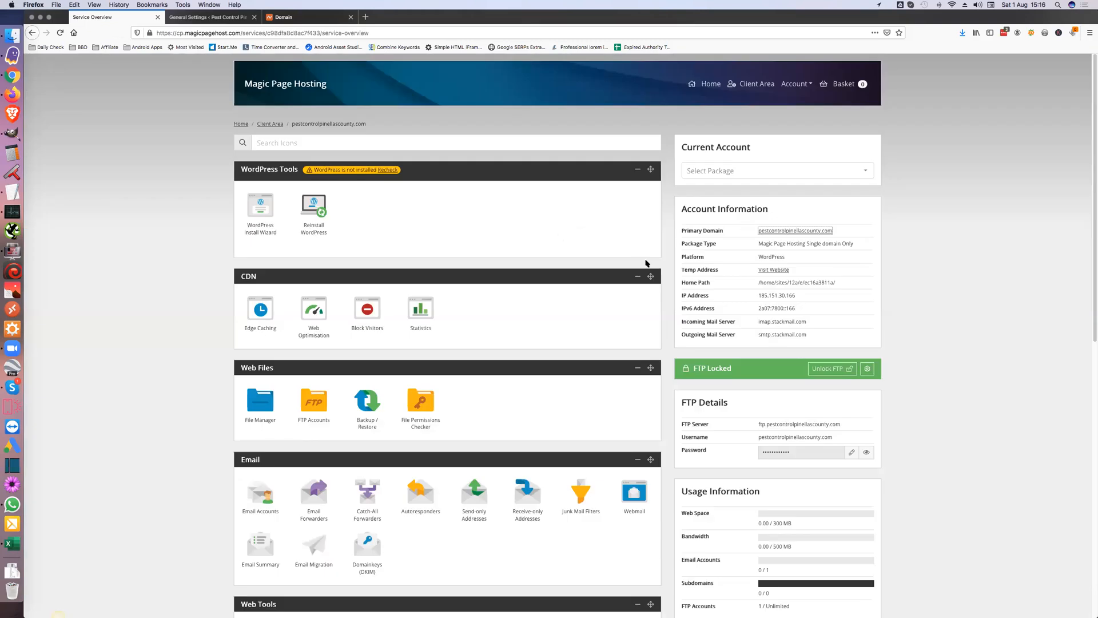
scroll("down", 3)
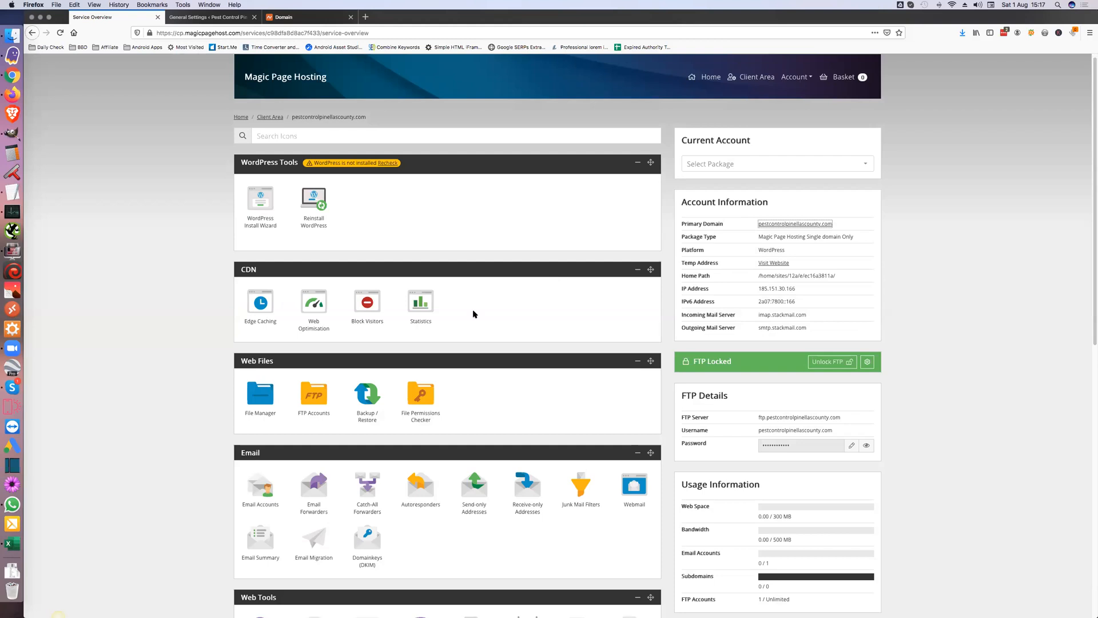
mouse_move(511, 312)
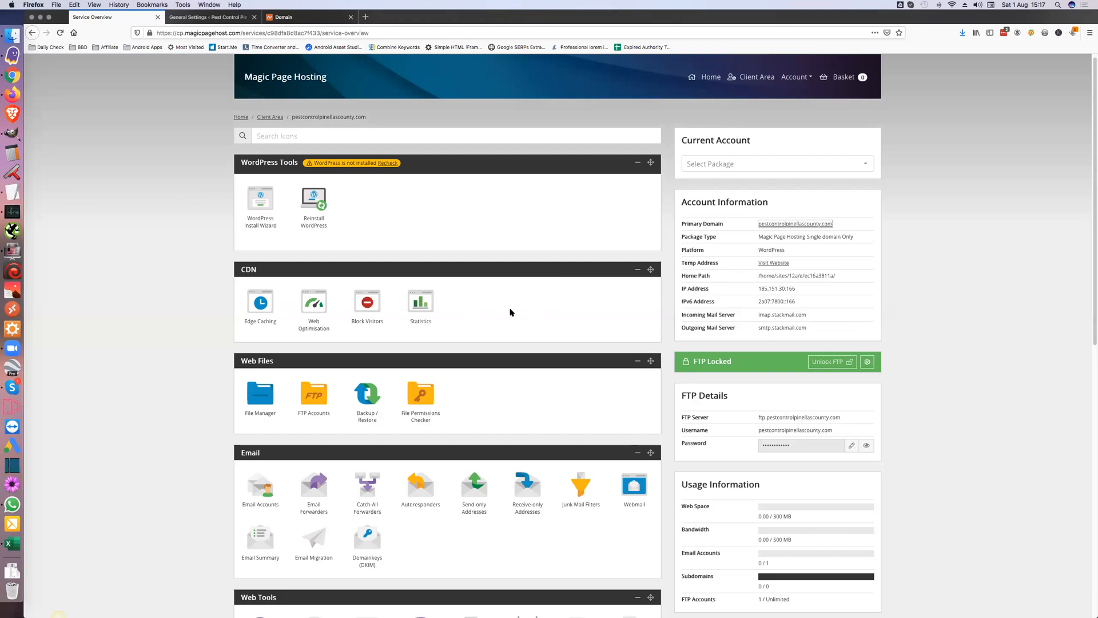
scroll("down", 3)
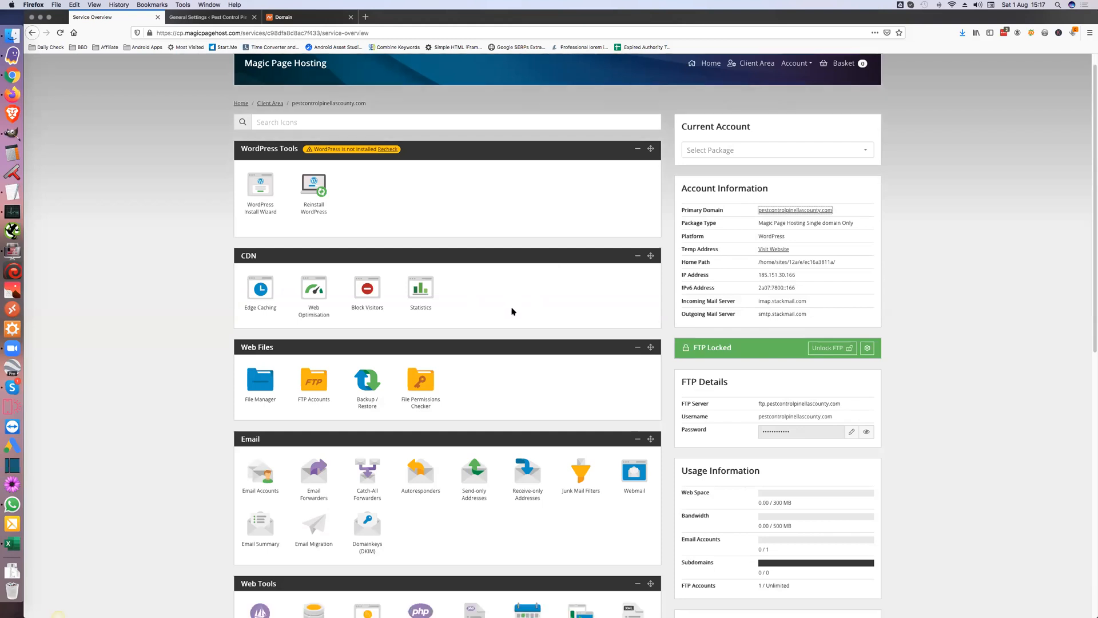
mouse_move(254, 282)
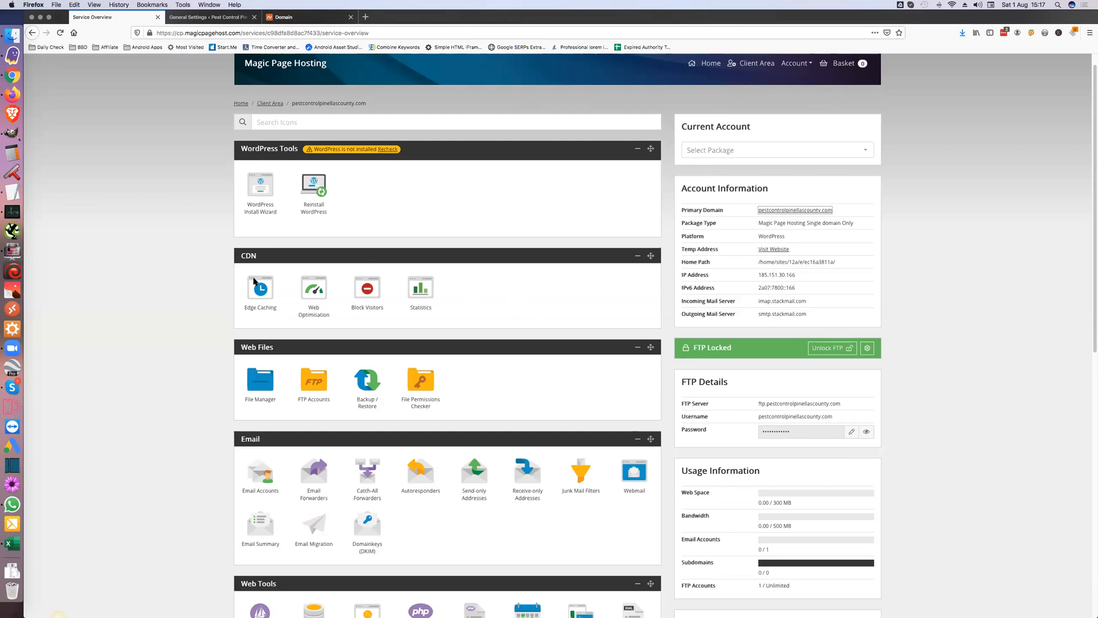
mouse_move(313, 287)
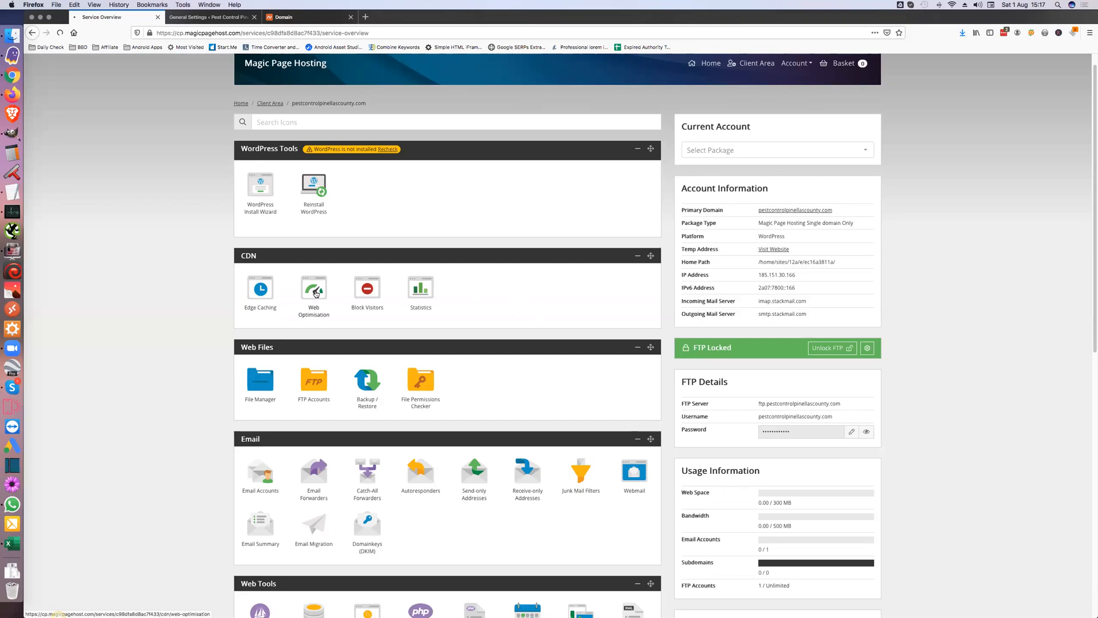
left_click(313, 287)
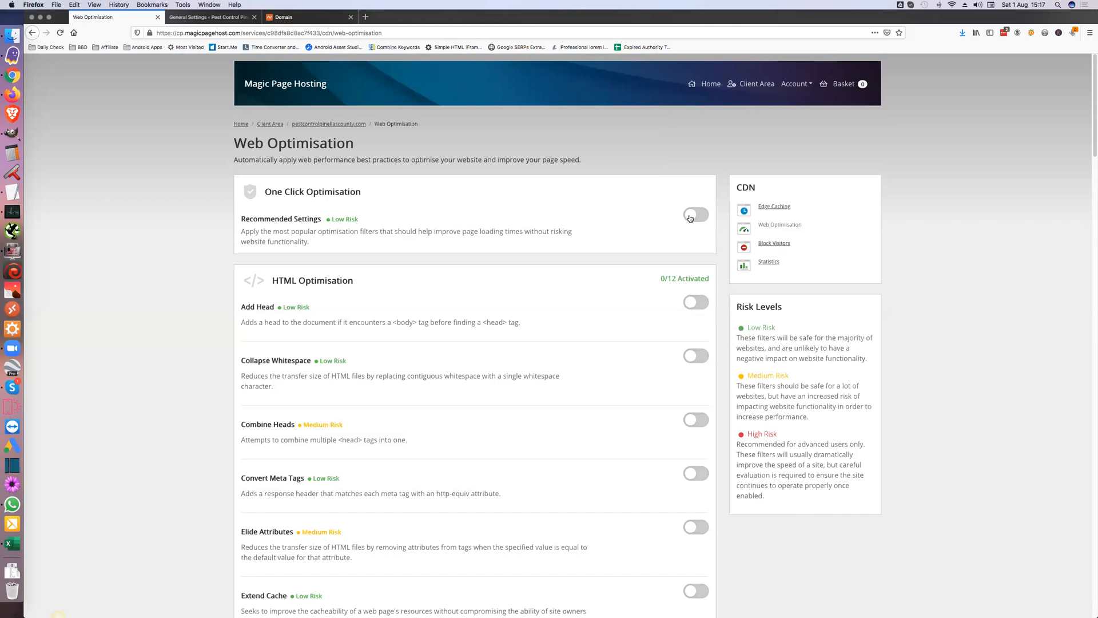
Switch on the Recommended Settings one-click optimisation, activating 3 of 12 HTML filters
left_click(696, 214)
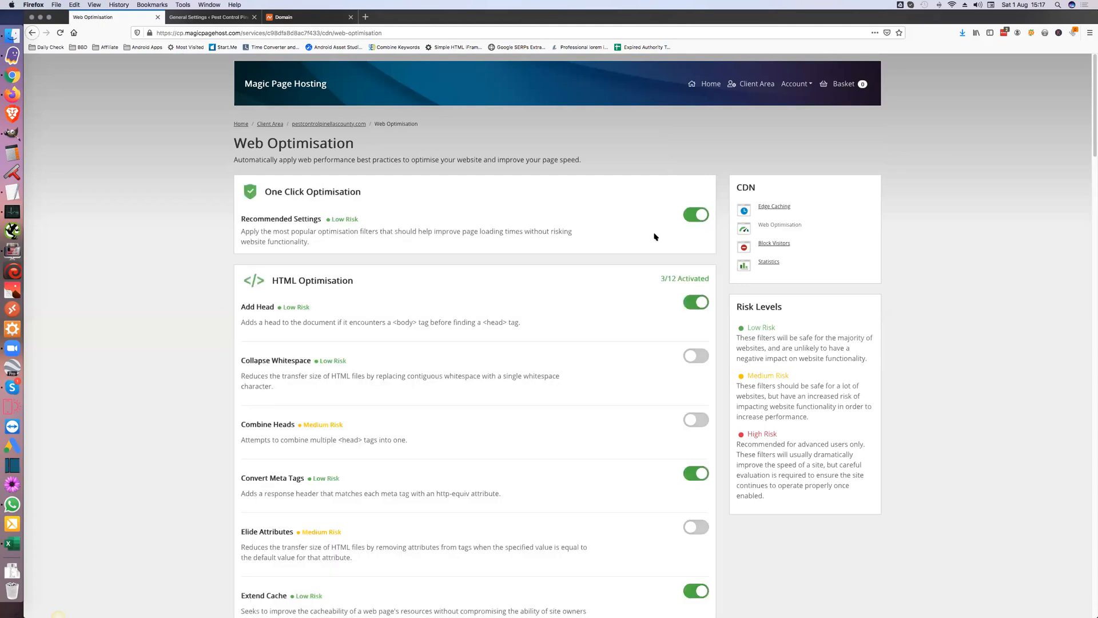
mouse_move(580, 340)
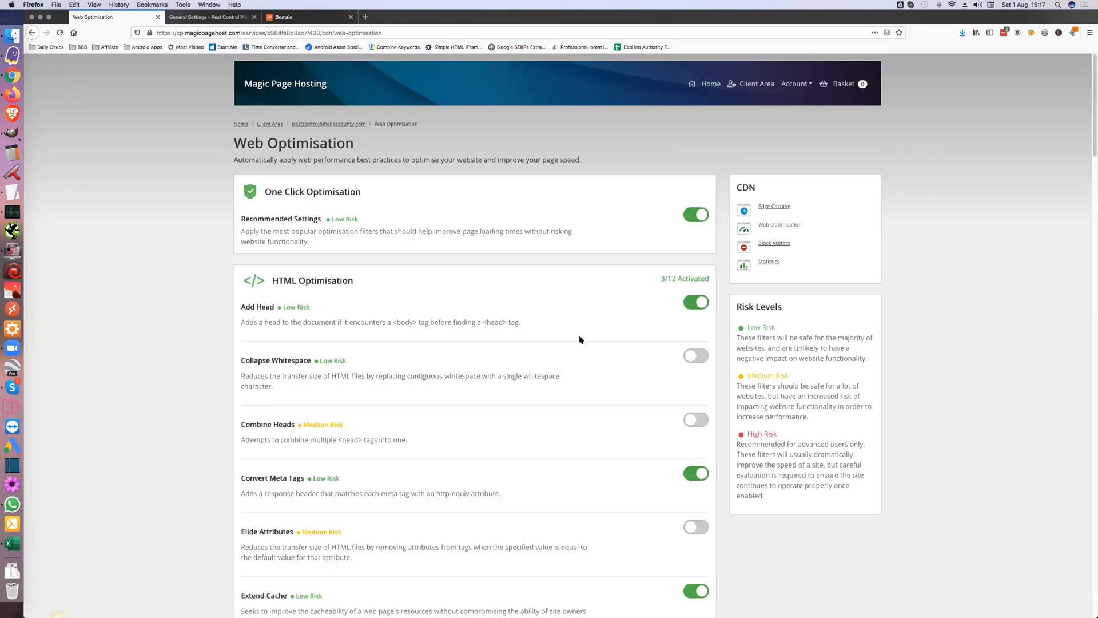
Enable the HTML filters Collapse Whitespace, Combine Heads, Elide Attributes and Extend Cache PDFs
scroll("down", 3)
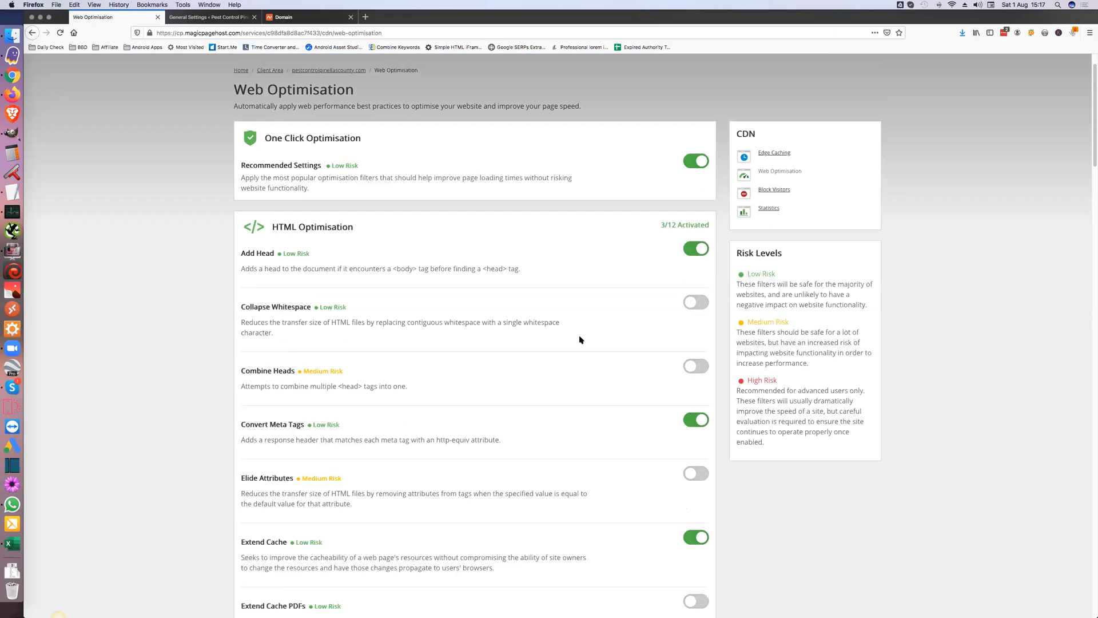
scroll("down", 3)
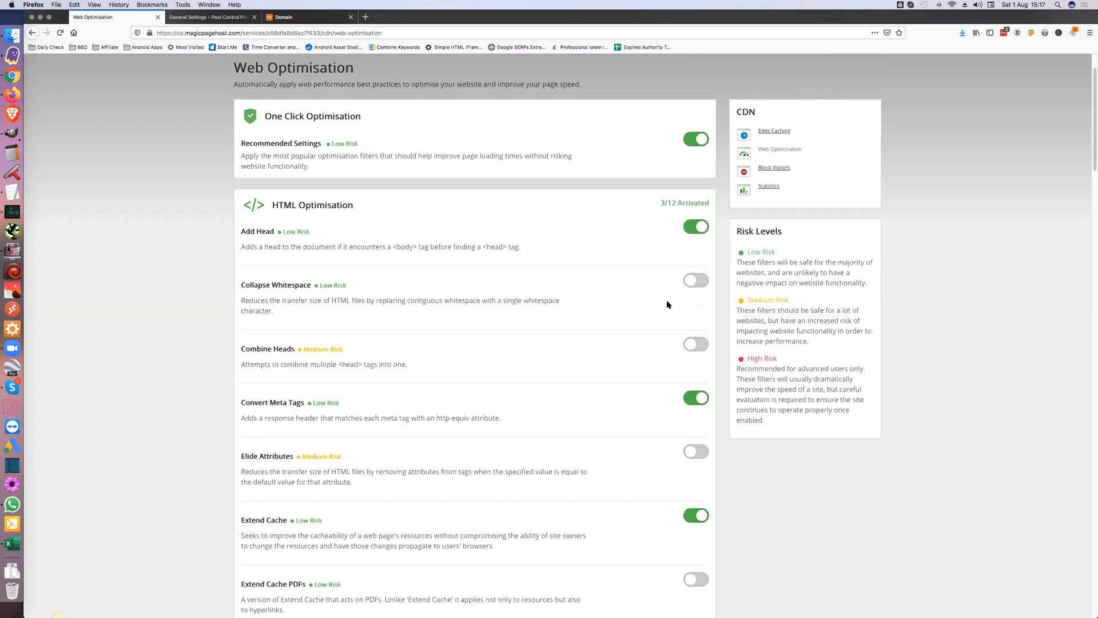
left_click(695, 280)
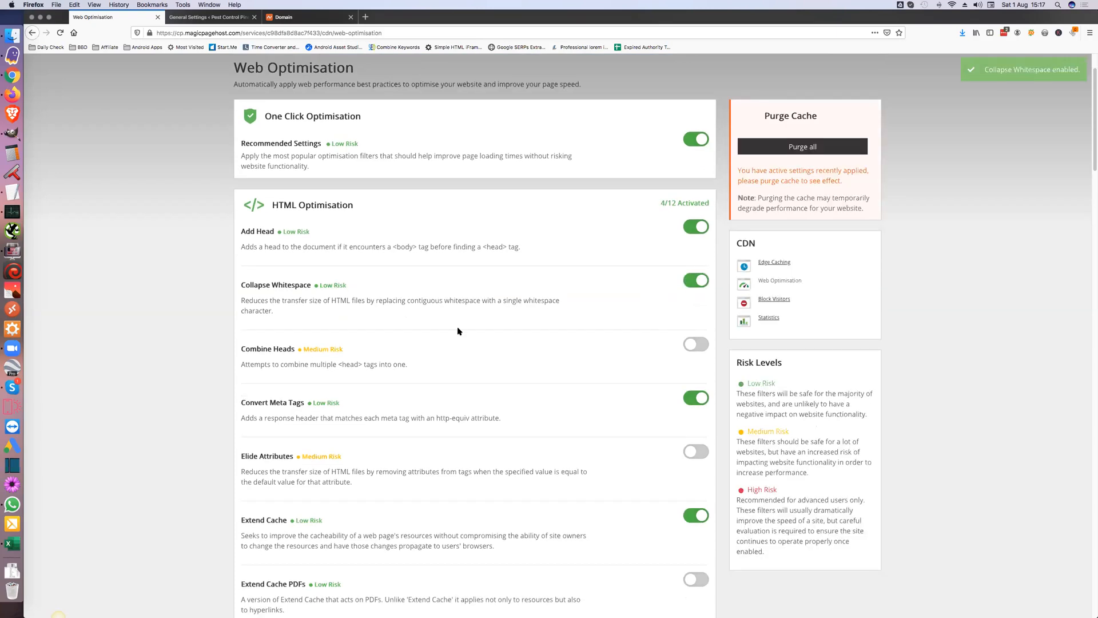
scroll("down", 3)
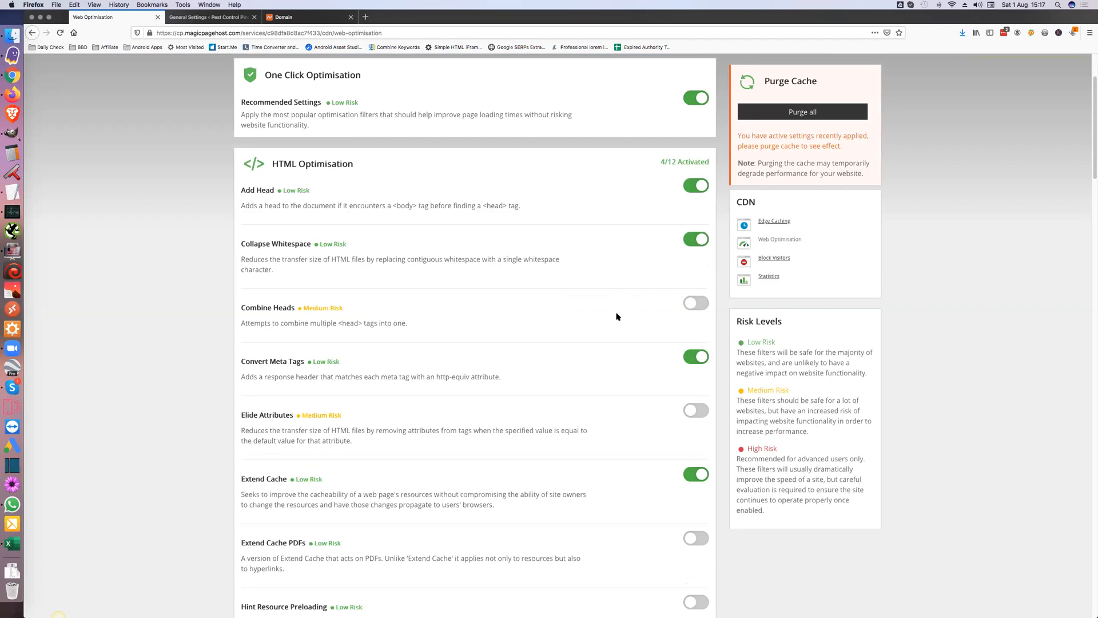
left_click(694, 302)
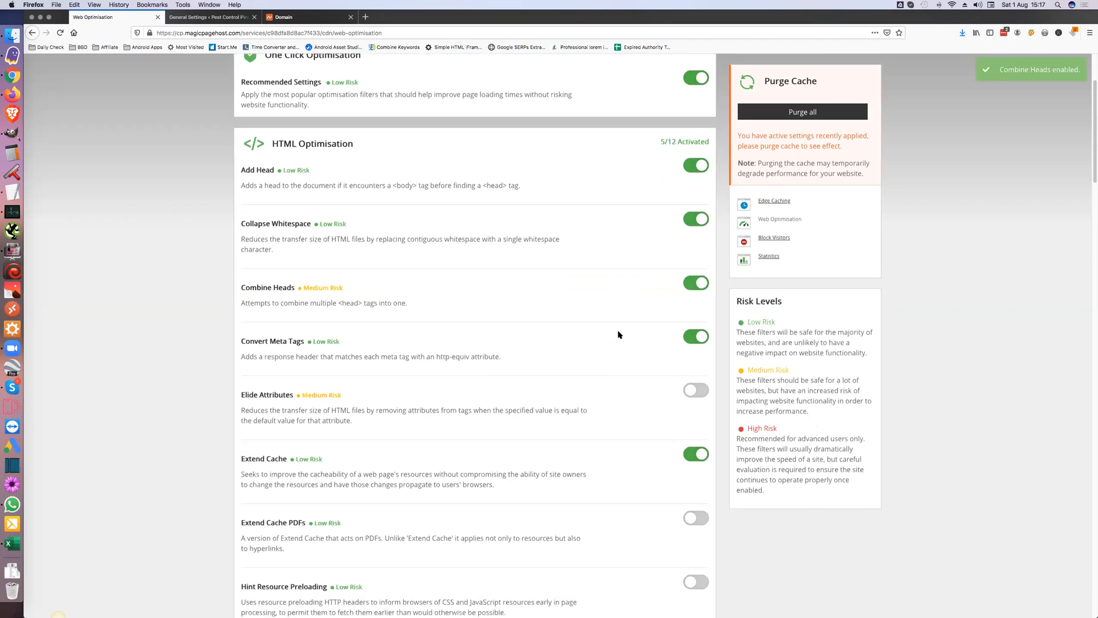
scroll("down", 3)
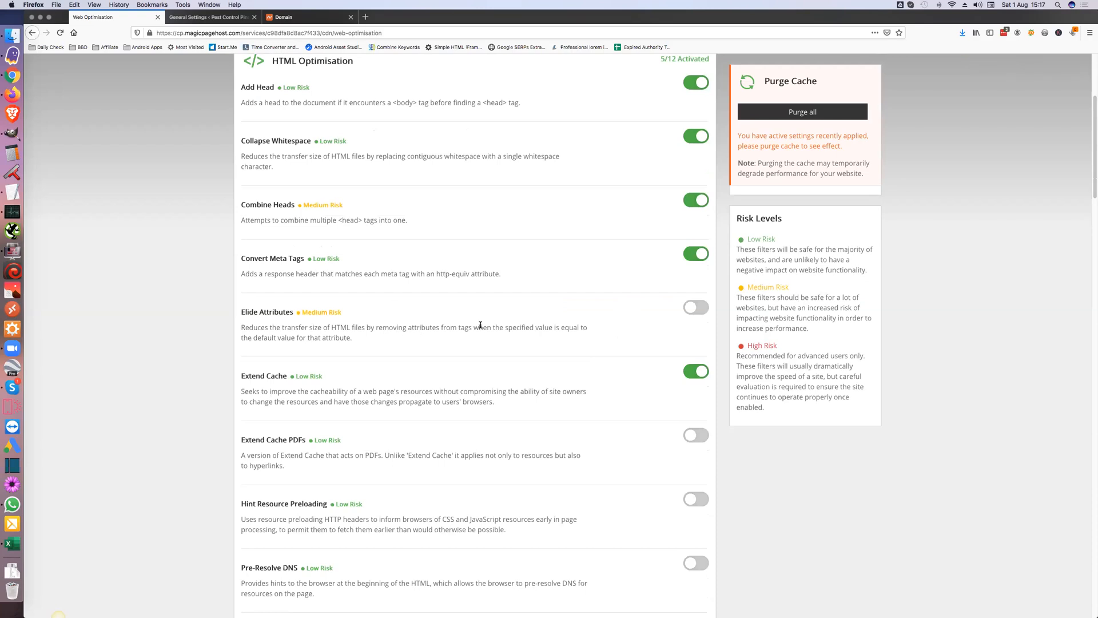
mouse_move(710, 304)
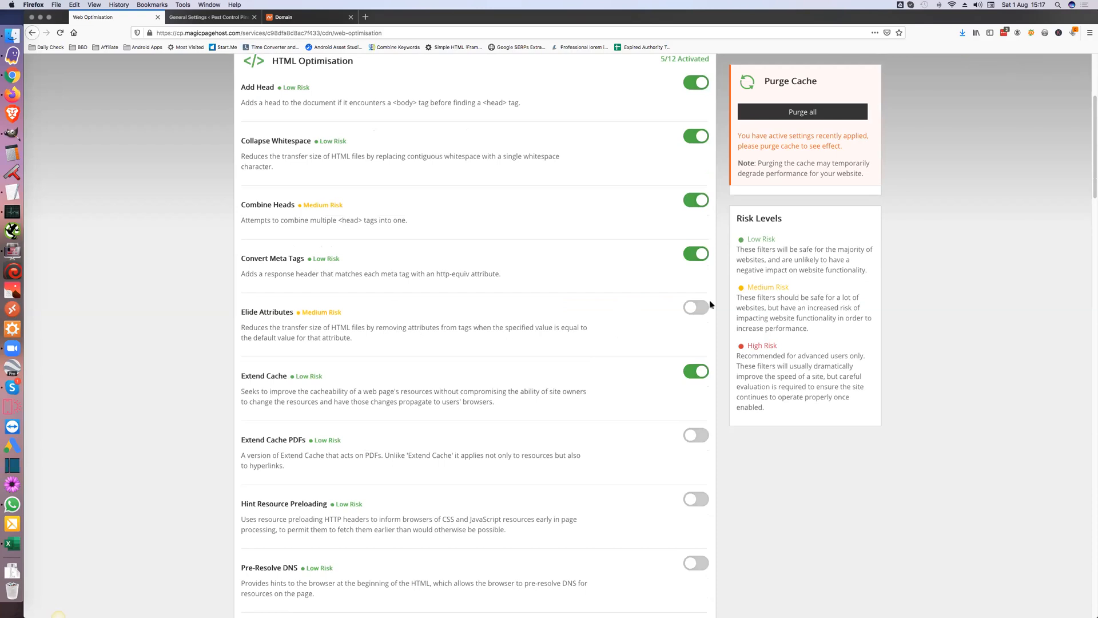
left_click(697, 307)
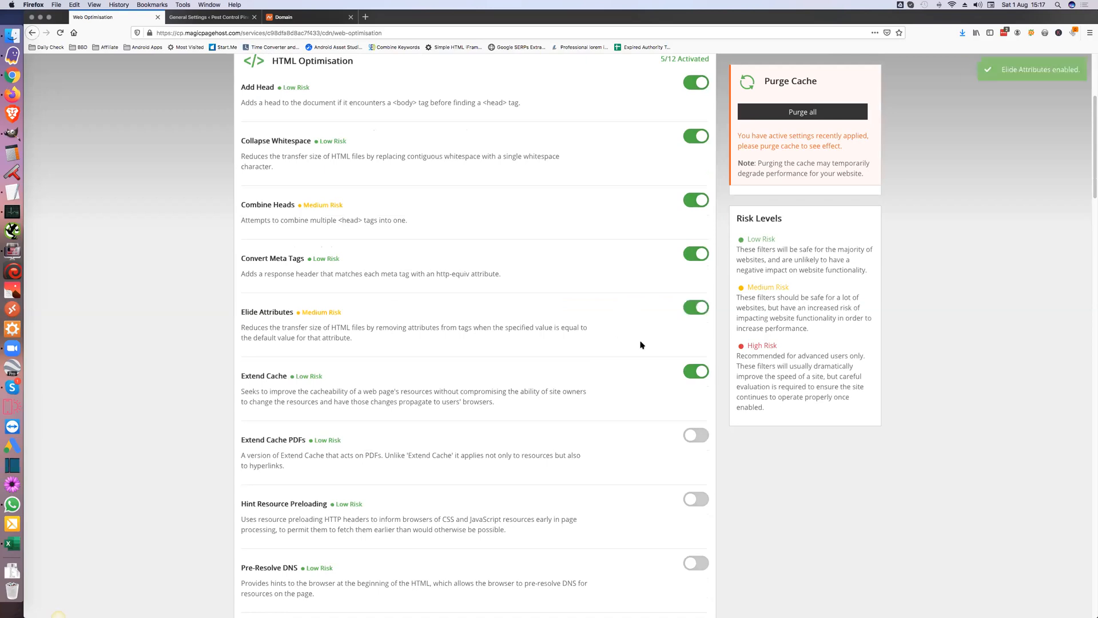
scroll("down", 3)
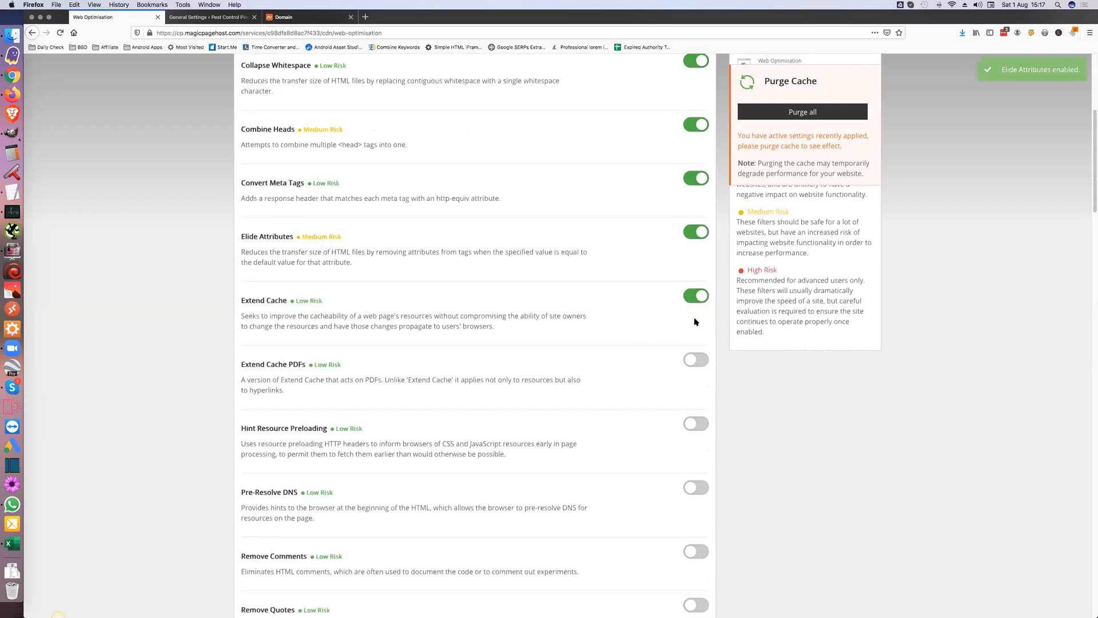
scroll("down", 3)
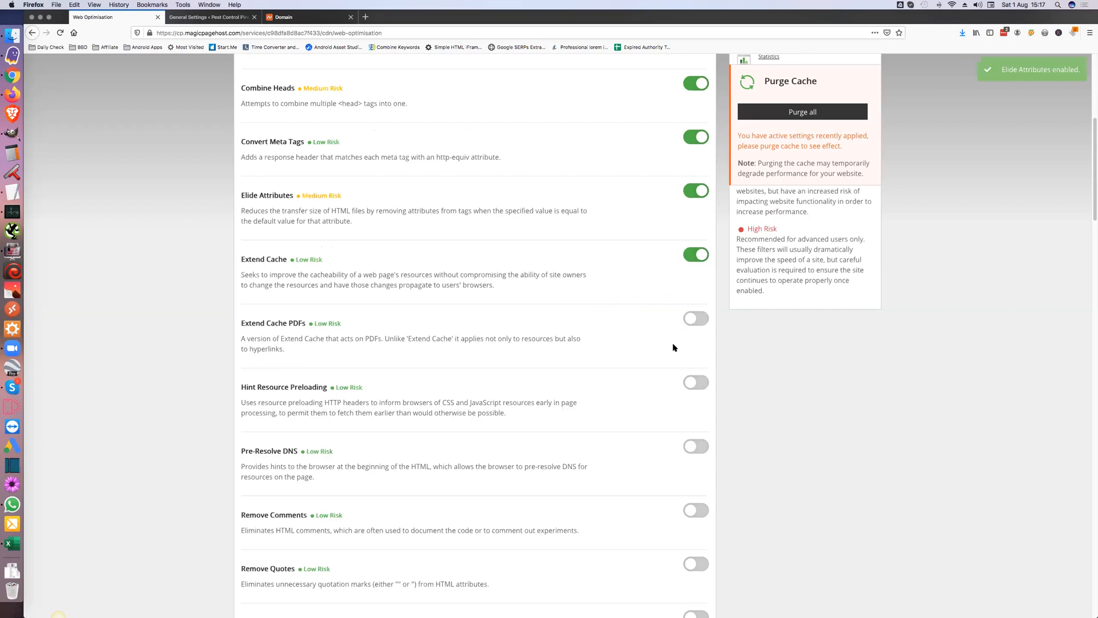
left_click(695, 318)
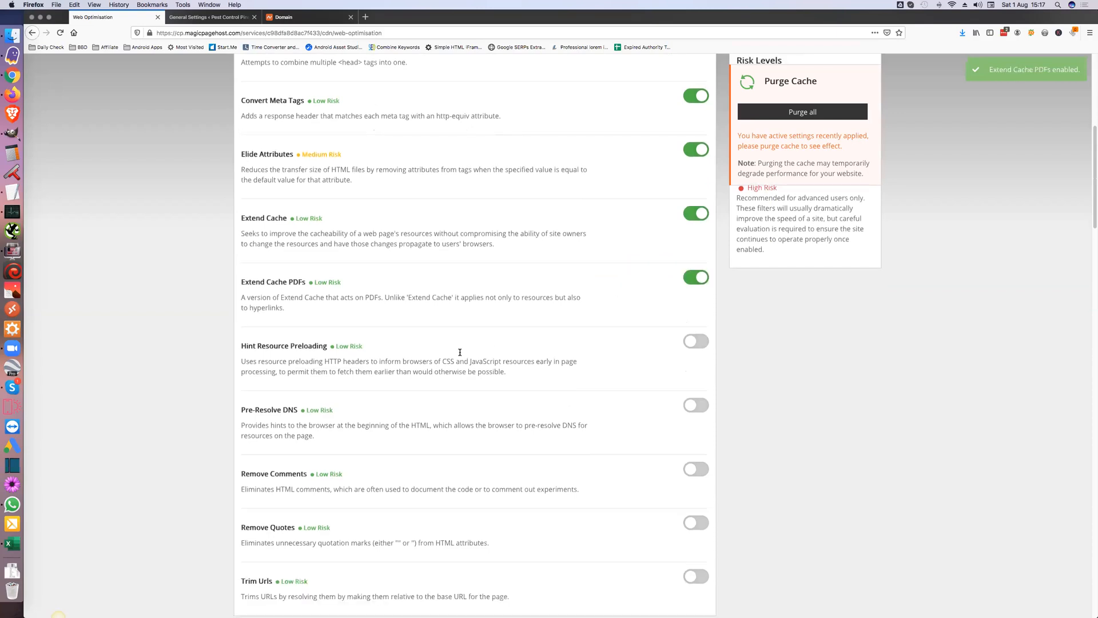
Enable Hint Resource Preloading, Pre-Resolve DNS, Remove Comments, Remove Quotes and Trim Urls
scroll("down", 3)
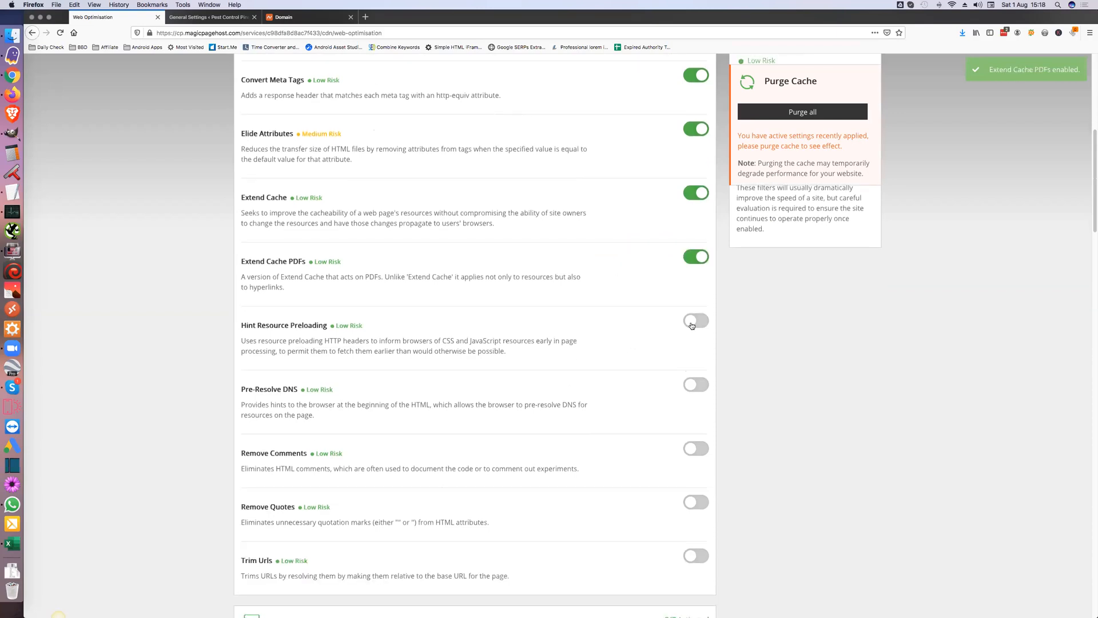
left_click(695, 320)
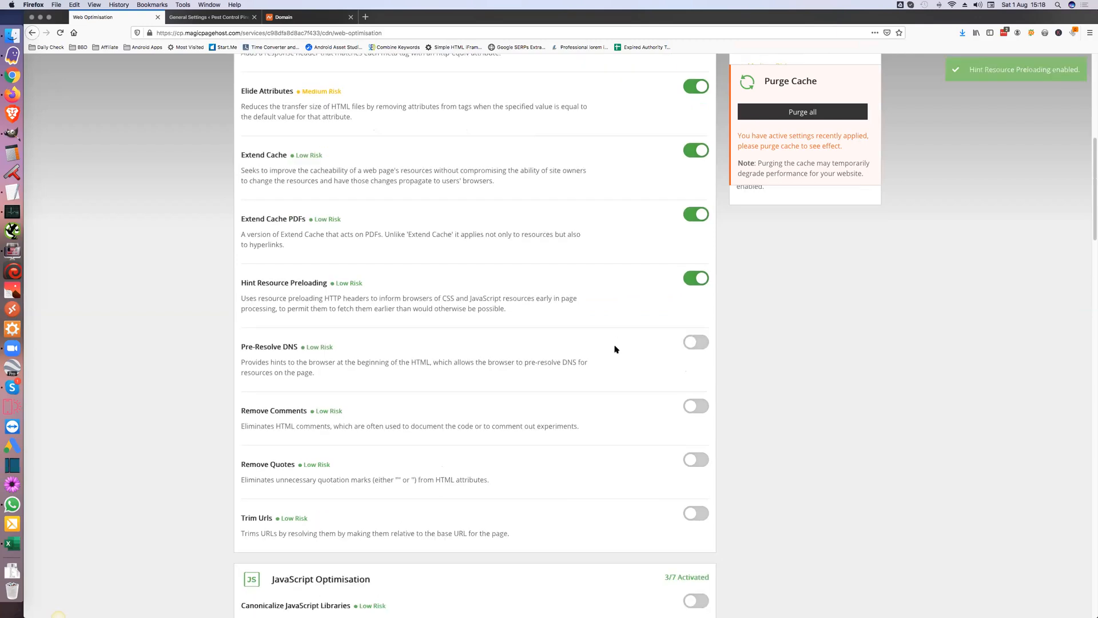
scroll("down", 3)
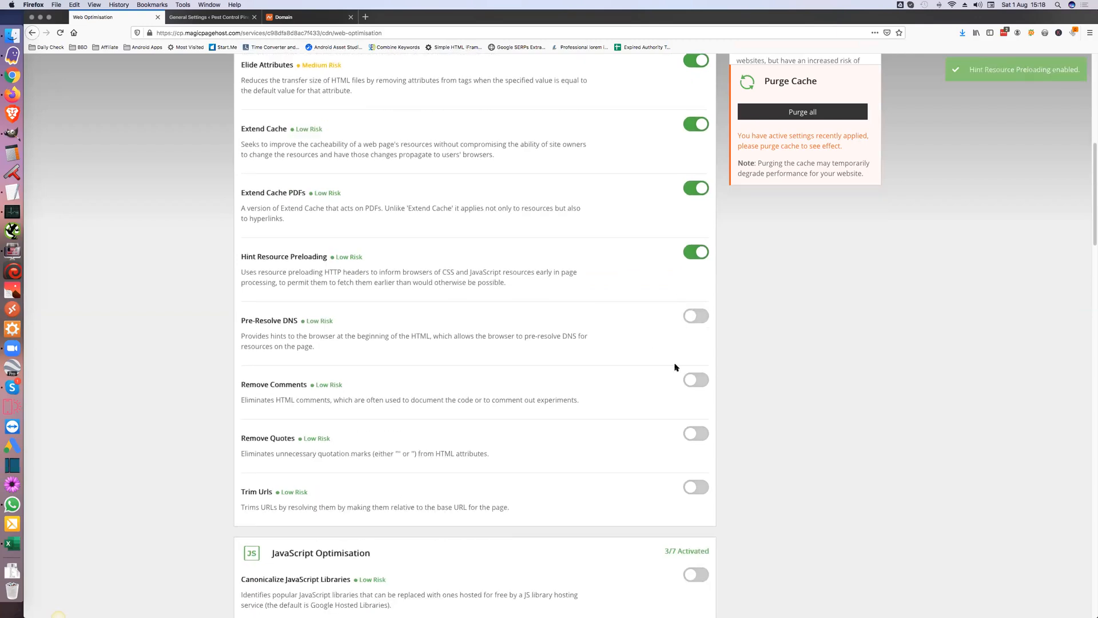
left_click(696, 316)
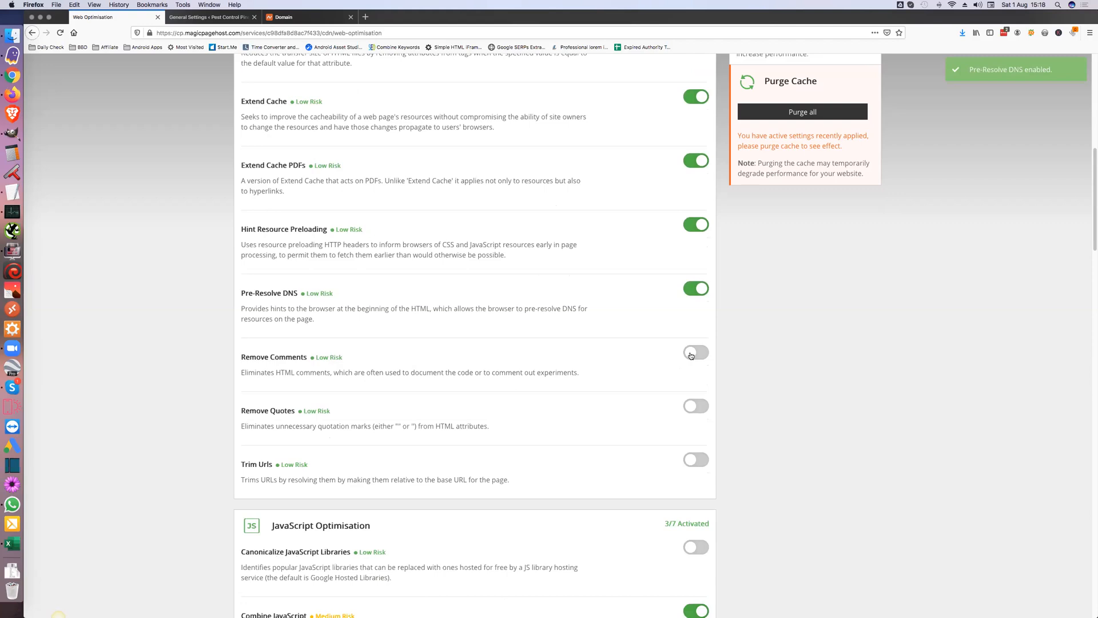
left_click(696, 352)
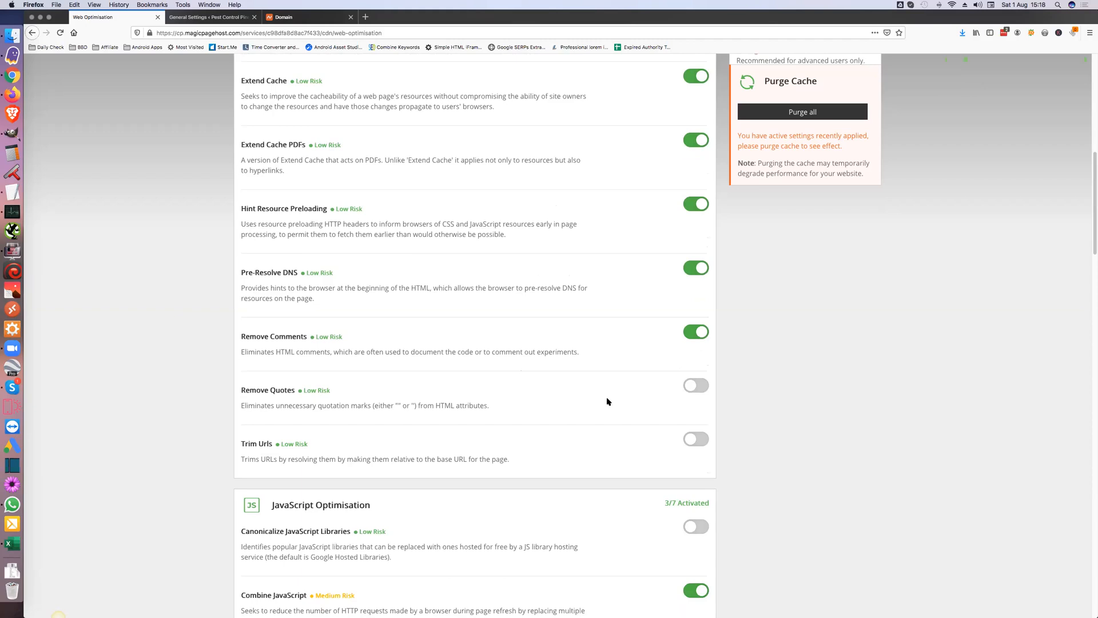
left_click(696, 385)
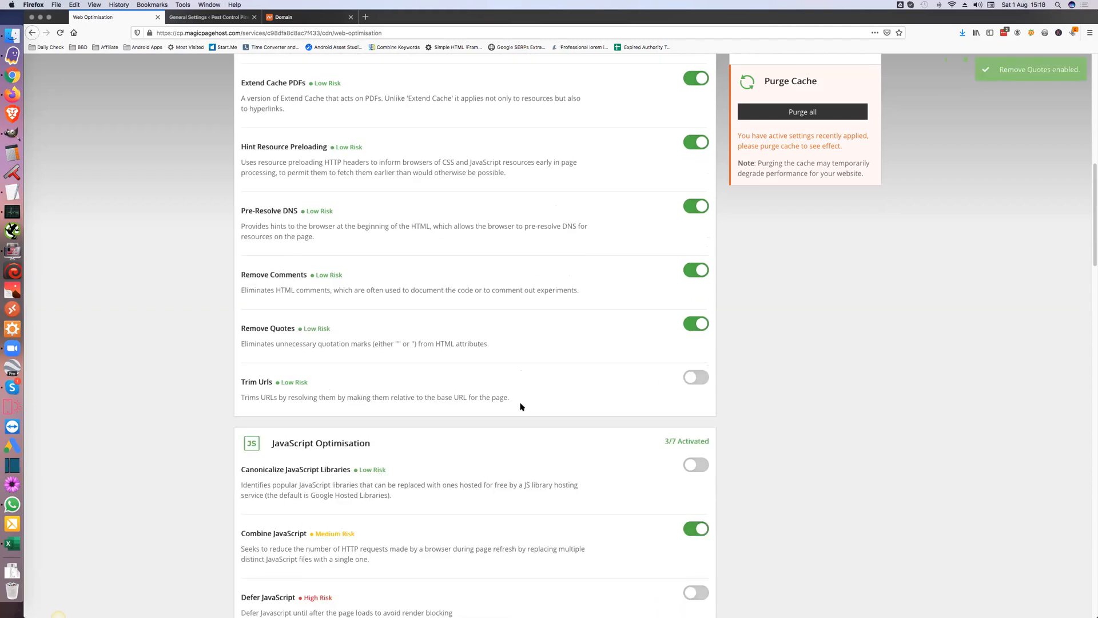
left_click(697, 376)
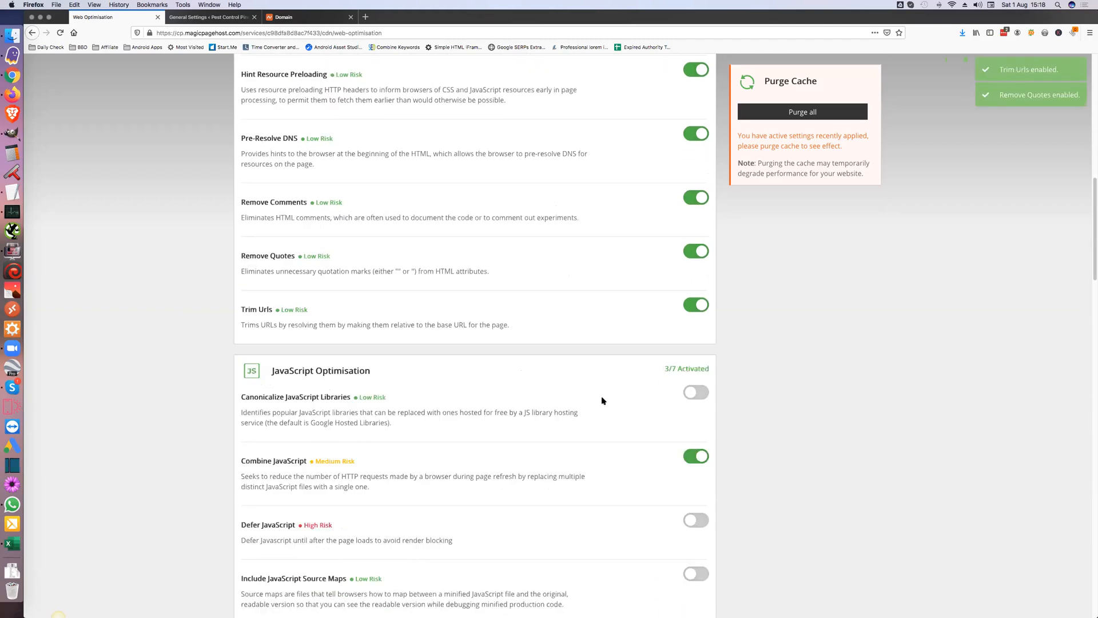
Turn on Canonicalize JavaScript Libraries and Include JavaScript Source Maps in JavaScript Optimisation
scroll("down", 3)
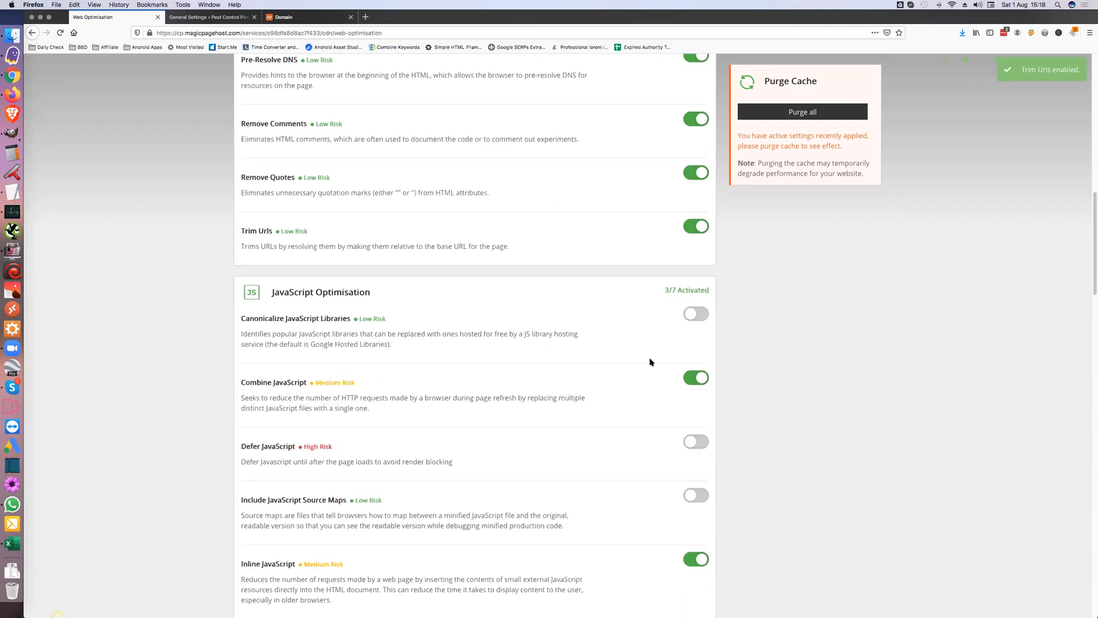
left_click(697, 313)
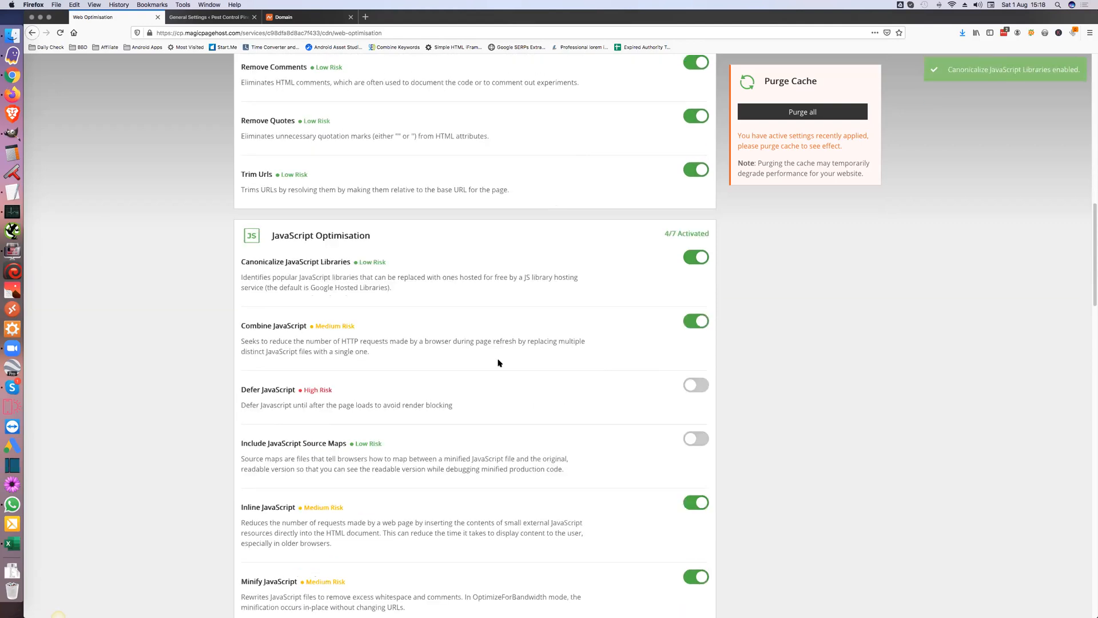
scroll("down", 3)
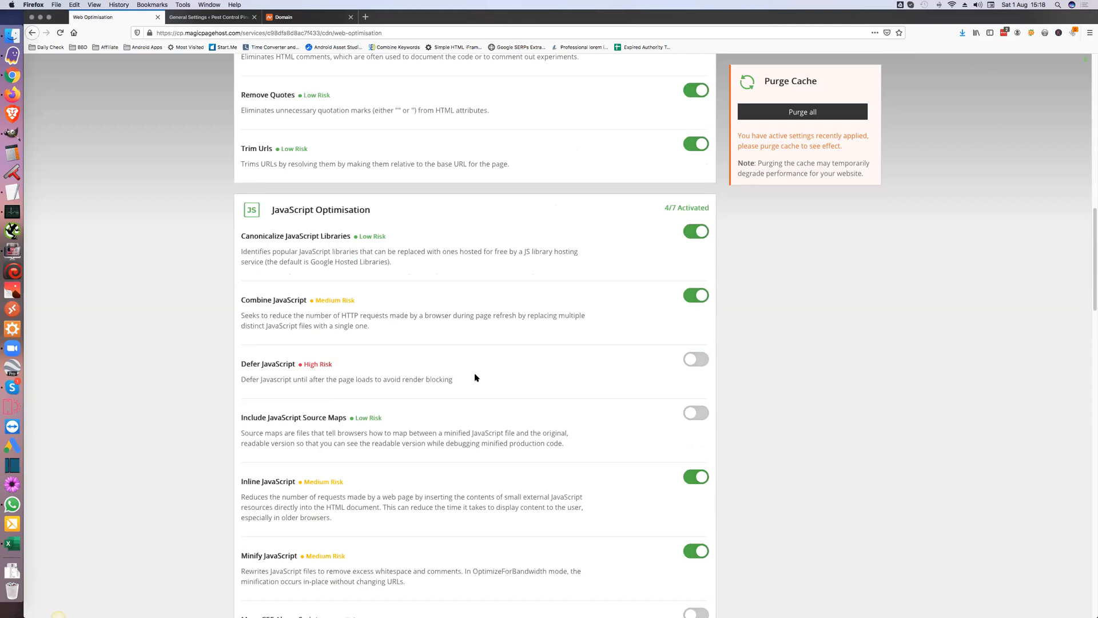
mouse_move(407, 317)
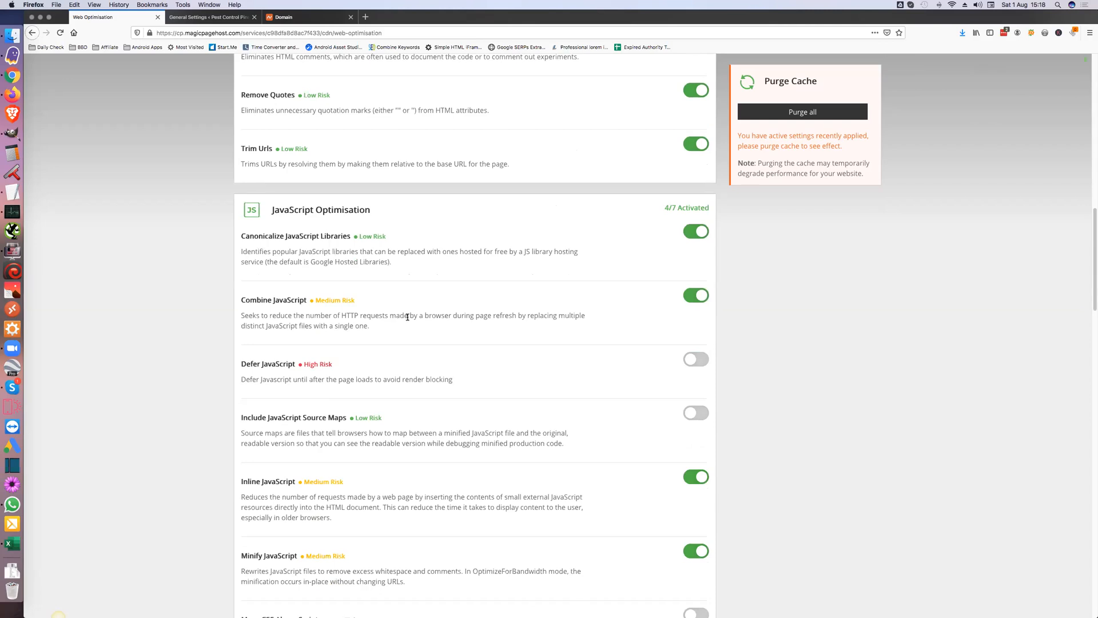
mouse_move(364, 360)
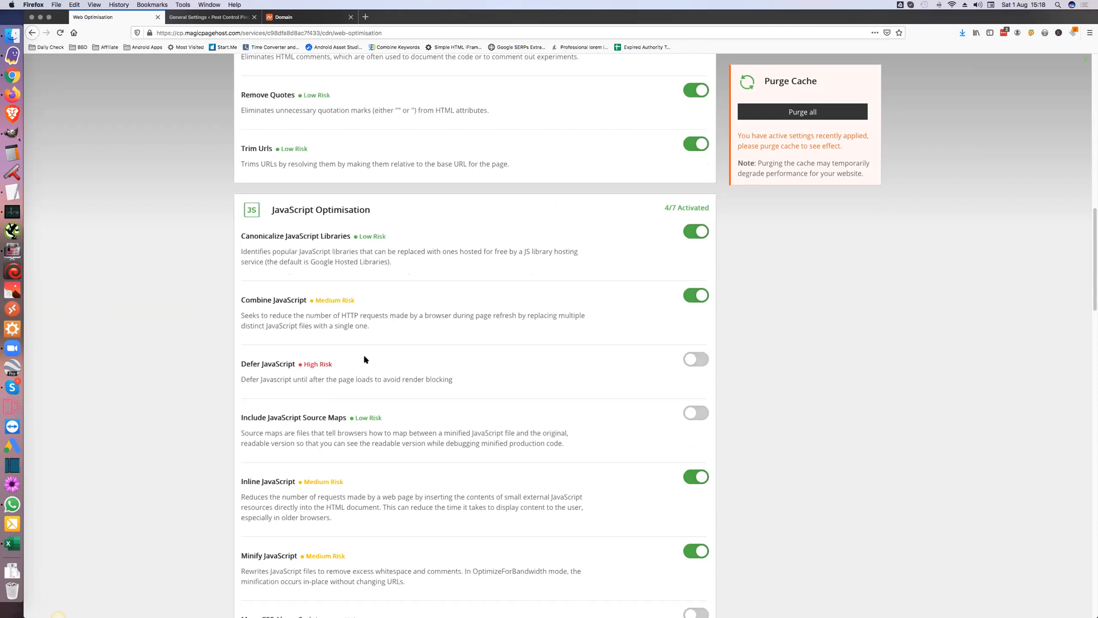
mouse_move(568, 398)
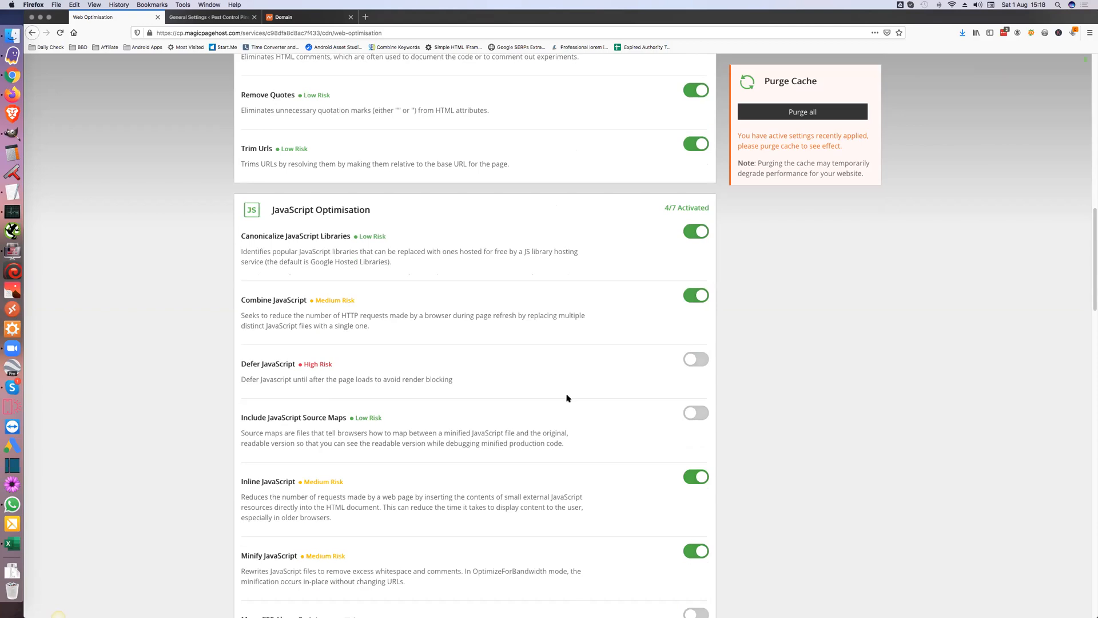
scroll("down", 3)
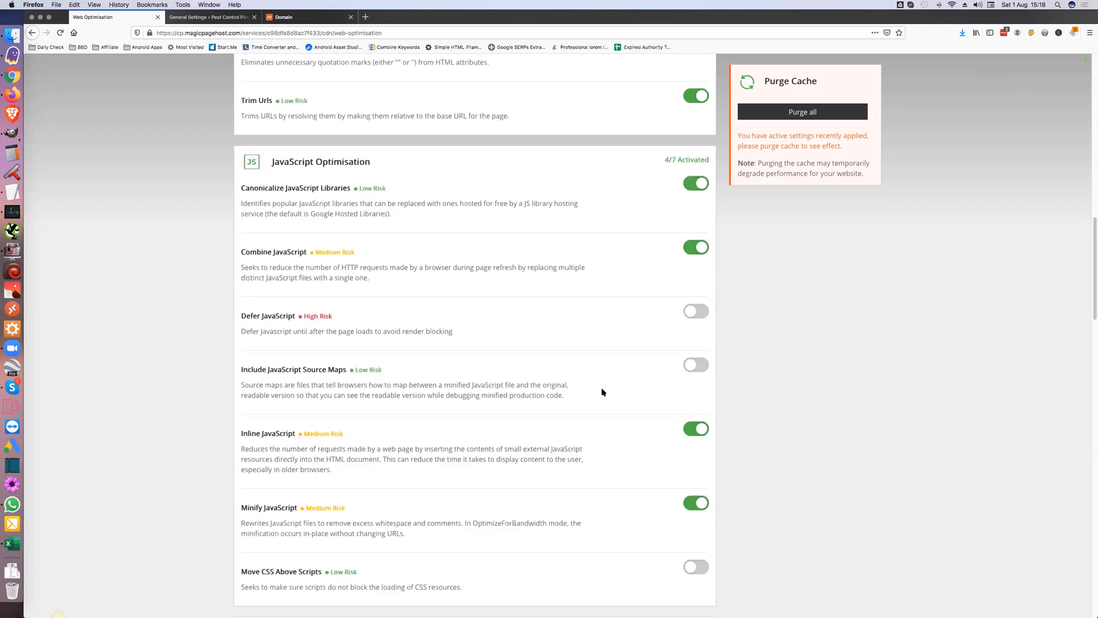
left_click(697, 364)
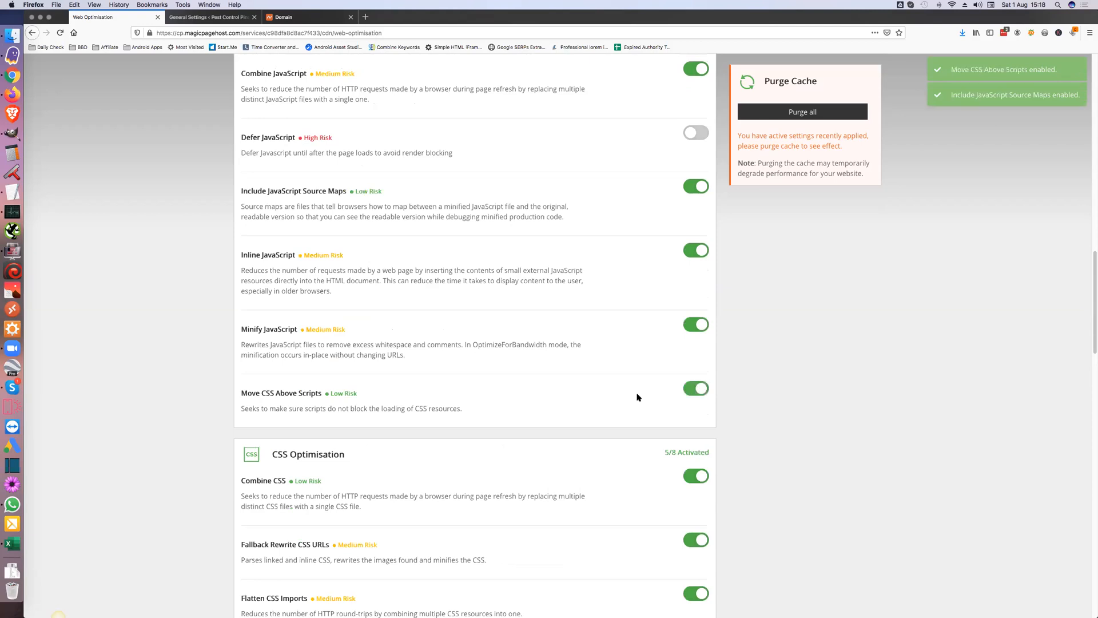
Turn on Move CSS To <head> and Rewrite Style Attributes With URLs, leaving Prioritize Critical CSS off
scroll("down", 3)
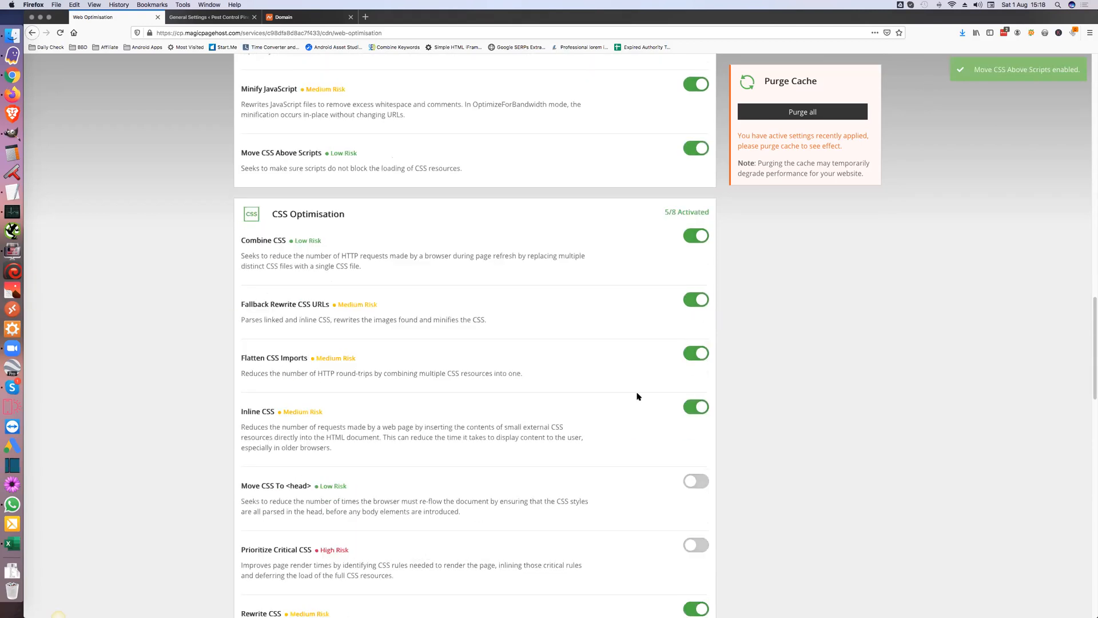
scroll("down", 3)
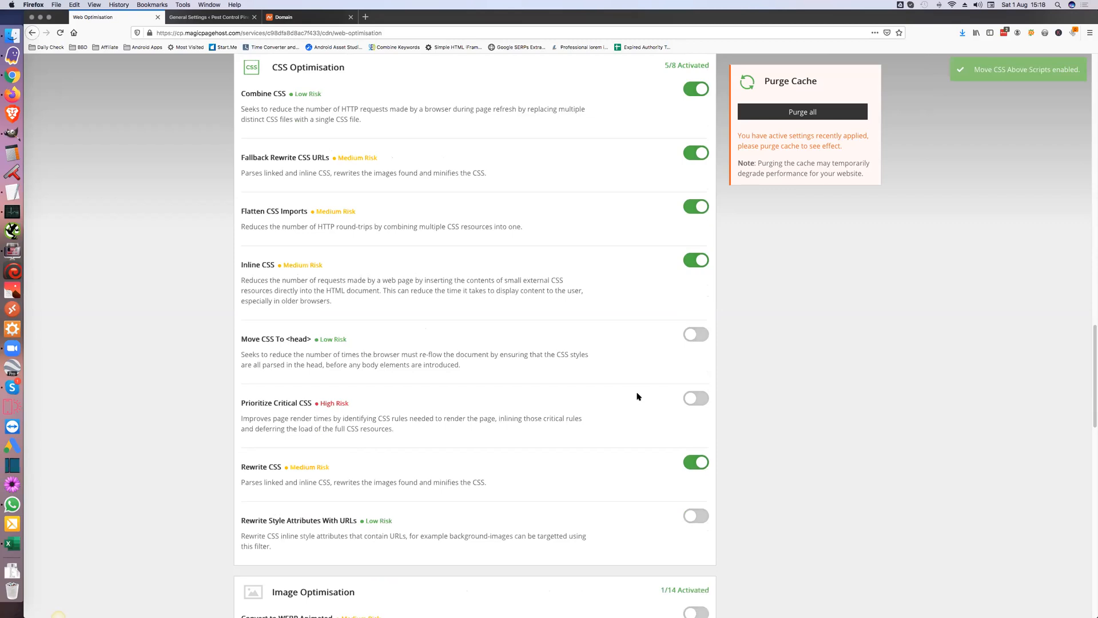
scroll("down", 3)
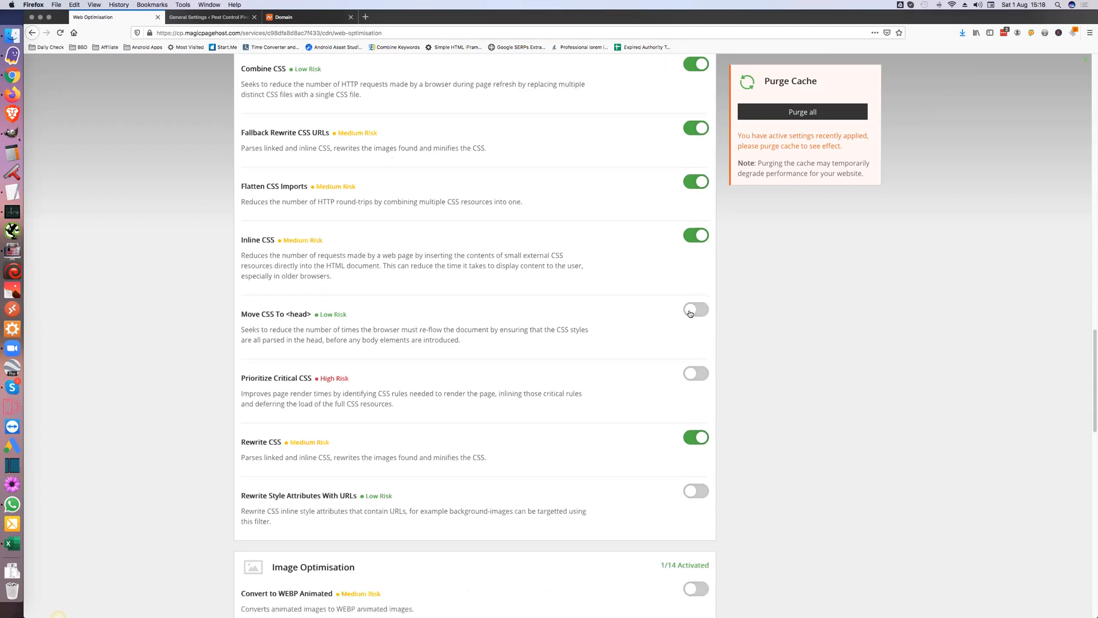
left_click(696, 310)
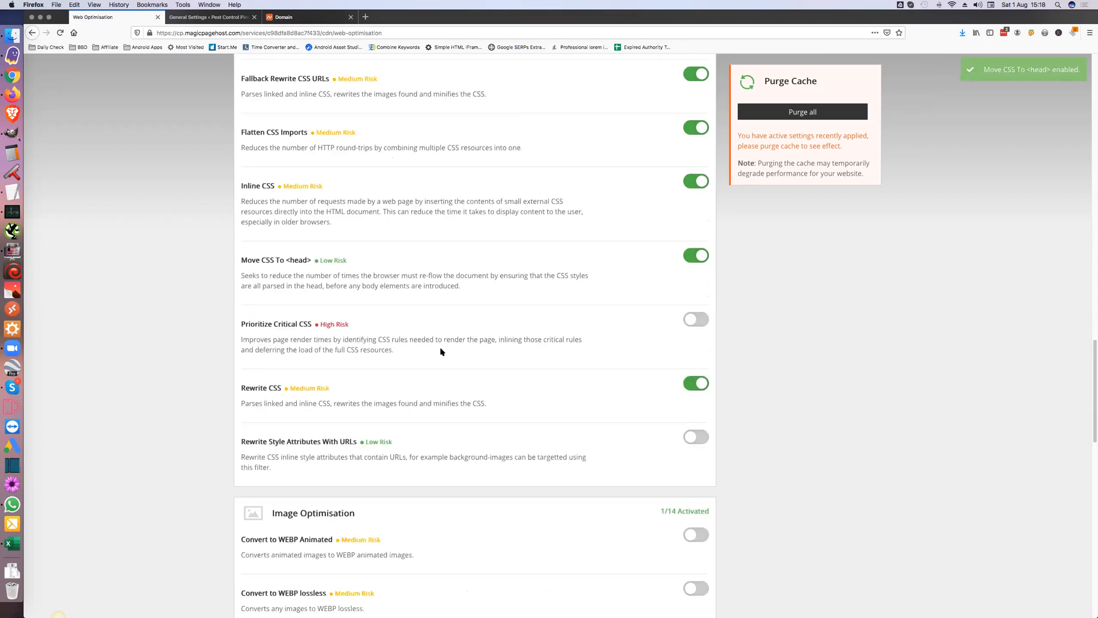
scroll("down", 3)
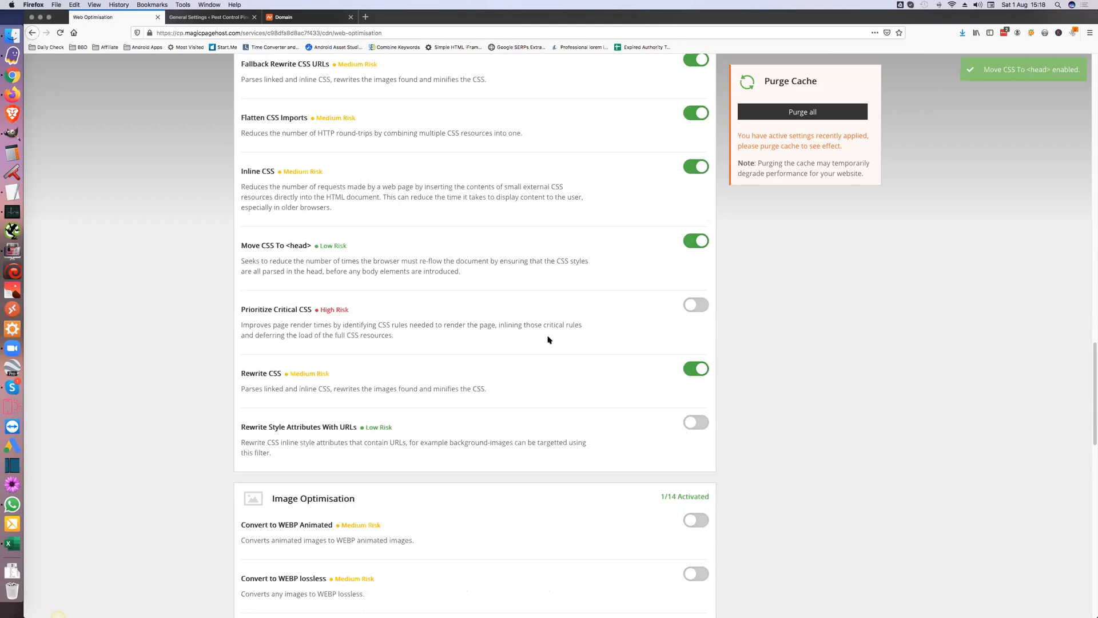
scroll("down", 3)
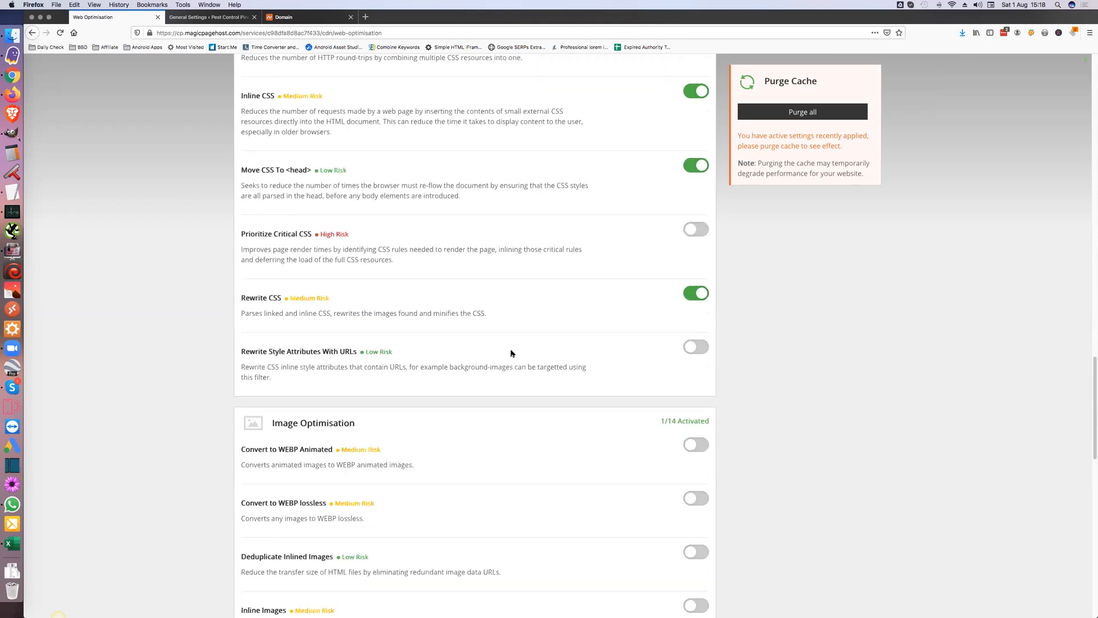
scroll("down", 3)
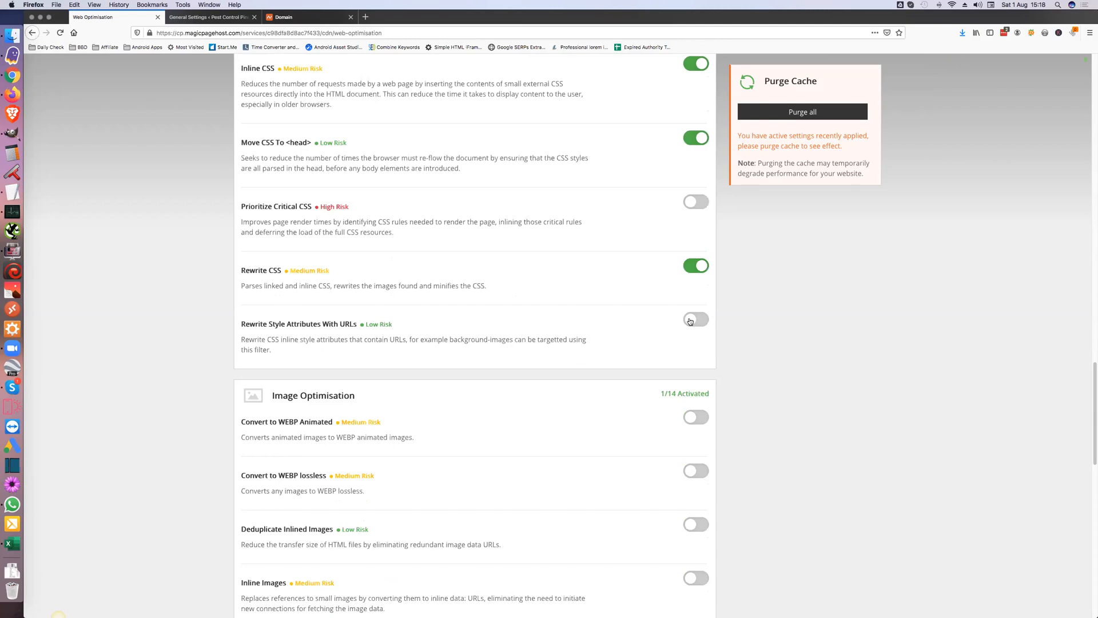
left_click(696, 320)
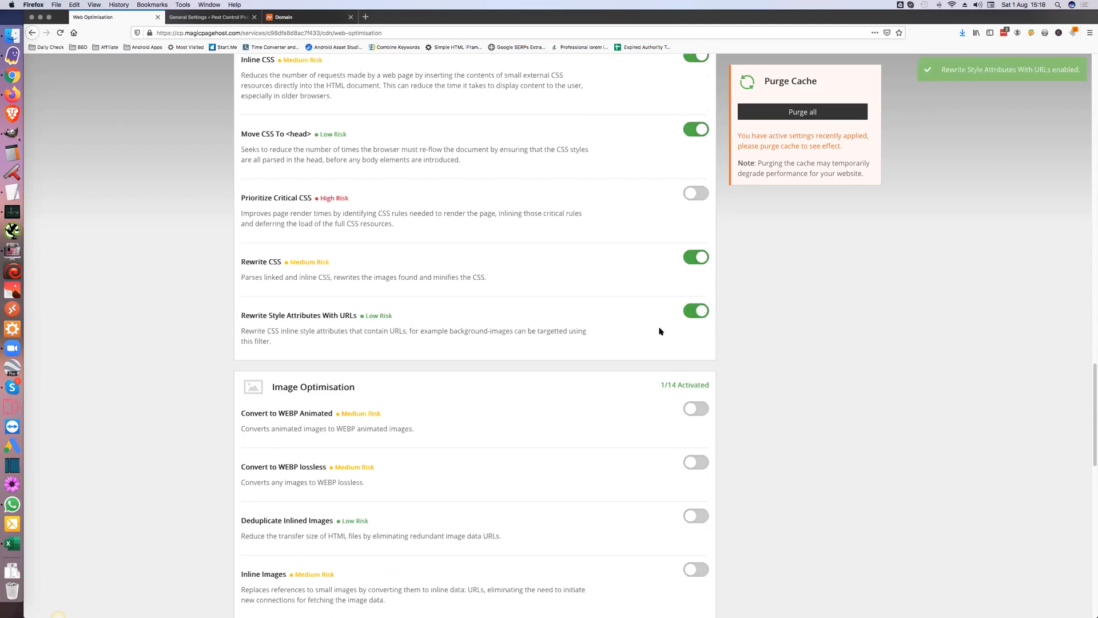
scroll("down", 3)
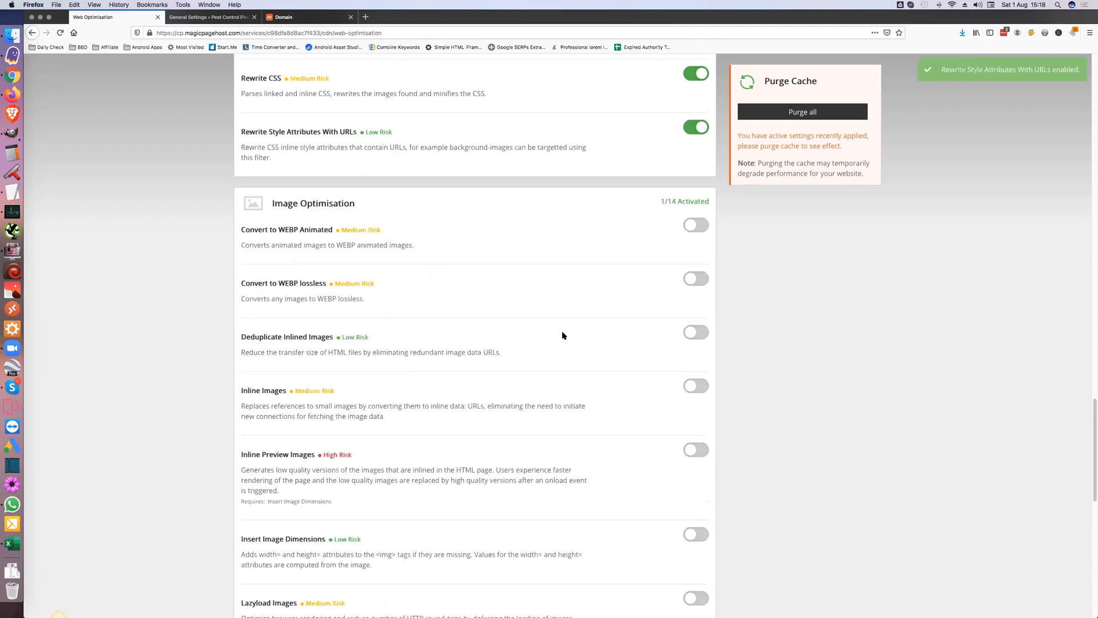
mouse_move(512, 314)
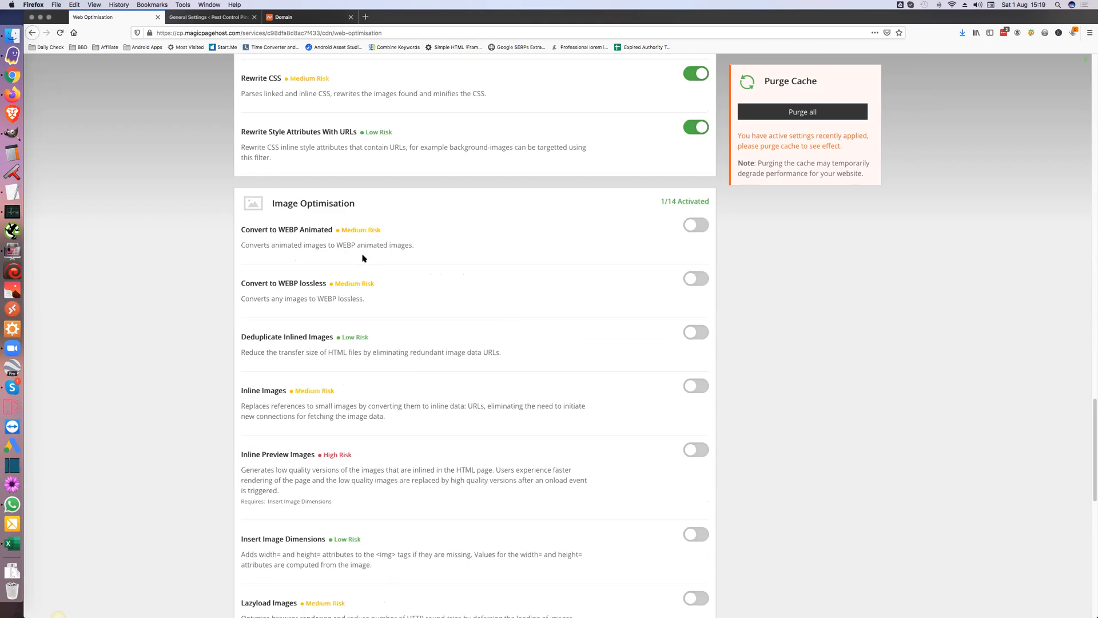
mouse_move(402, 307)
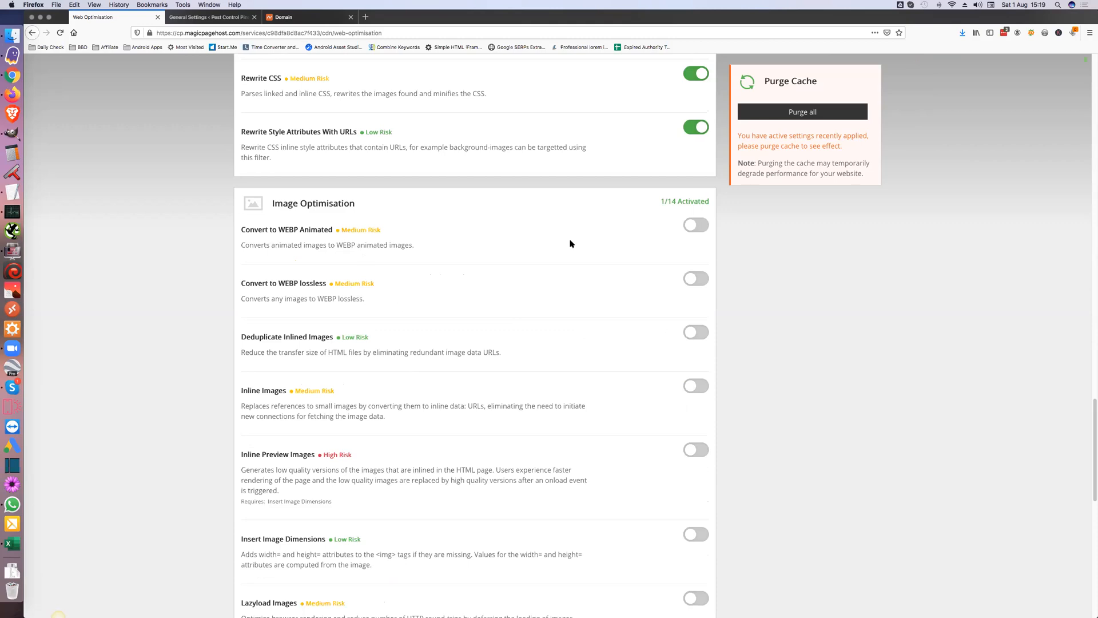
mouse_move(567, 245)
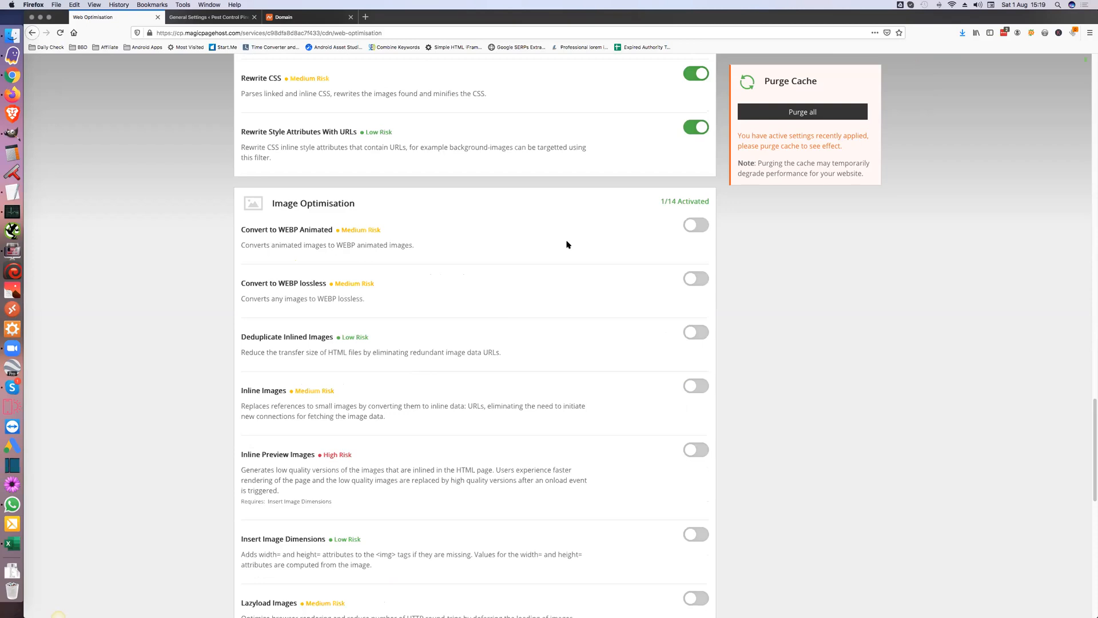
mouse_move(298, 237)
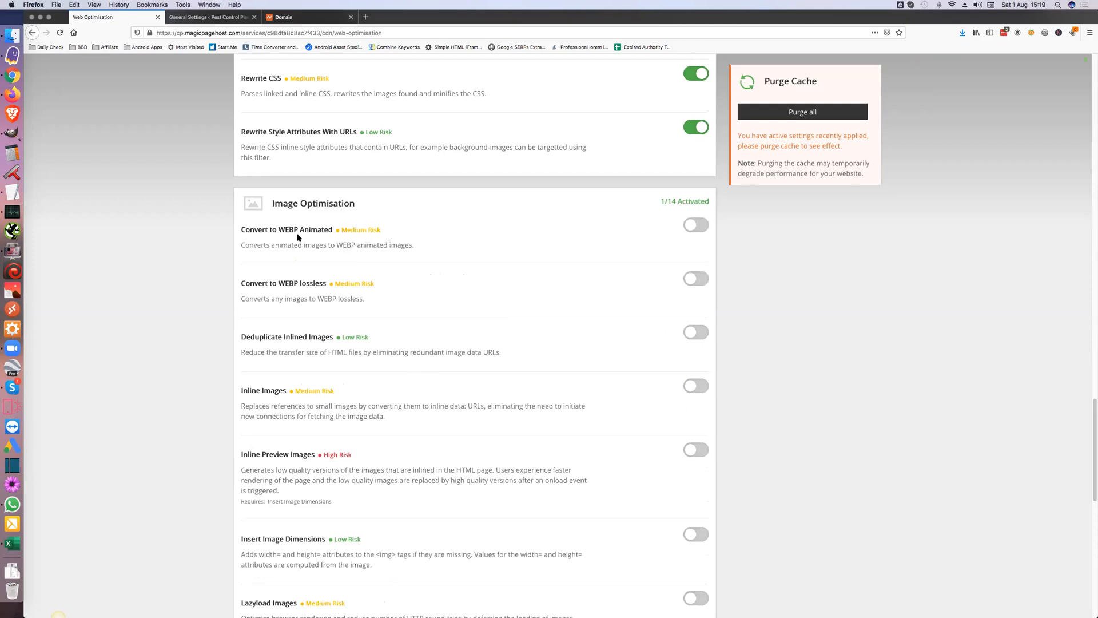
mouse_move(547, 273)
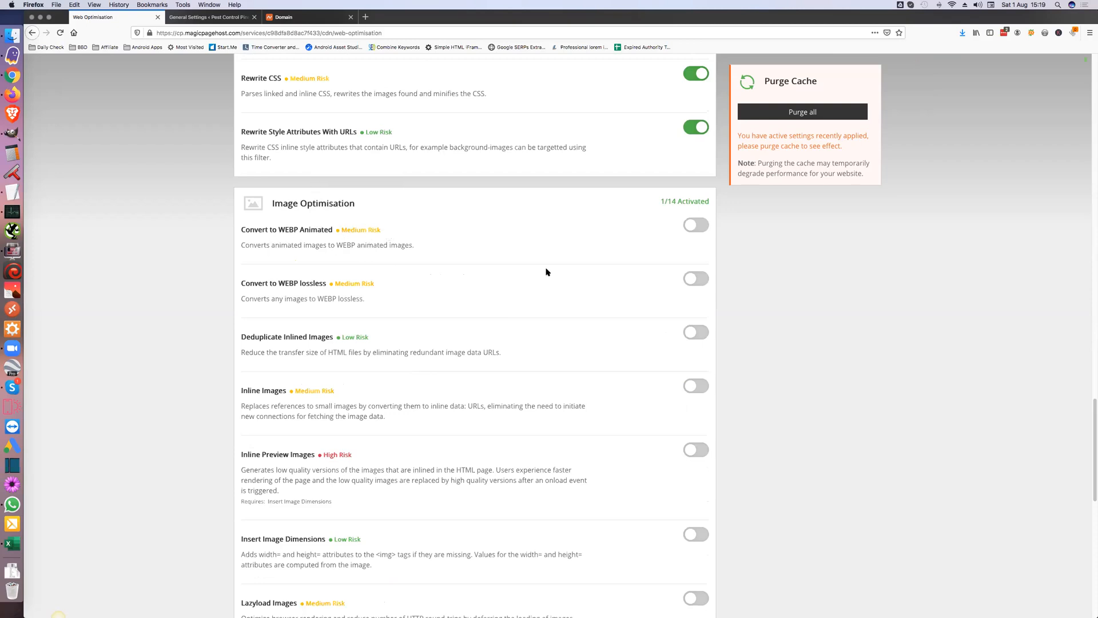
mouse_move(628, 273)
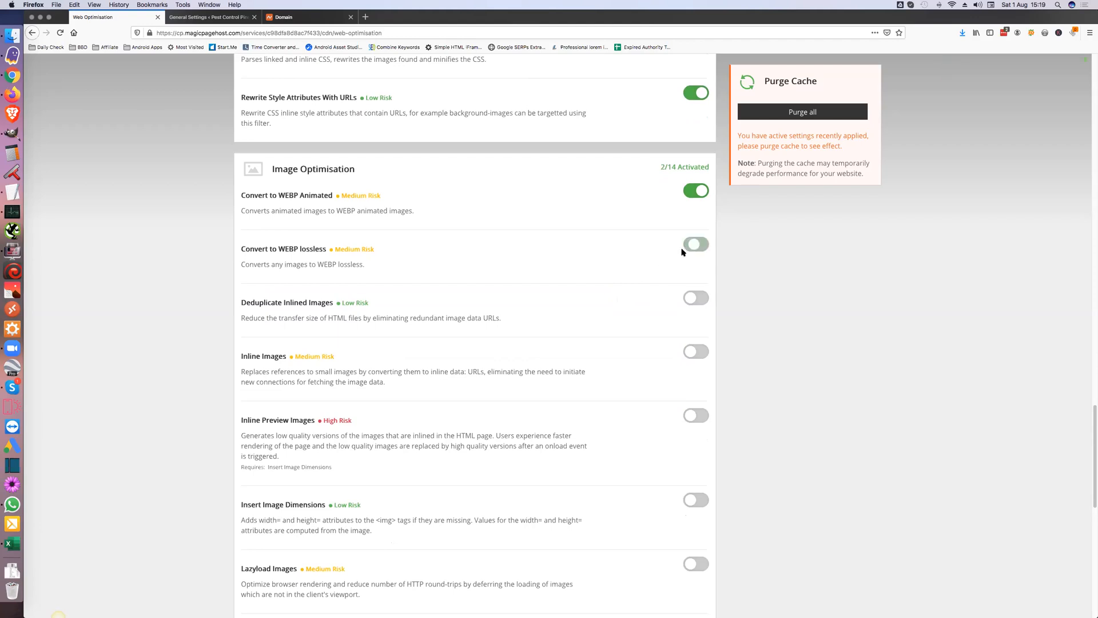
Enable Convert to WEBP lossless, Deduplicate Inlined Images, Inline Images, Insert Image Dimensions and lazy loading
left_click(696, 244)
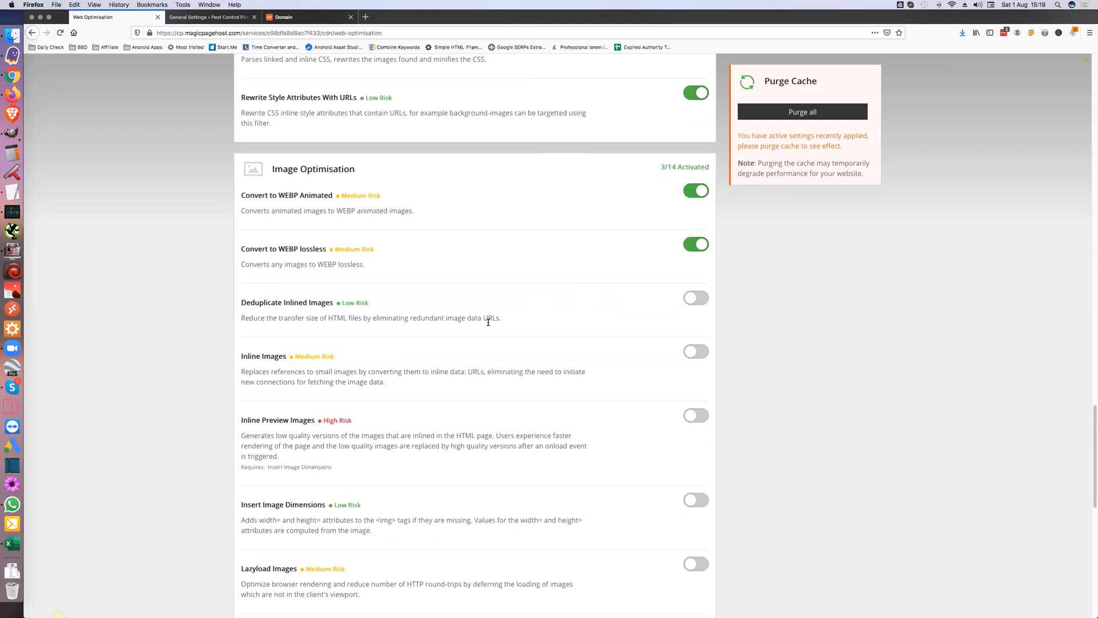
mouse_move(532, 316)
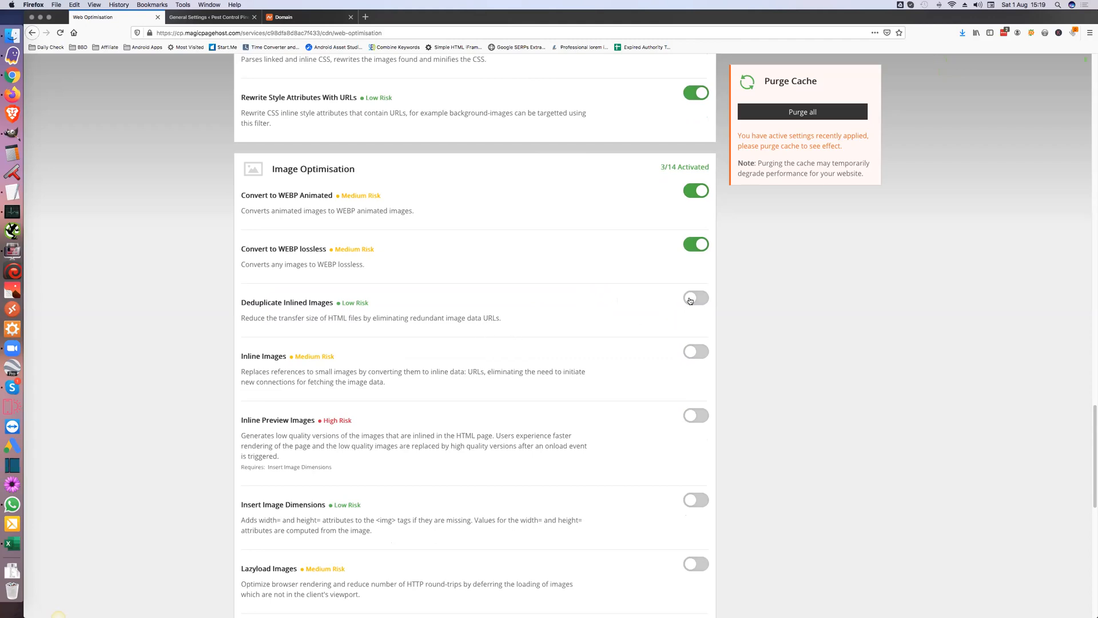
left_click(696, 297)
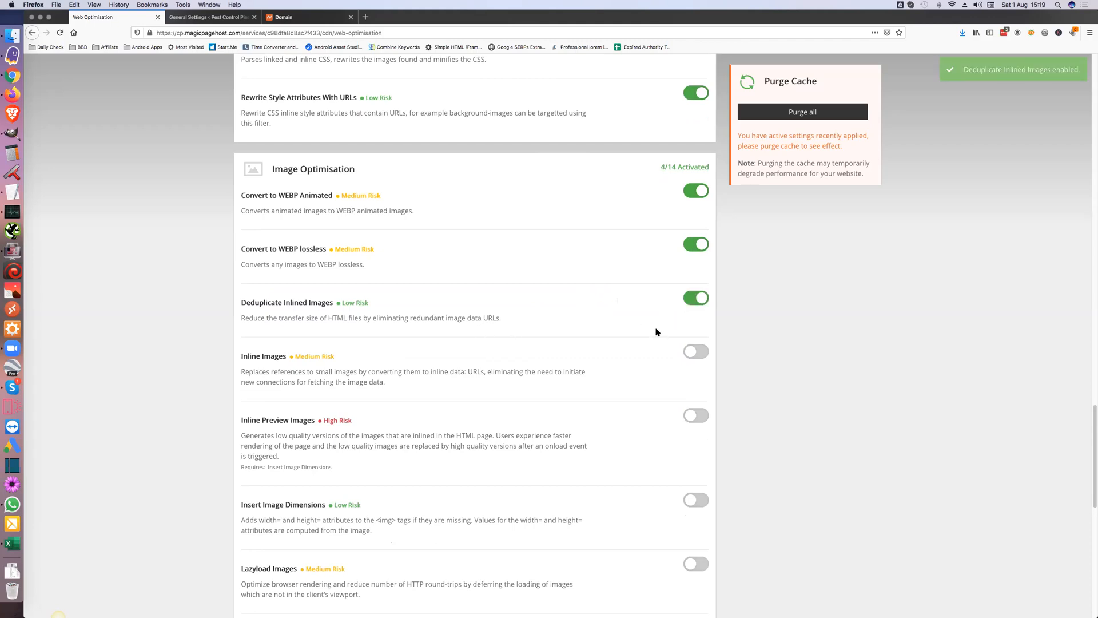
scroll("down", 3)
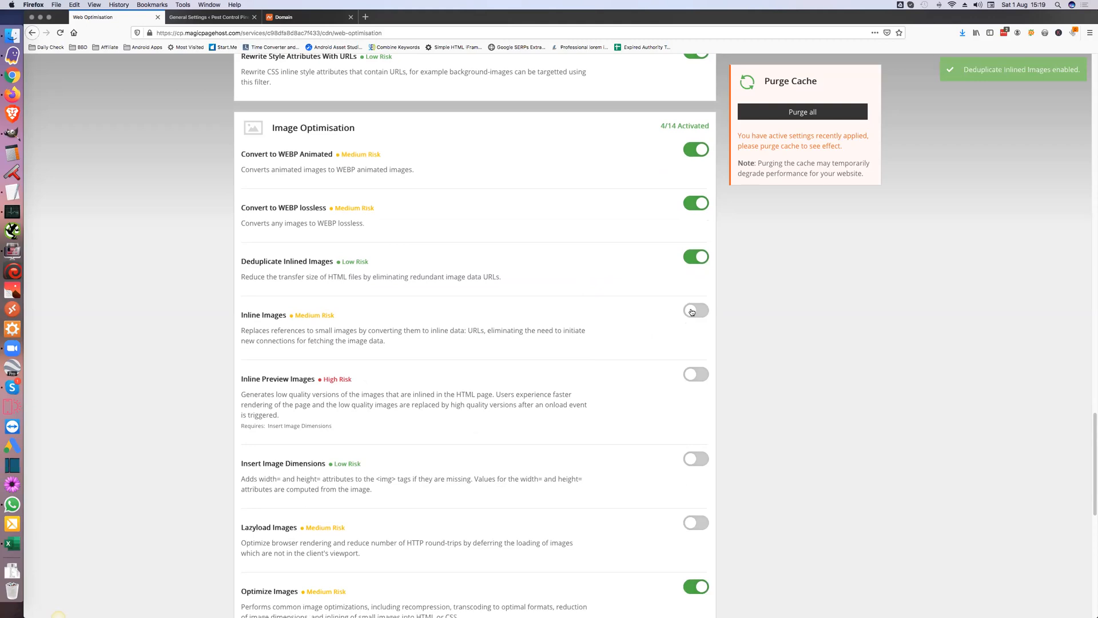
left_click(694, 310)
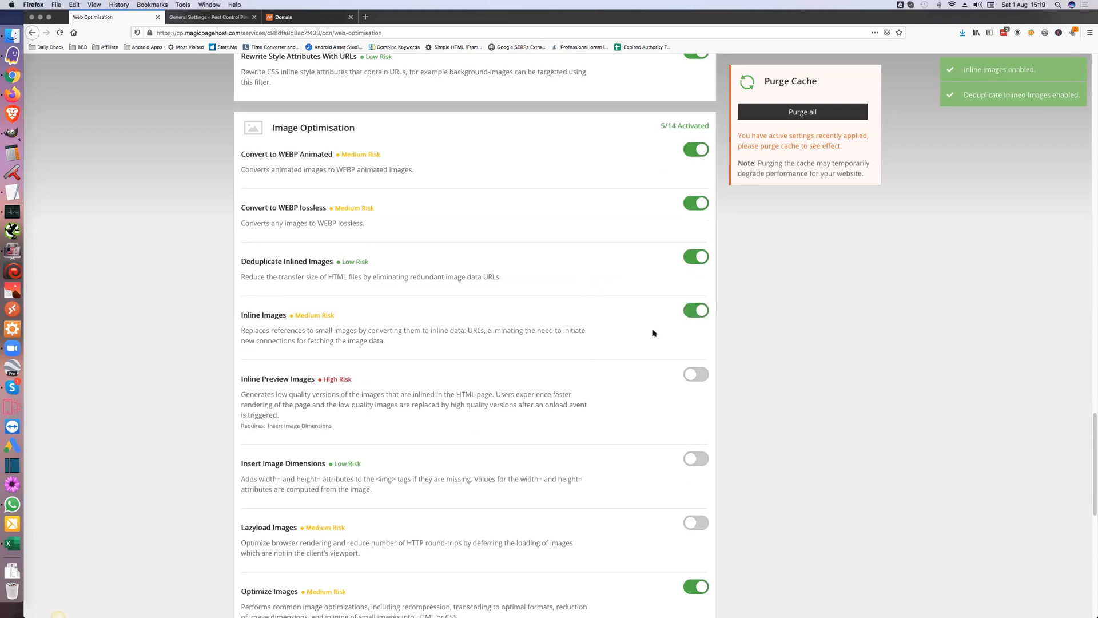
scroll("down", 3)
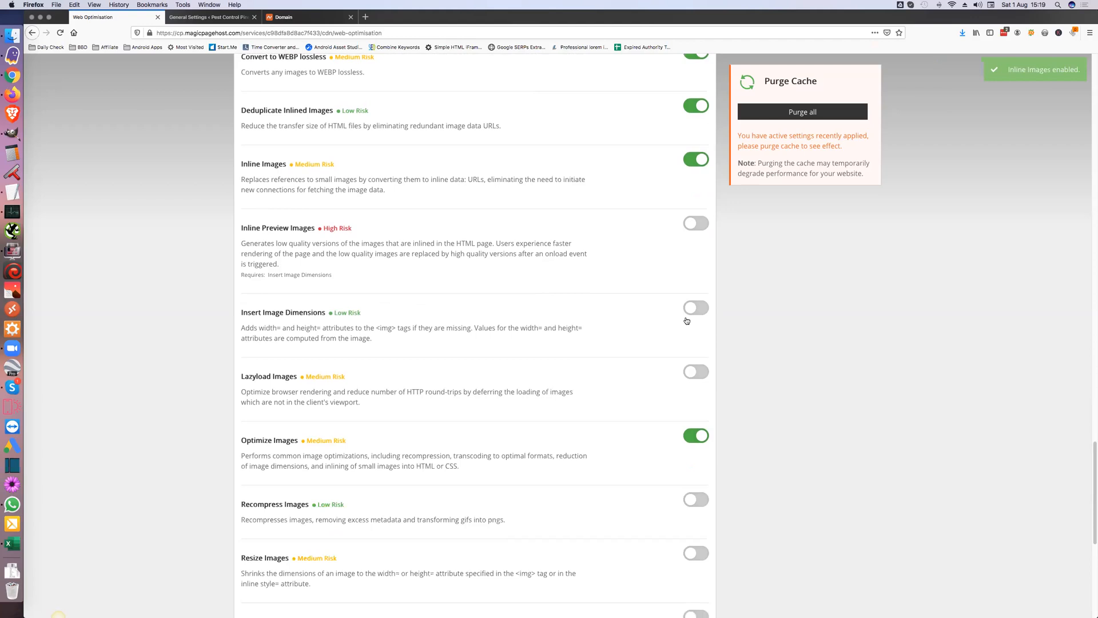
left_click(697, 308)
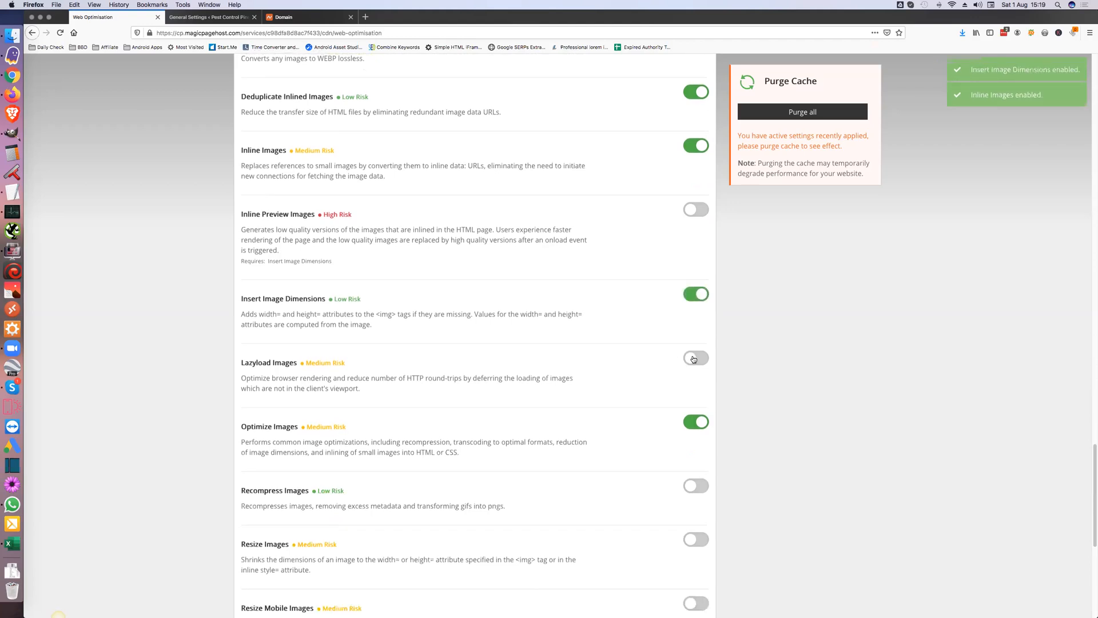
left_click(697, 358)
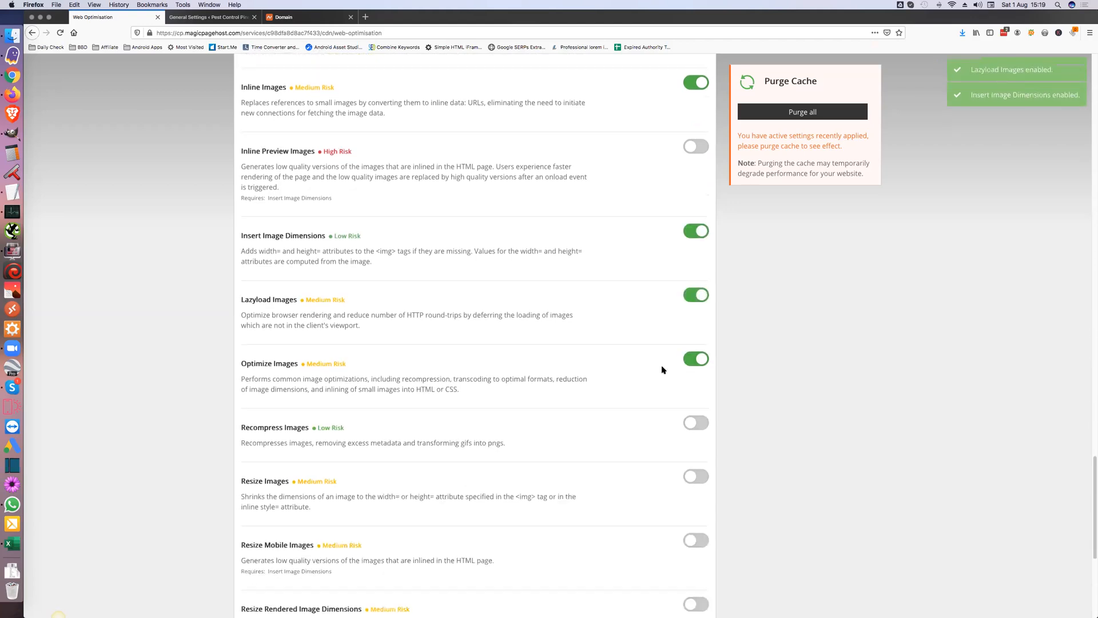
Enable Recompress, Resize, Resize Mobile, Resize Rendered Dimensions, Responsive and Sprite Images, reaching 13 of 14
left_click(695, 423)
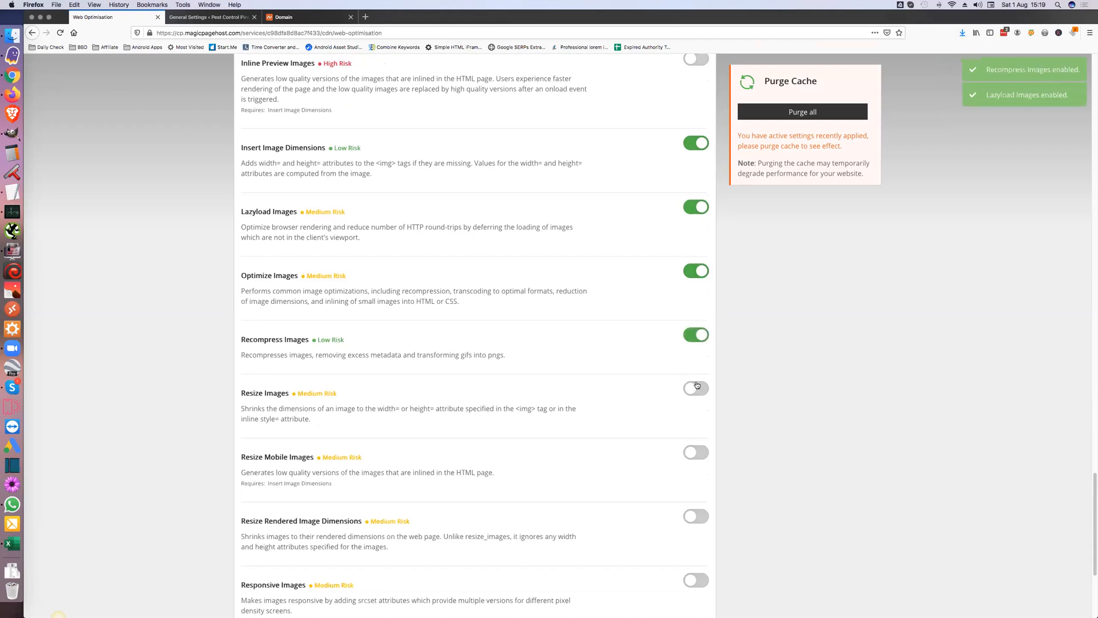
left_click(695, 388)
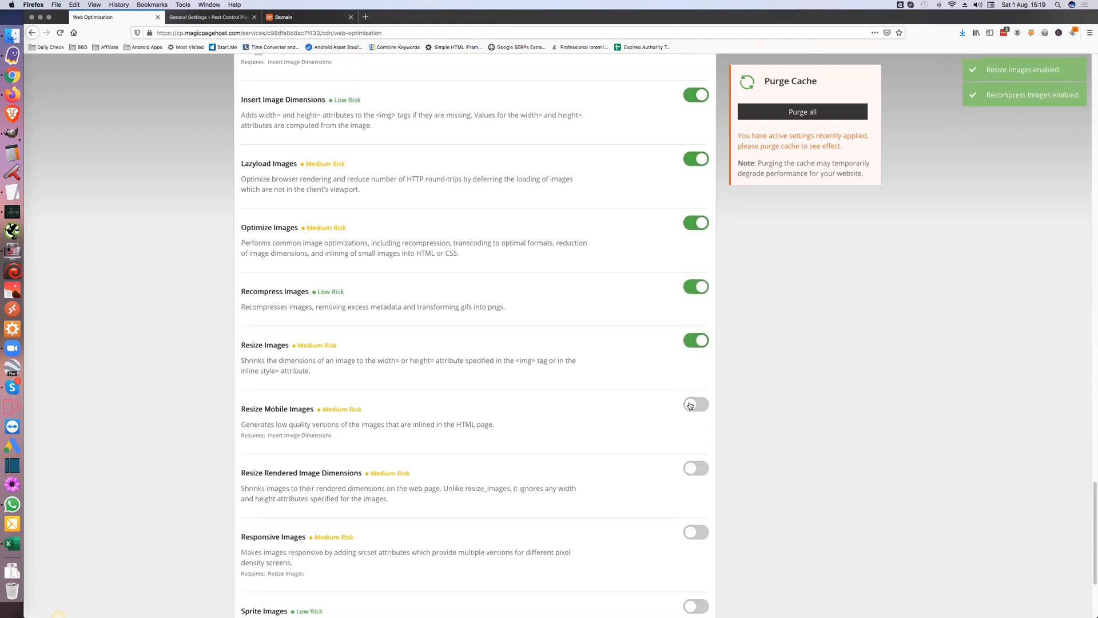
left_click(694, 405)
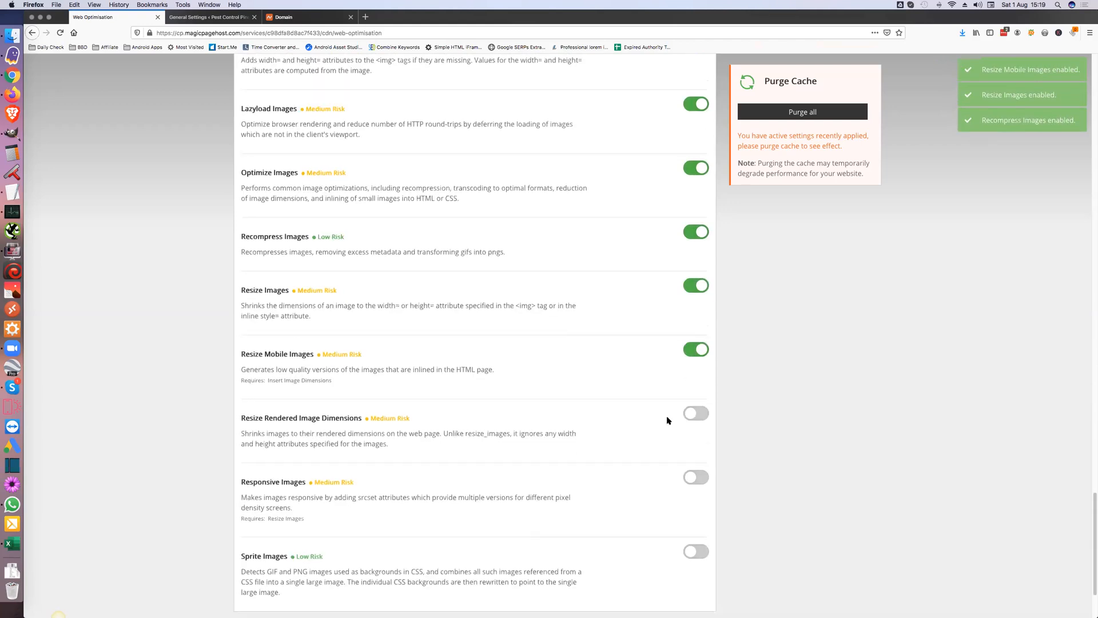
left_click(697, 413)
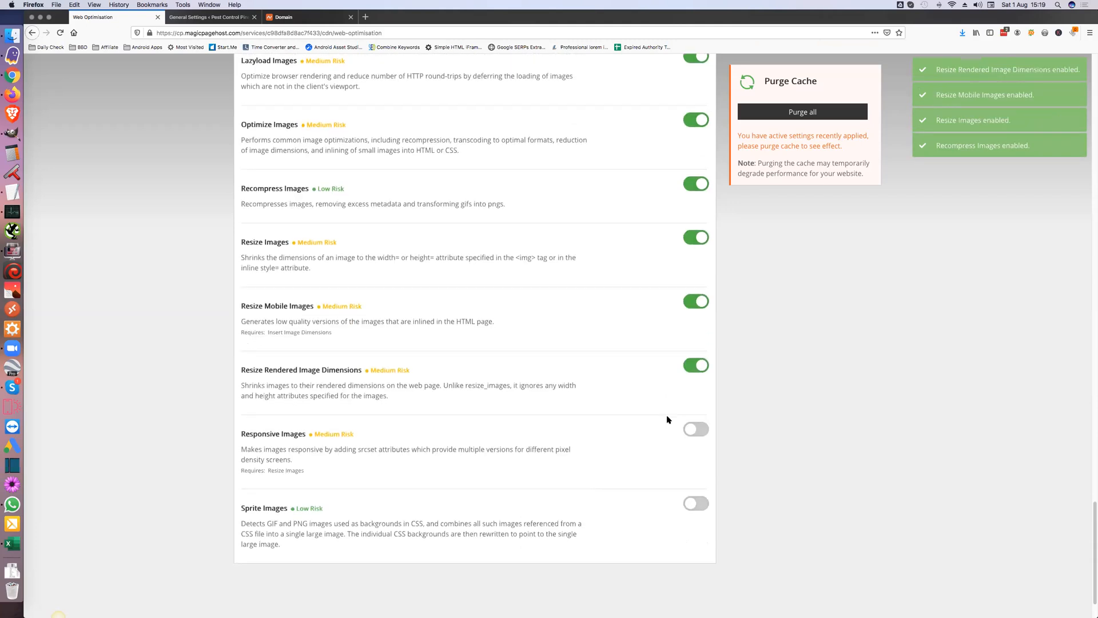
left_click(695, 429)
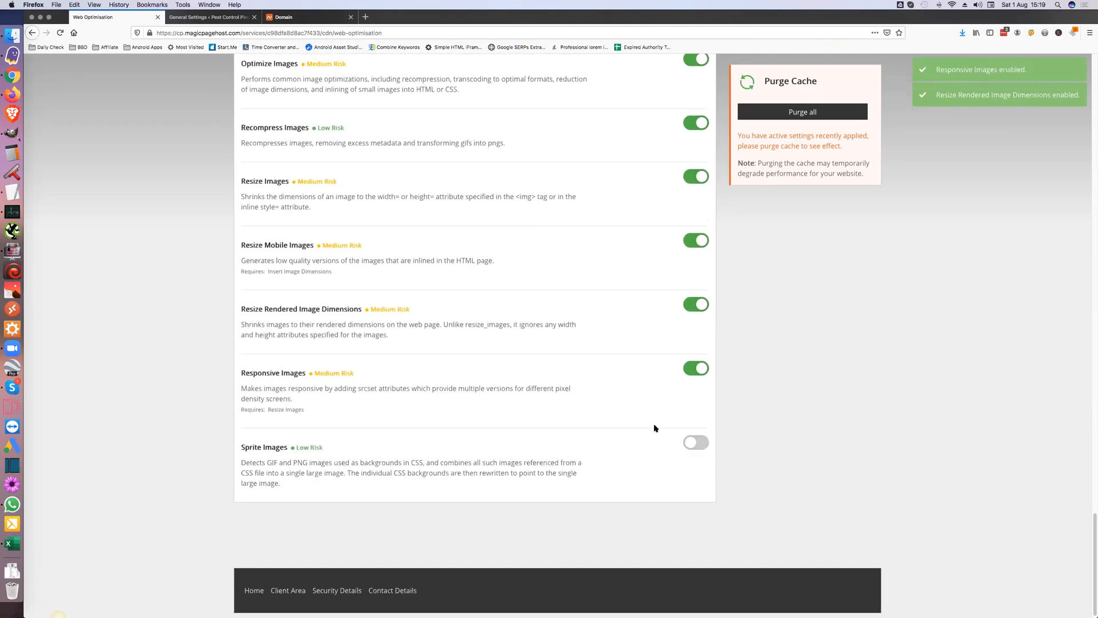
left_click(695, 441)
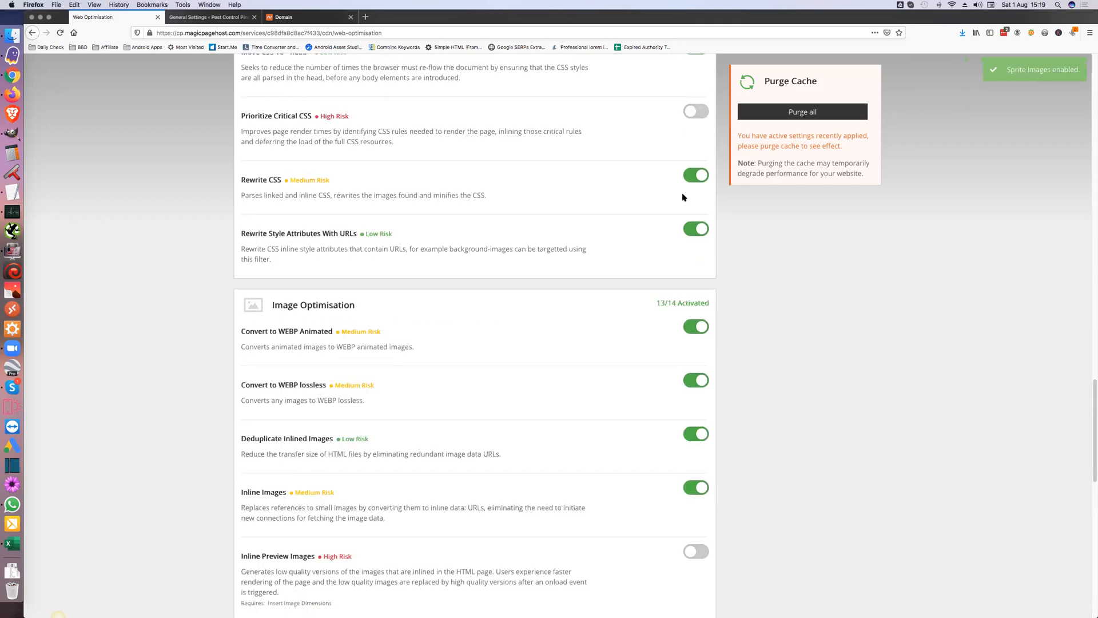
scroll("up", 3)
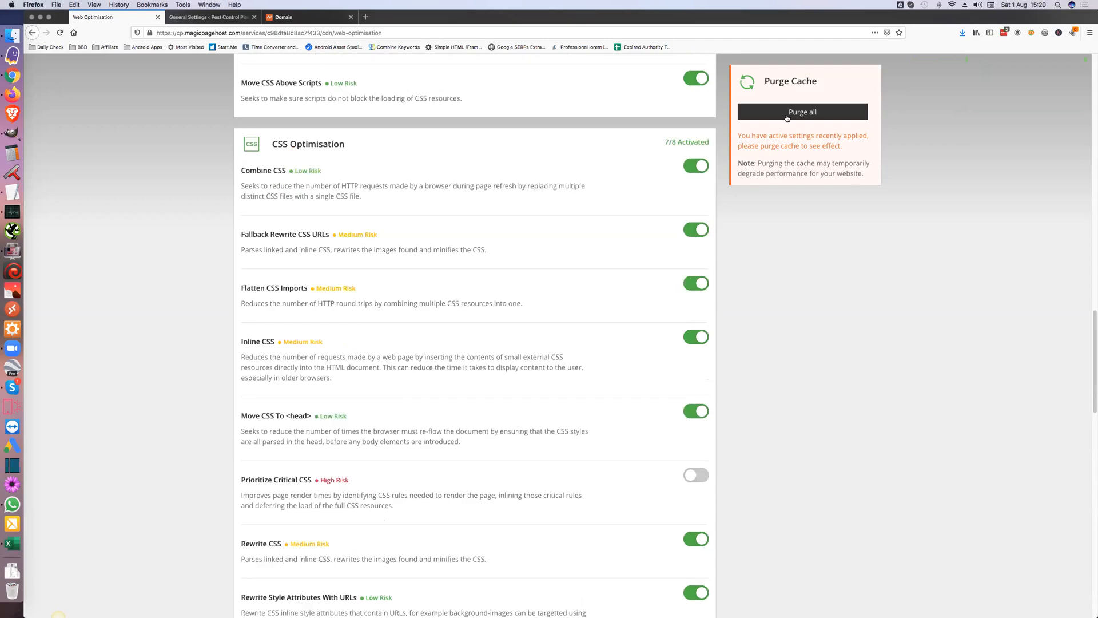
Purge all cache to apply the filters and return to the pestcontrolpinellascounty.com service overview
left_click(802, 112)
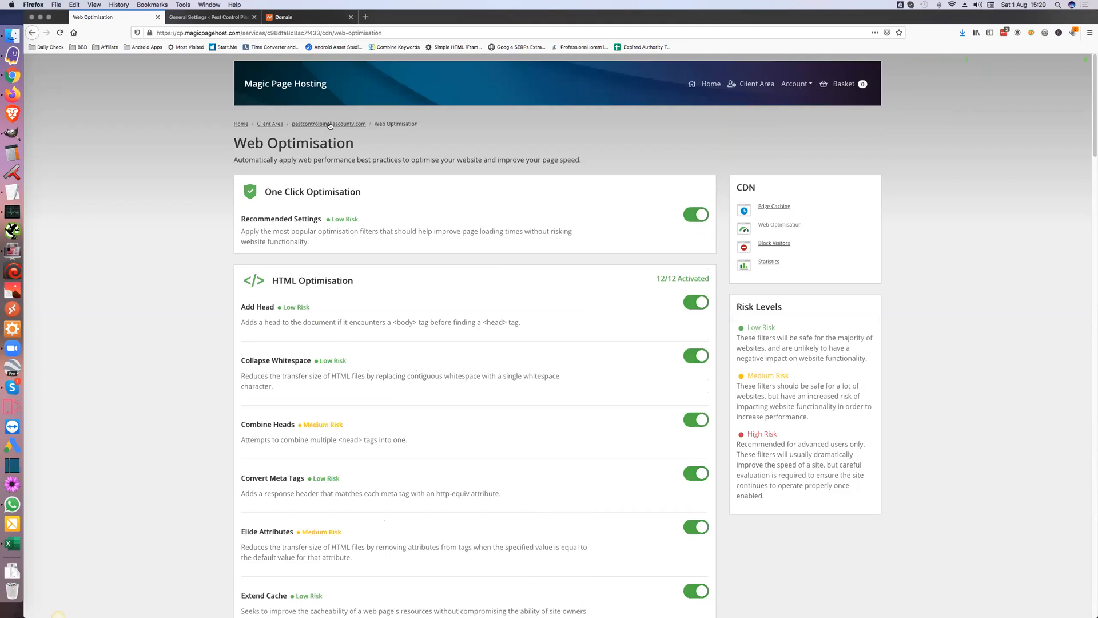
left_click(328, 124)
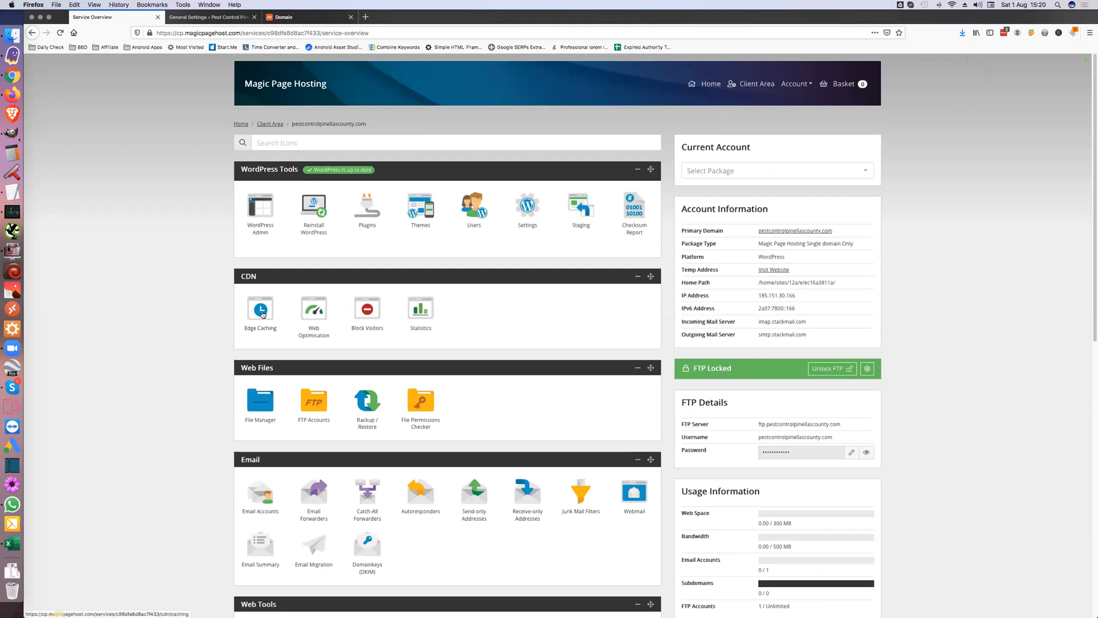
Review Edge Caching: Global Edge Caching and Dynamic Cache on, Development Mode off
left_click(260, 308)
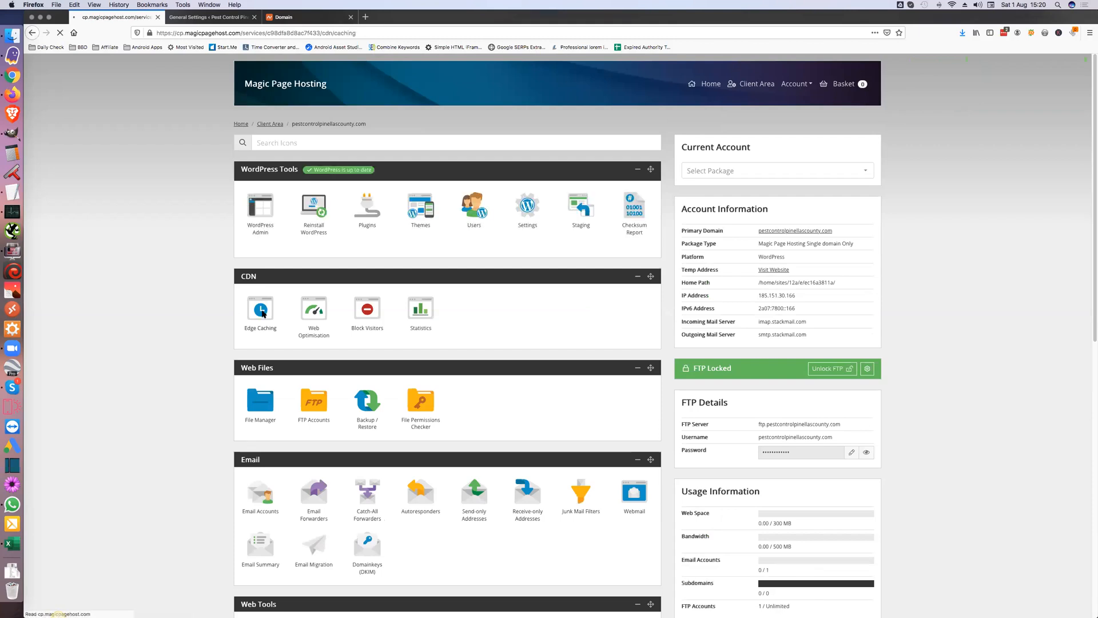
left_click(259, 308)
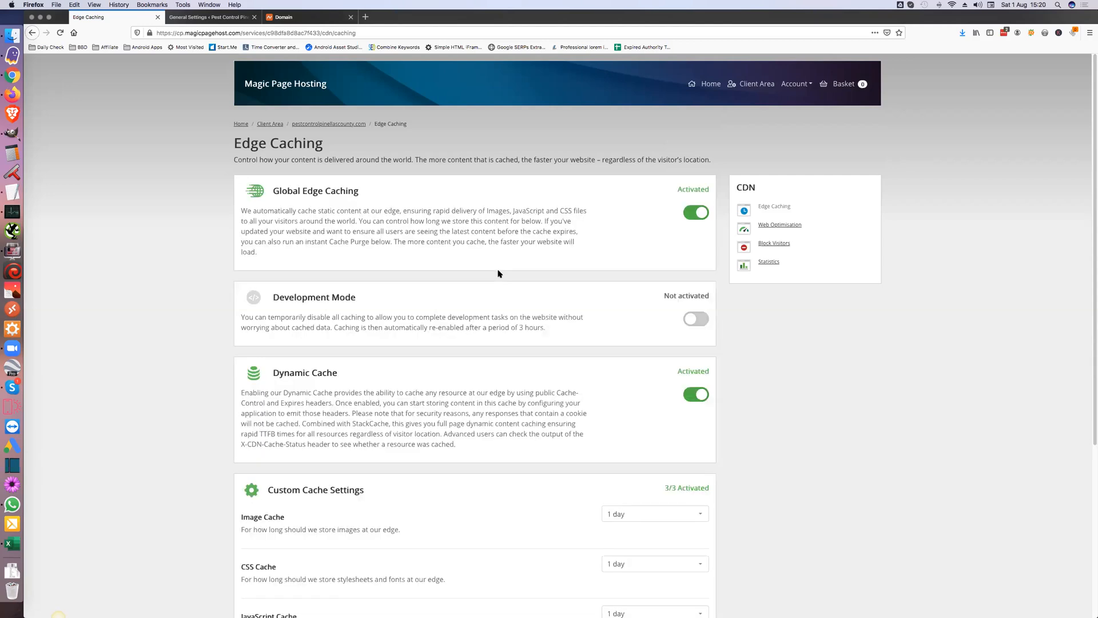
mouse_move(518, 279)
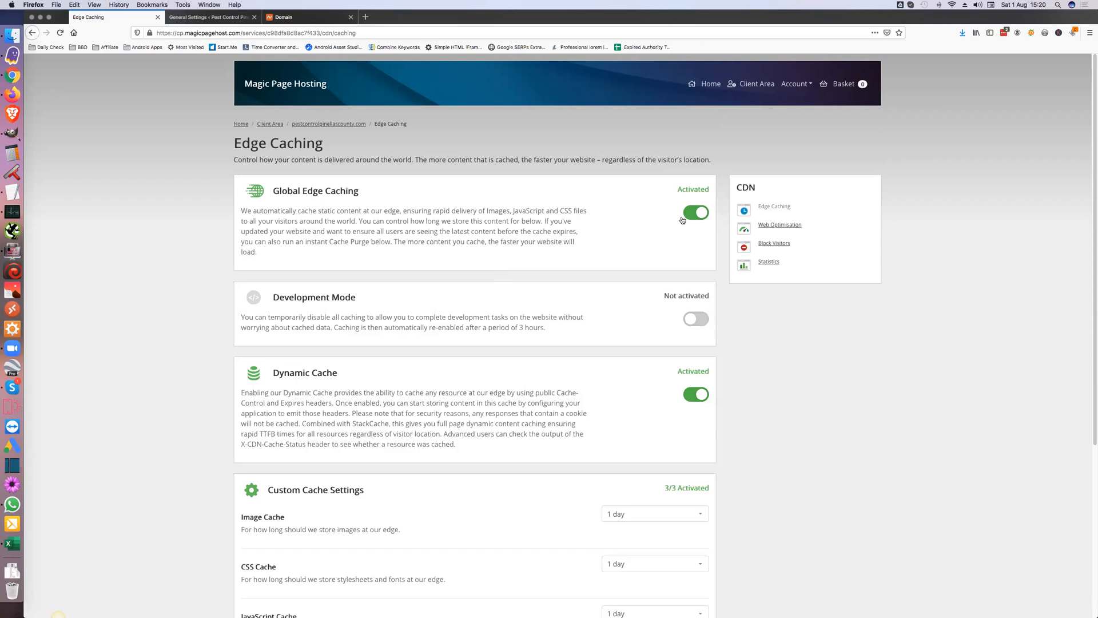
scroll("down", 3)
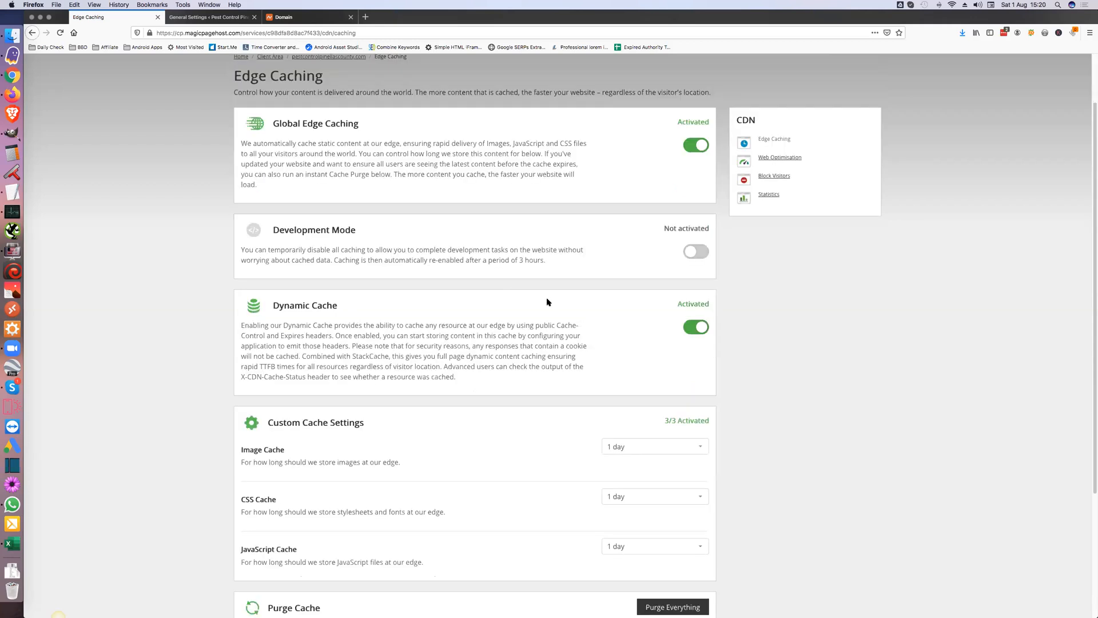
scroll("down", 3)
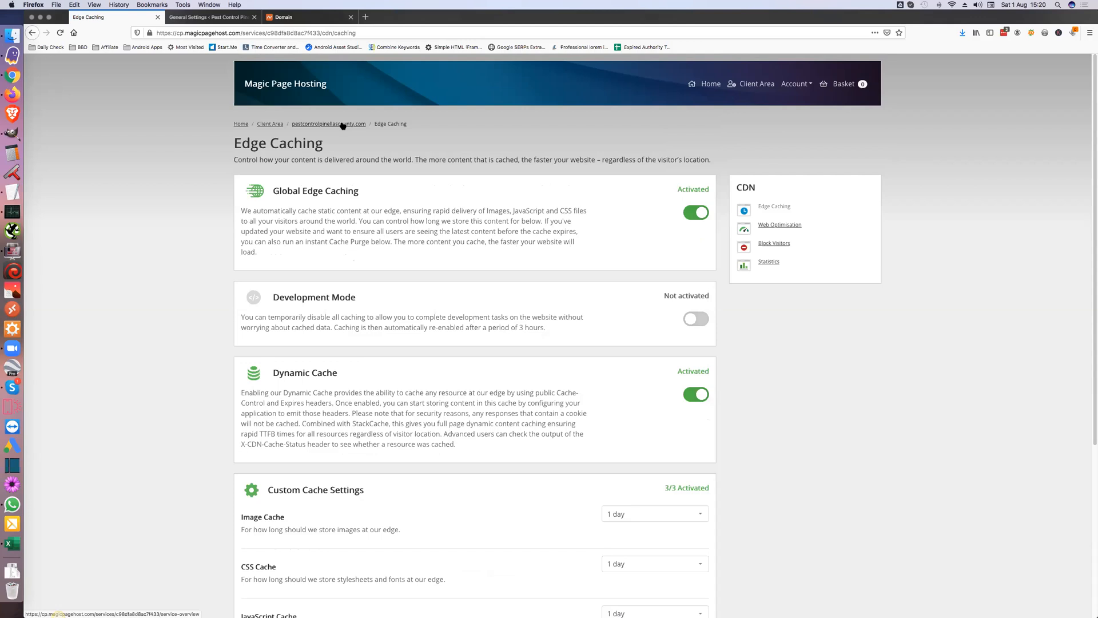
Return to the domain's Service Overview and bring the Web Tools section into view
left_click(328, 124)
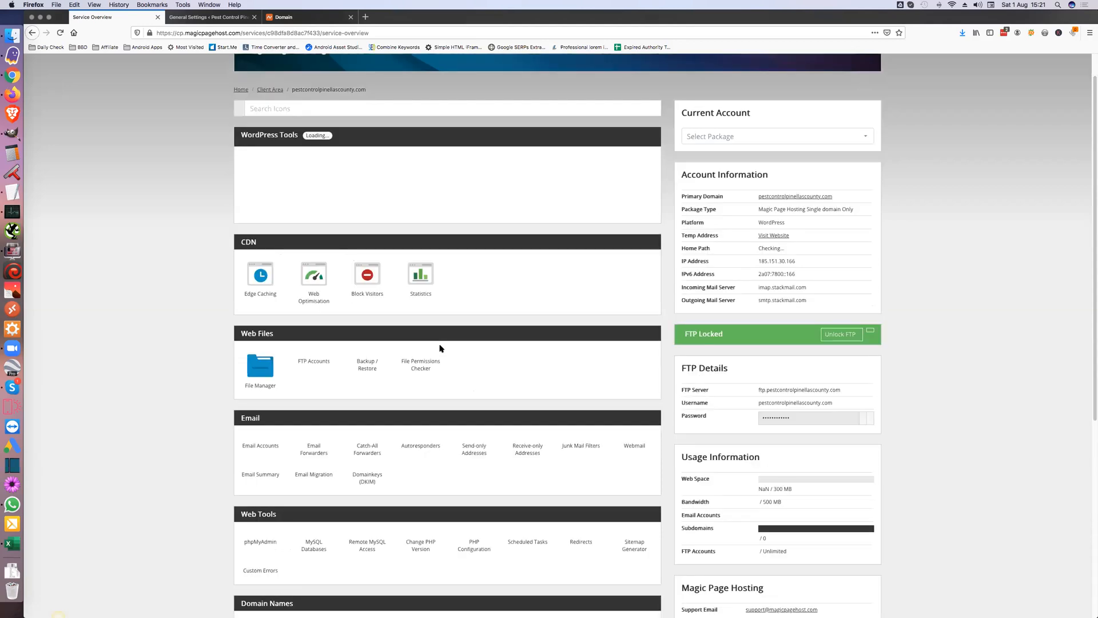
scroll("down", 3)
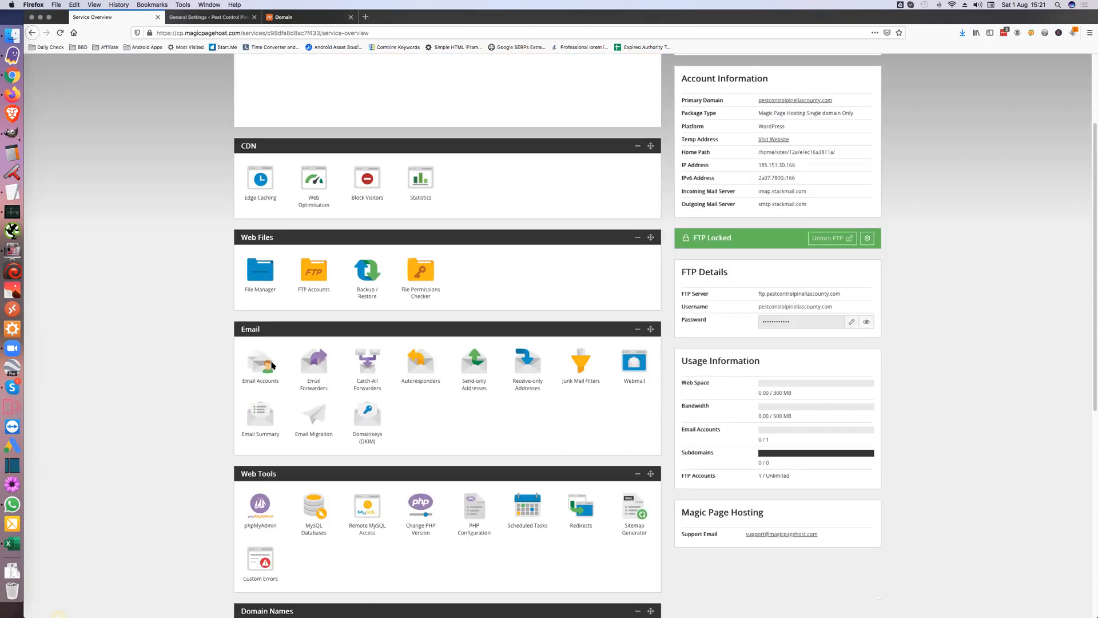
mouse_move(276, 372)
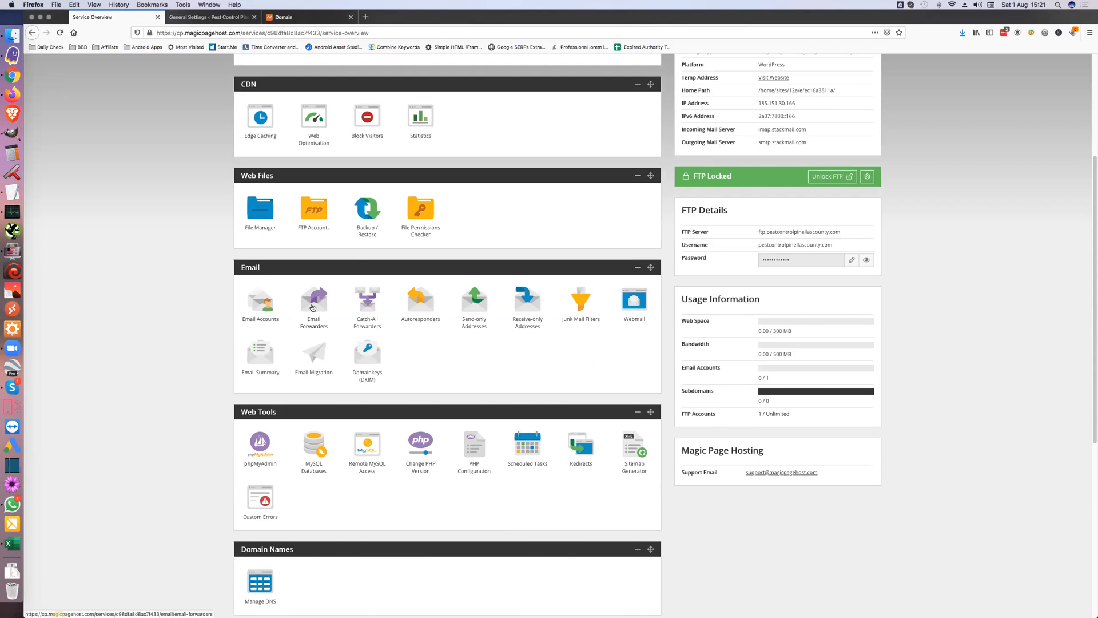
scroll("down", 3)
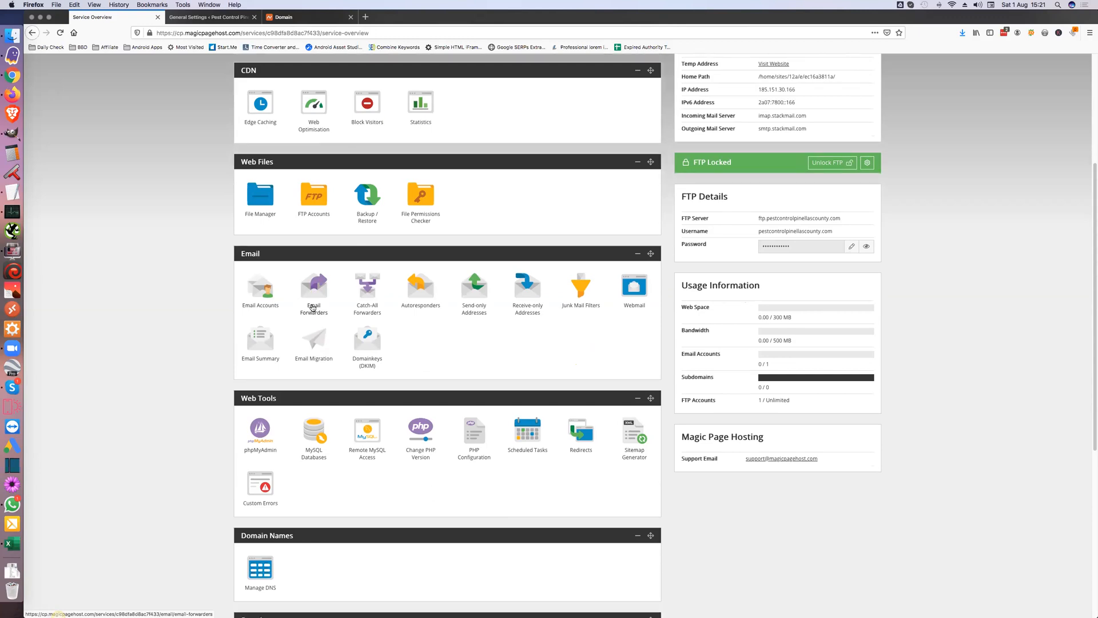
scroll("down", 3)
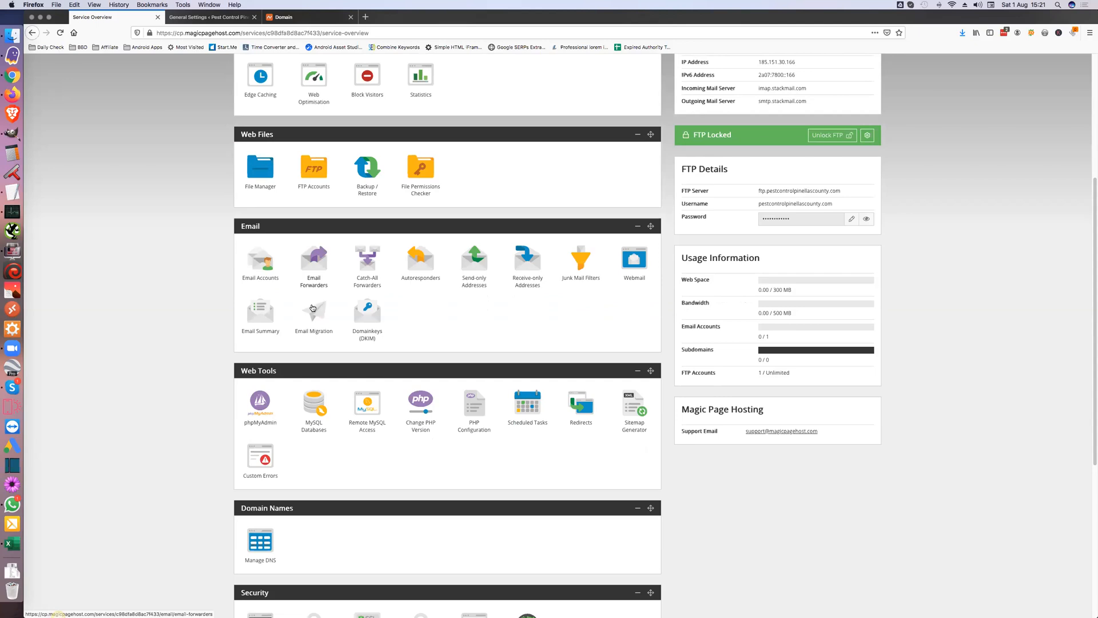
scroll("down", 3)
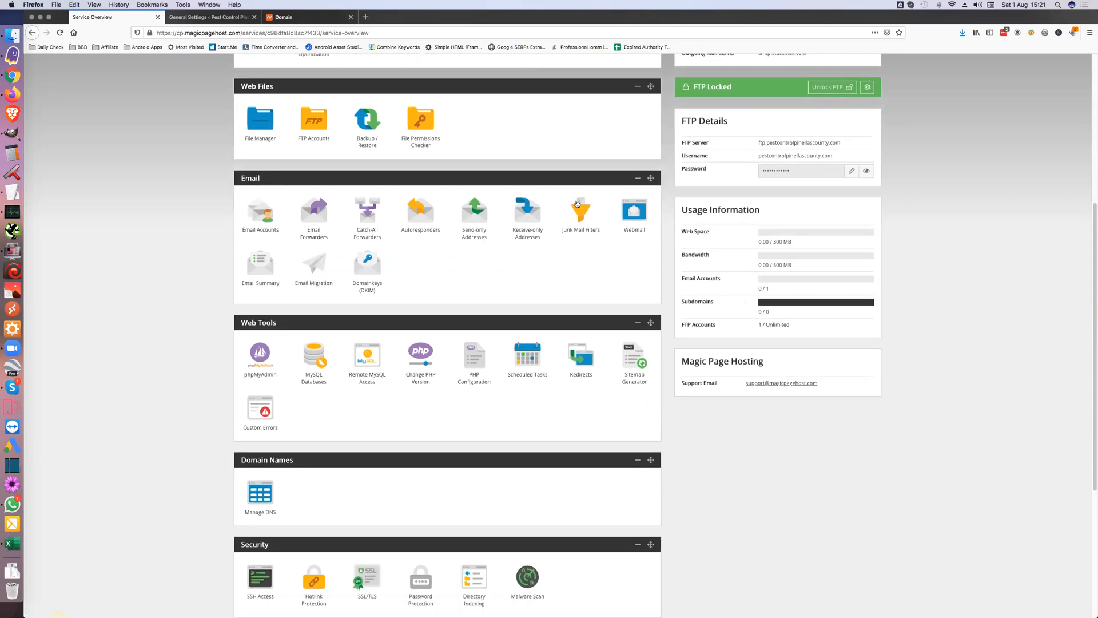
mouse_move(335, 324)
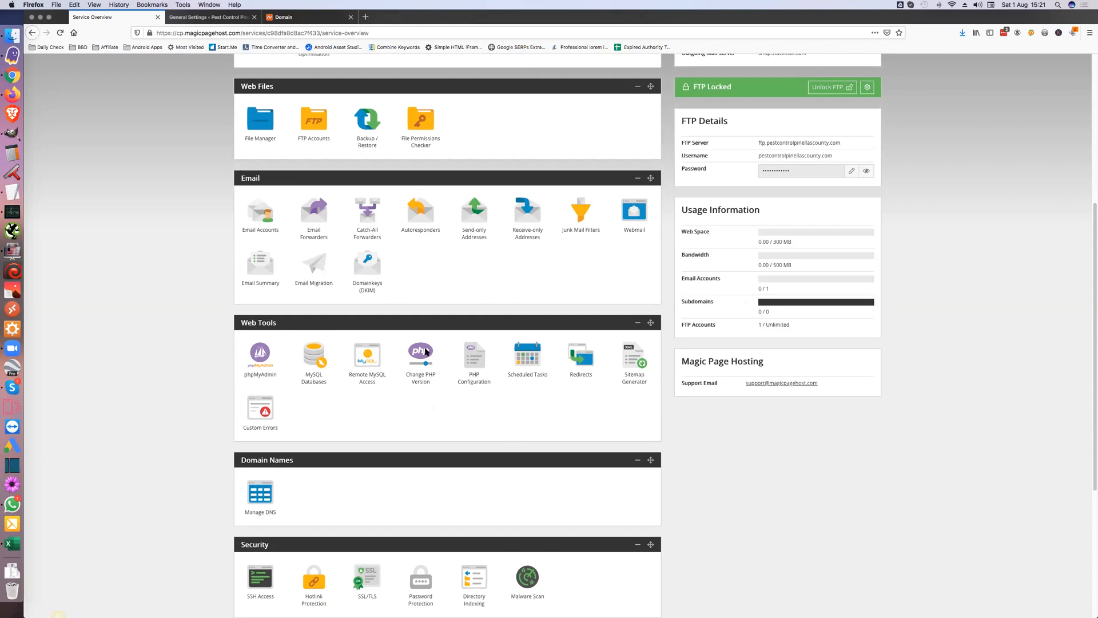
mouse_move(420, 352)
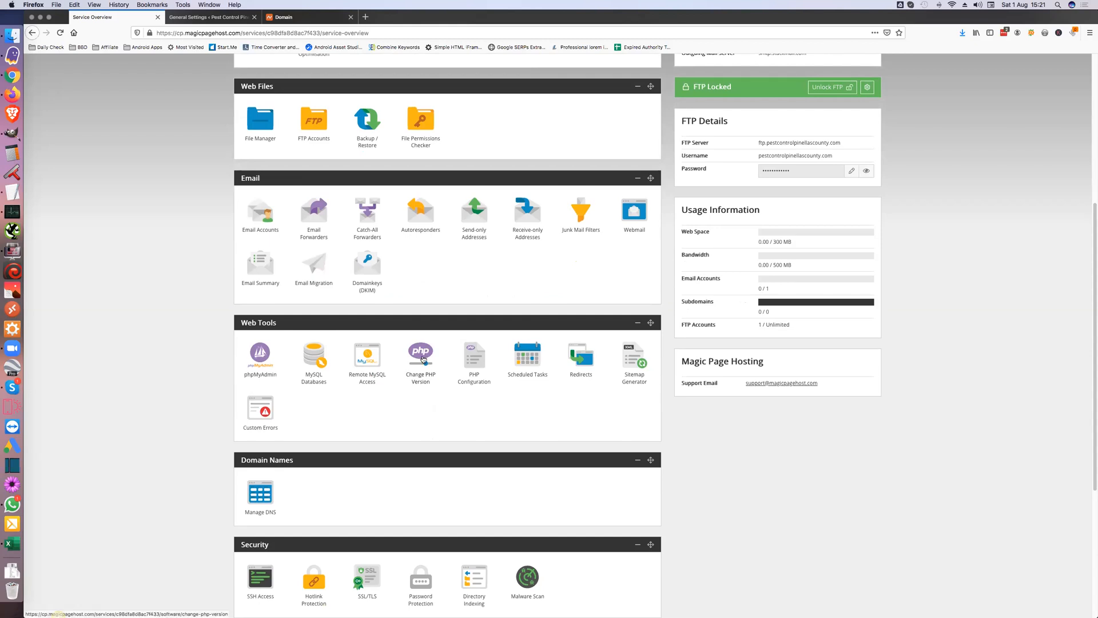
Change the site's PHP version from 7.0 to 7.4 and apply it
left_click(420, 357)
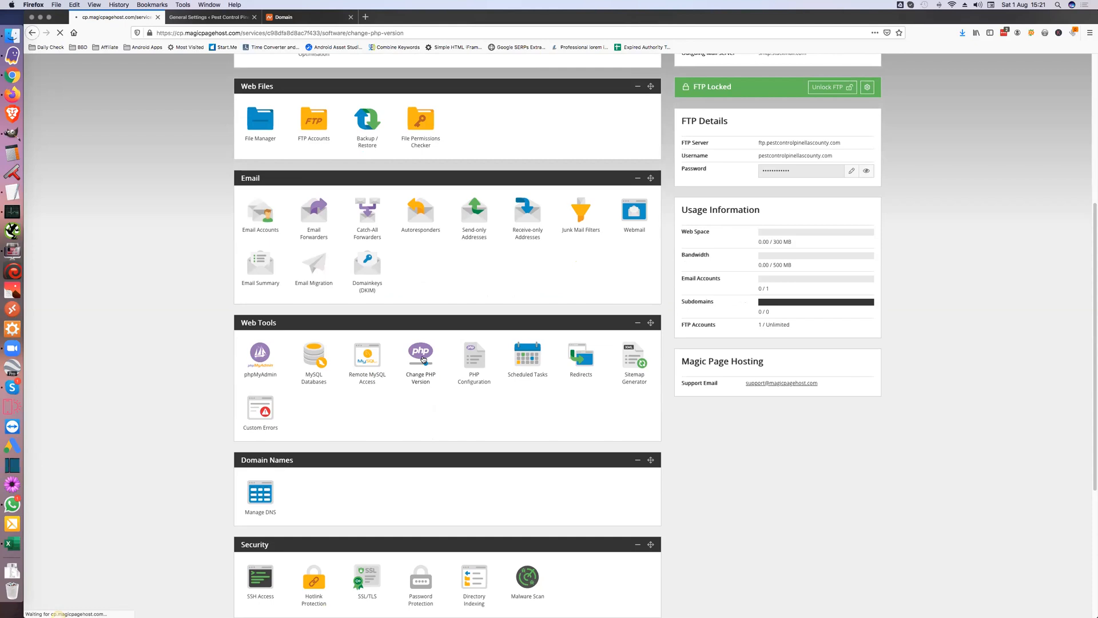
left_click(419, 352)
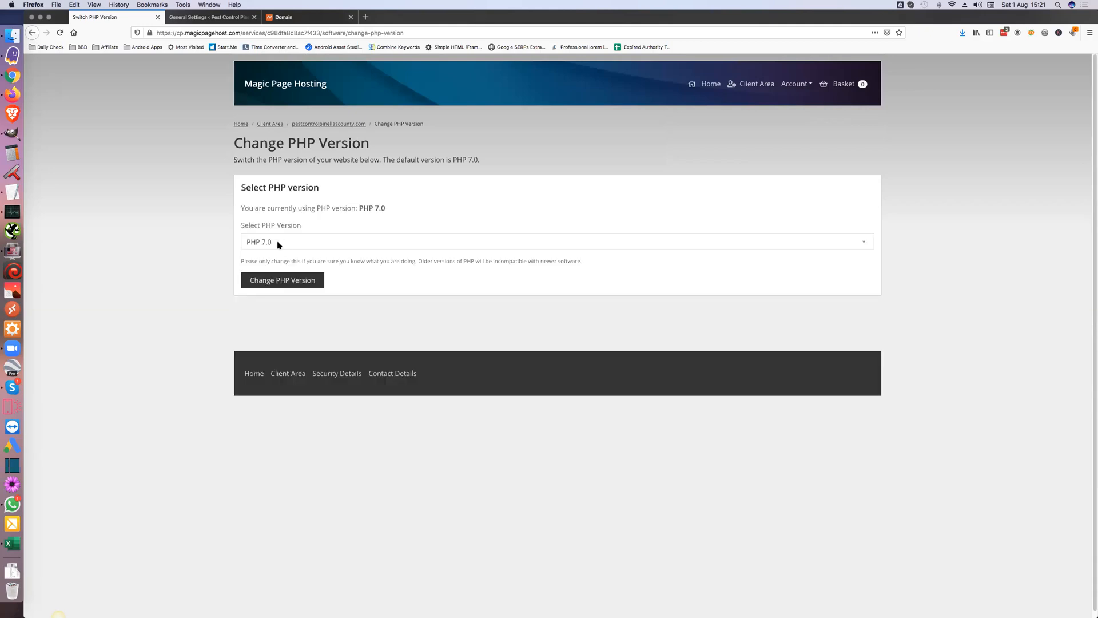
left_click(553, 241)
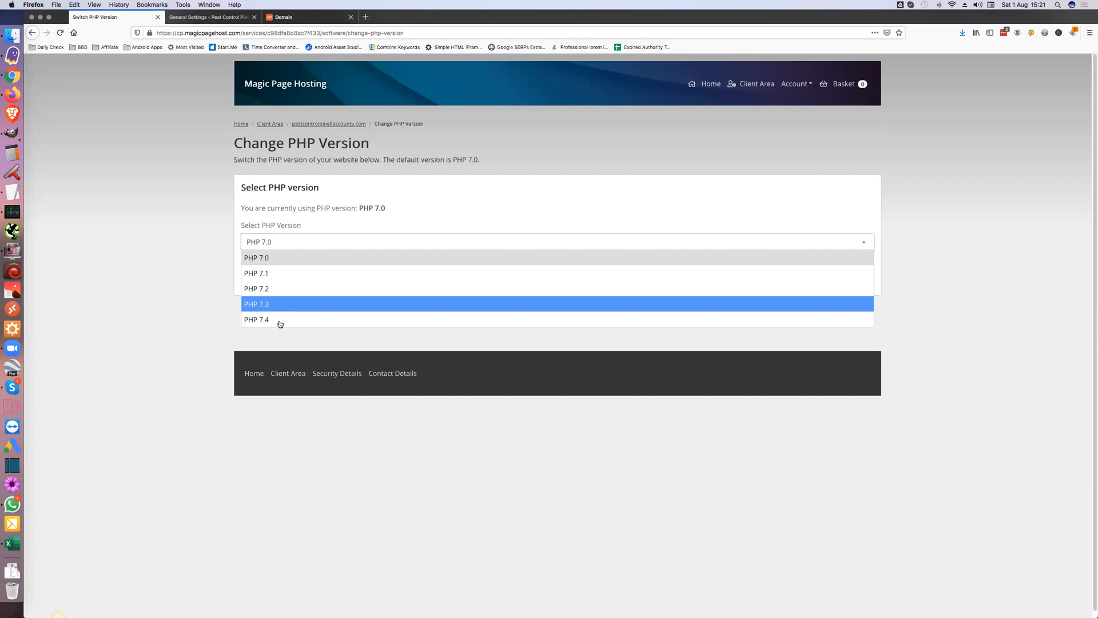
left_click(256, 319)
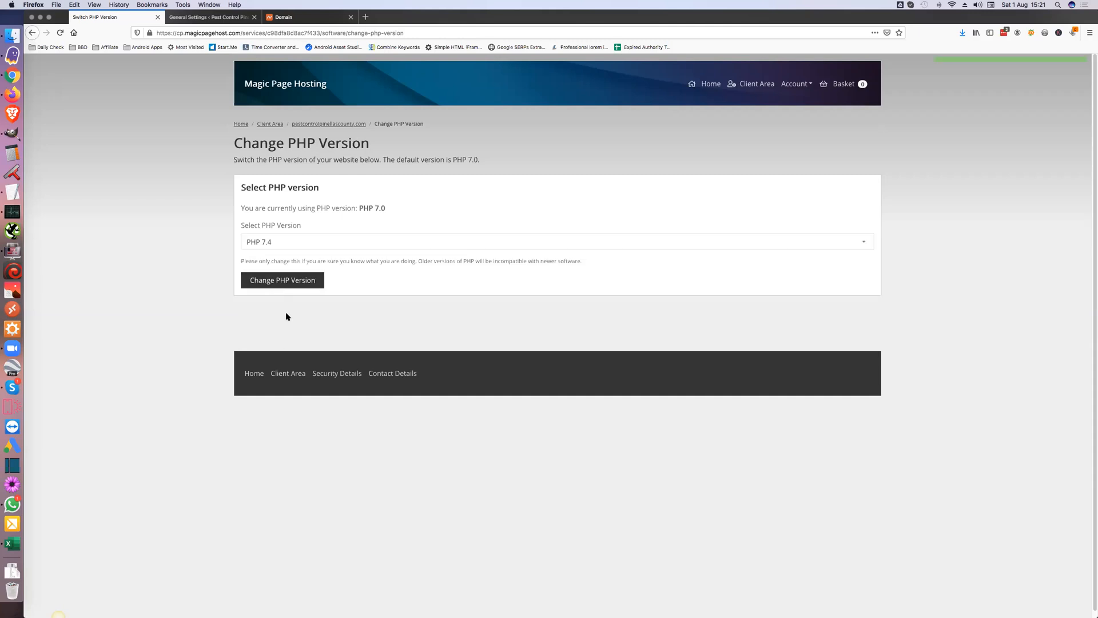
left_click(283, 280)
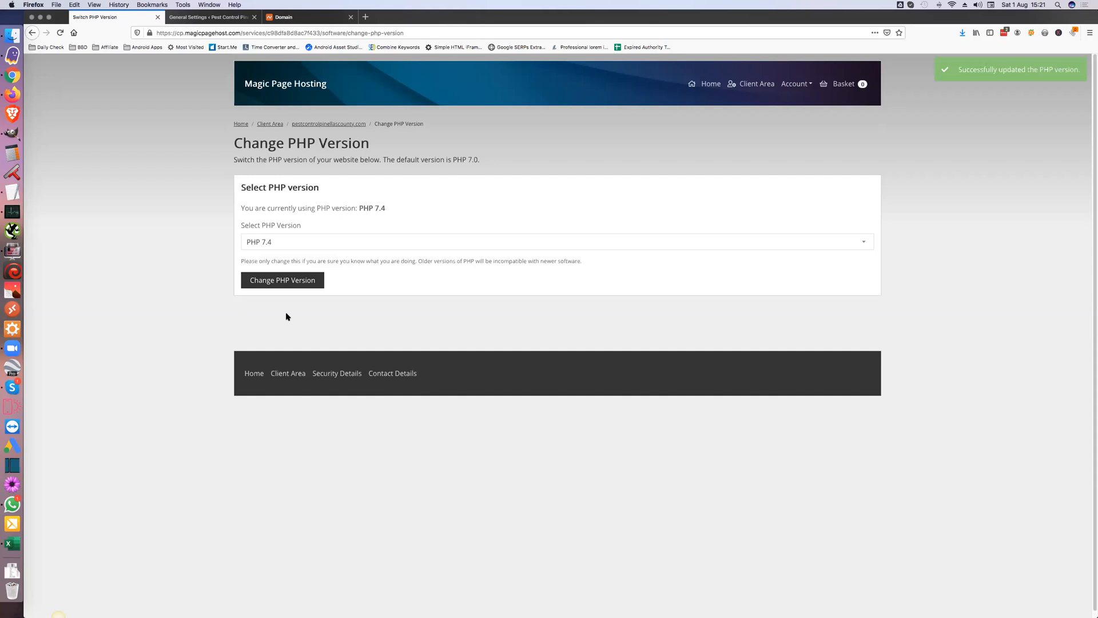
mouse_move(428, 202)
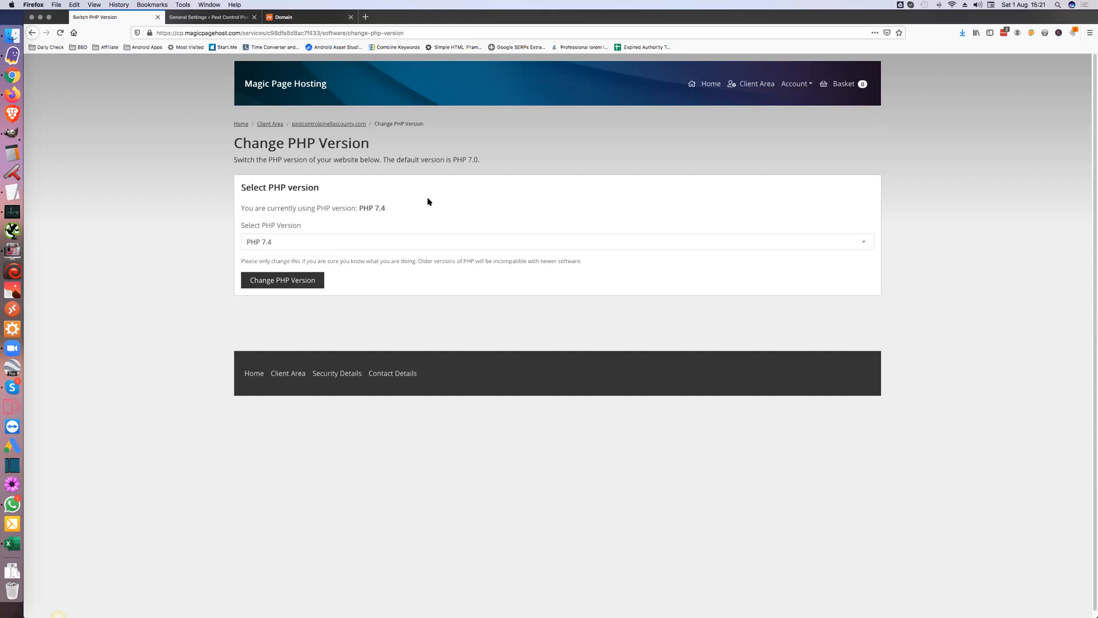
mouse_move(329, 124)
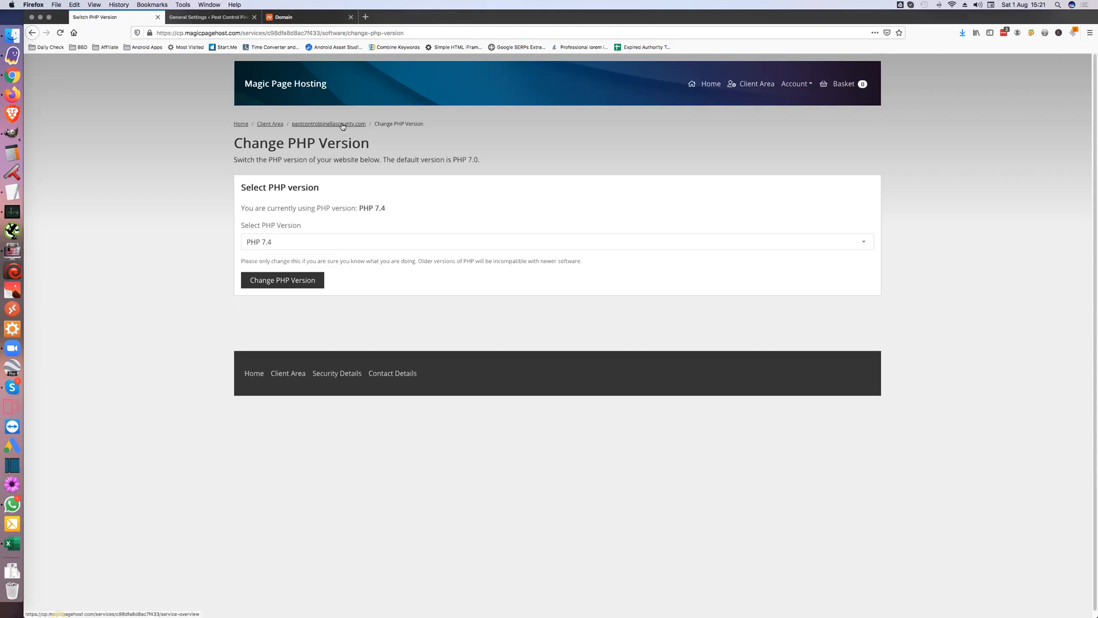
Return to the domain's Service Overview and show the Web Tools section
left_click(328, 123)
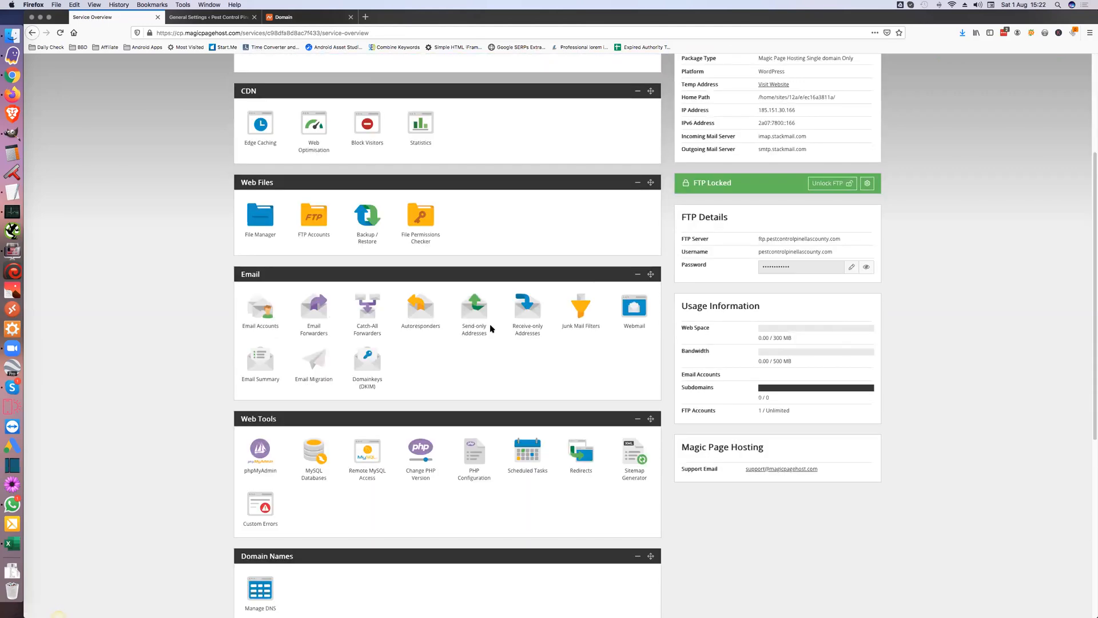
scroll("down", 3)
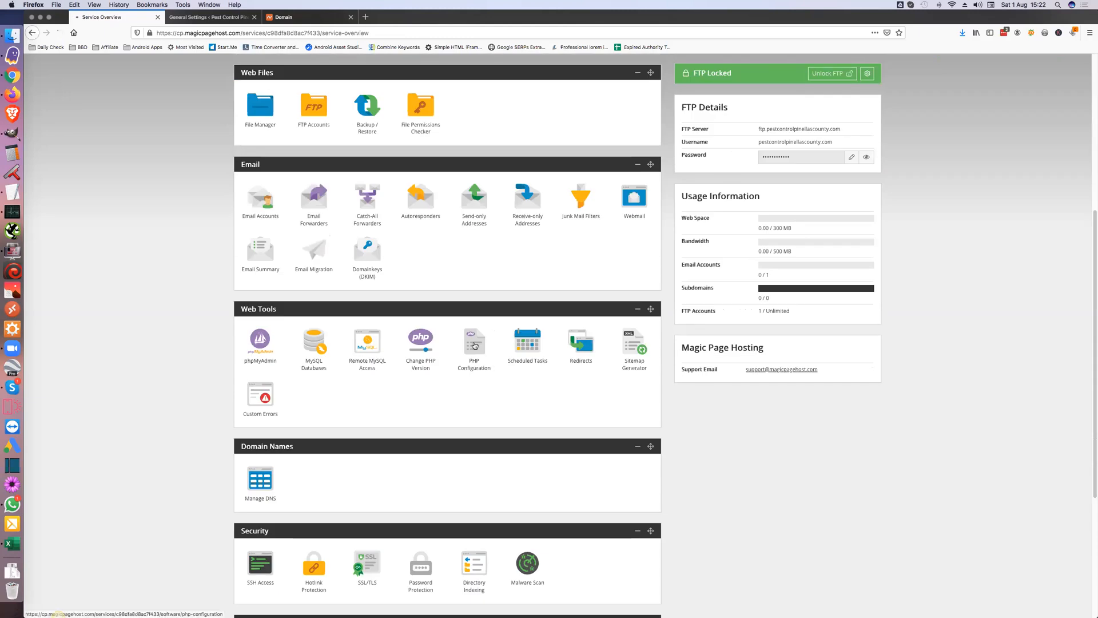
Review PHP Configuration directives such as memory_limit 128M and max_execution_time 300
left_click(474, 346)
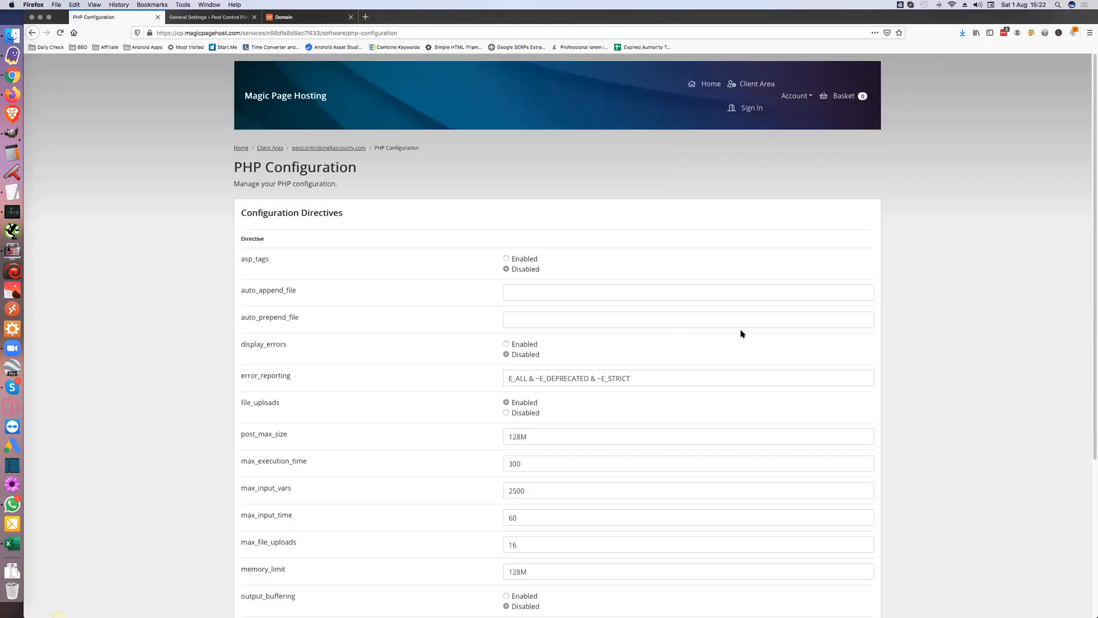
mouse_move(738, 331)
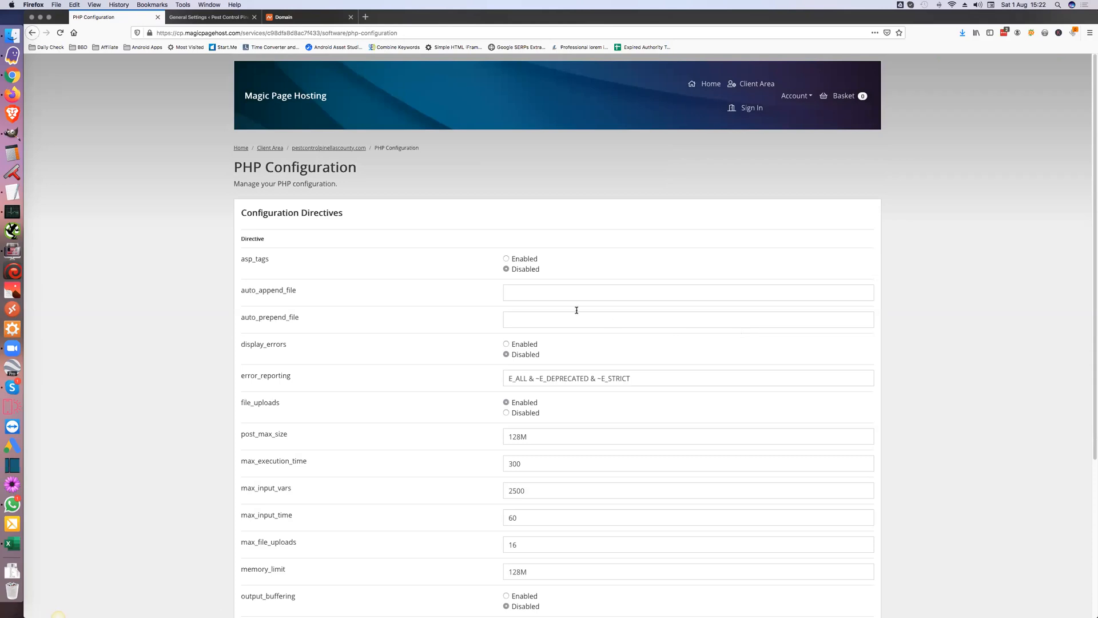
scroll("down", 3)
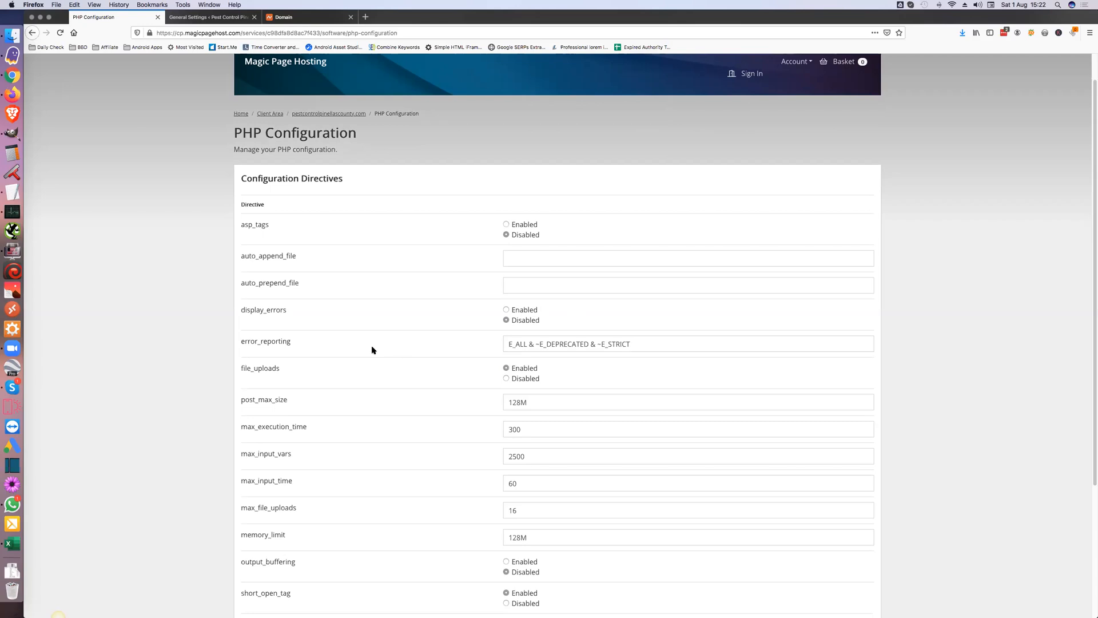
scroll("down", 3)
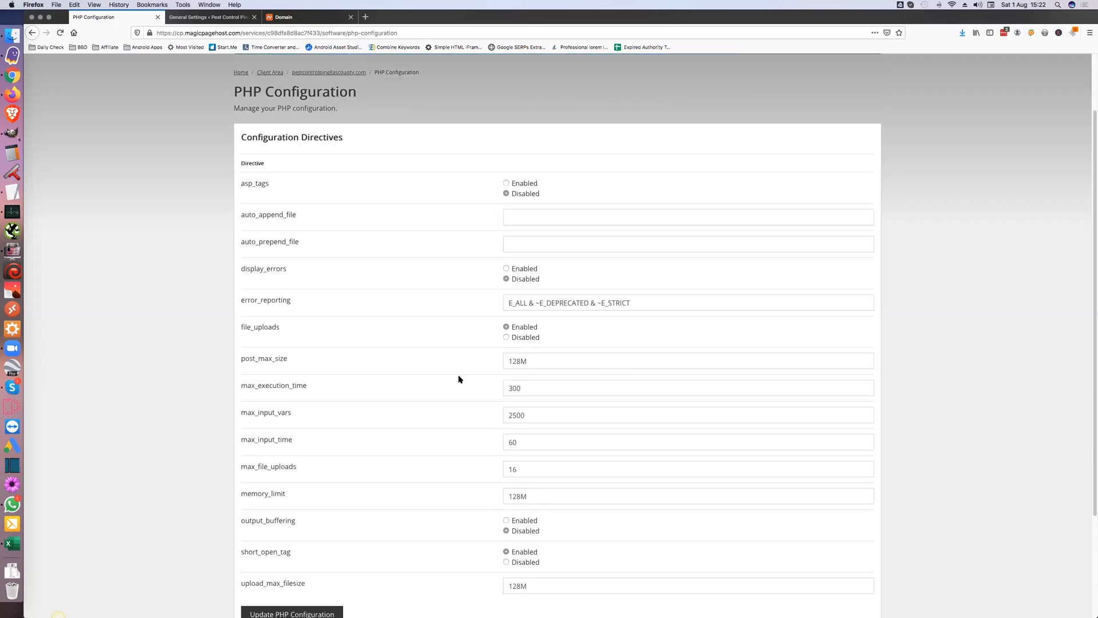
scroll("down", 3)
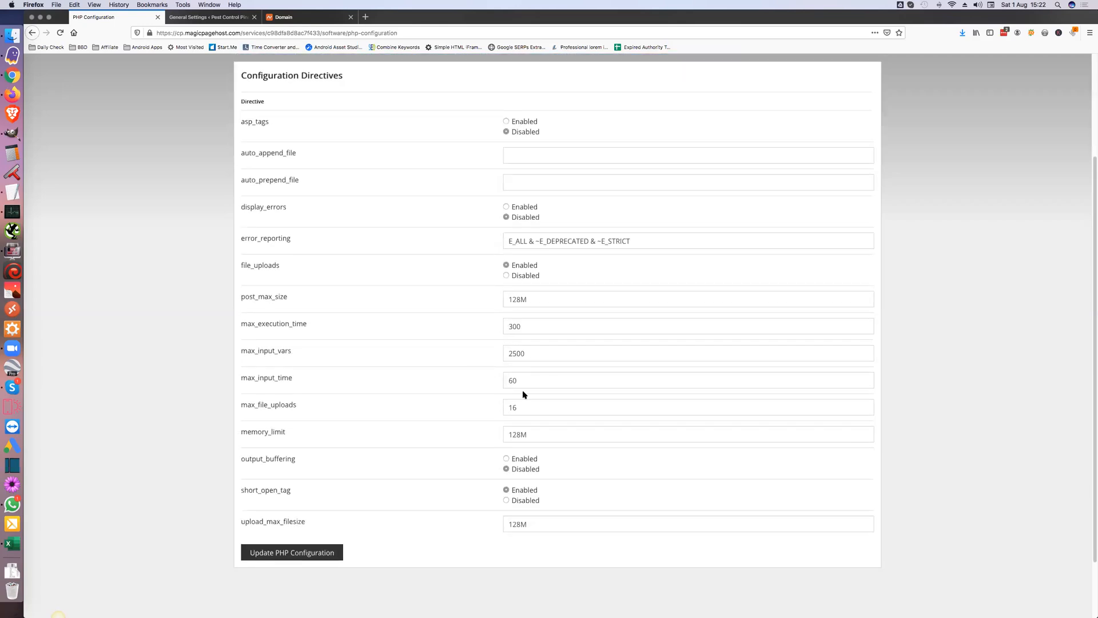
mouse_move(518, 367)
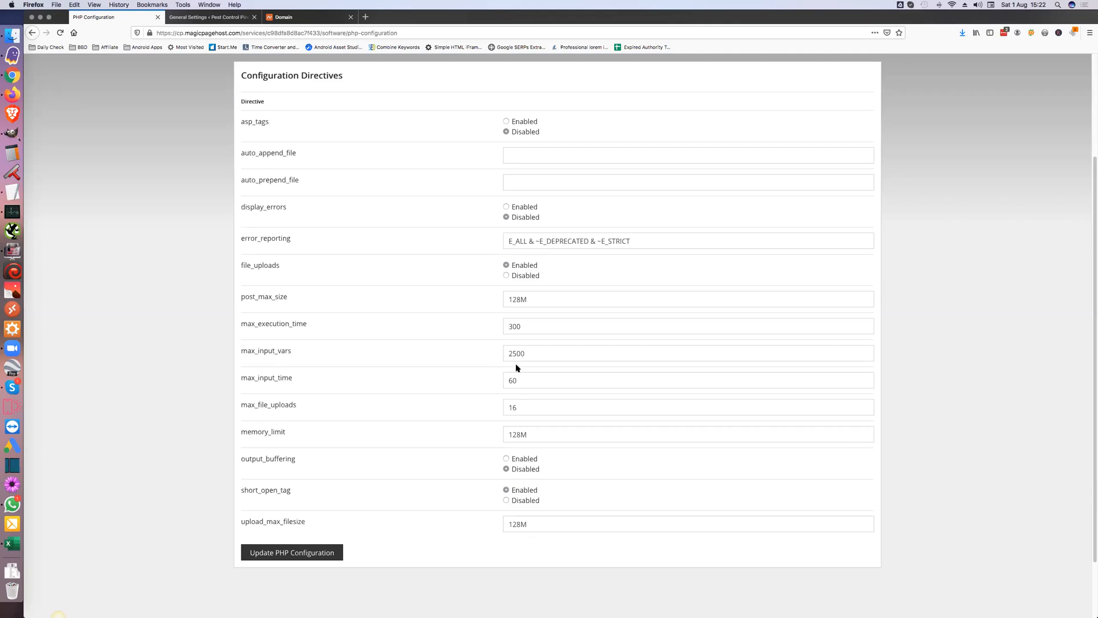
mouse_move(344, 470)
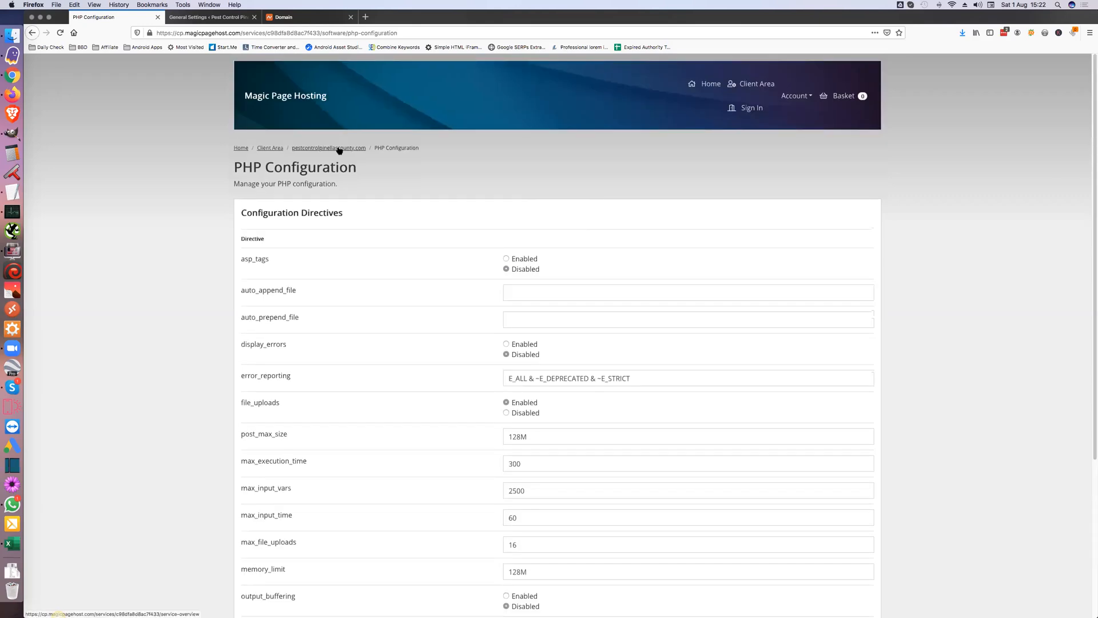
From the Service Overview's Security section, bring up the SSL/TLS Certificates page
left_click(328, 148)
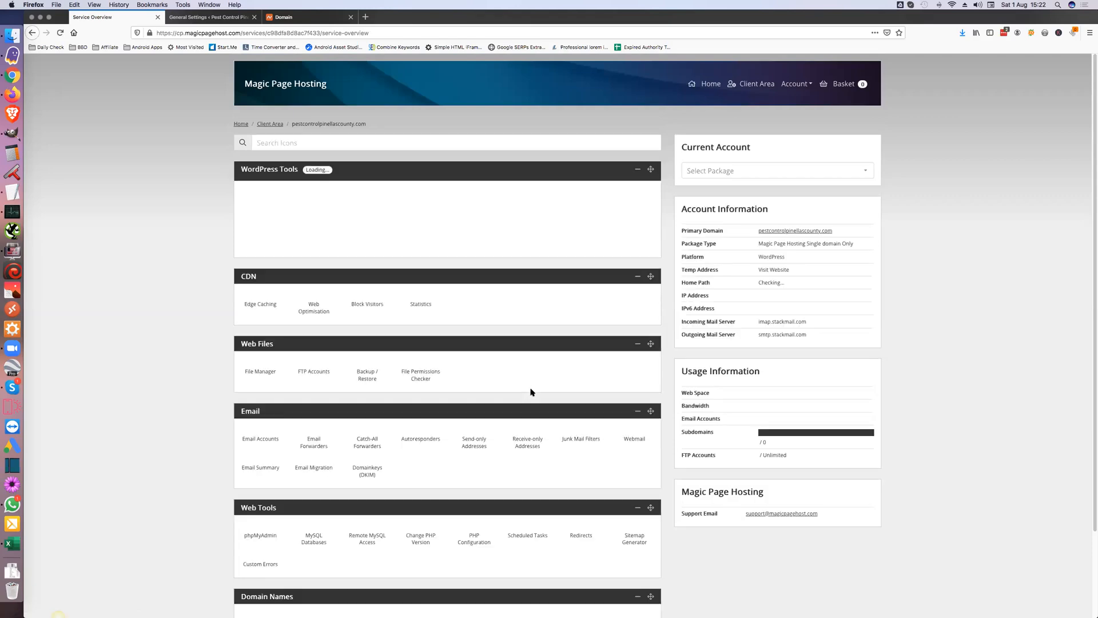
scroll("down", 3)
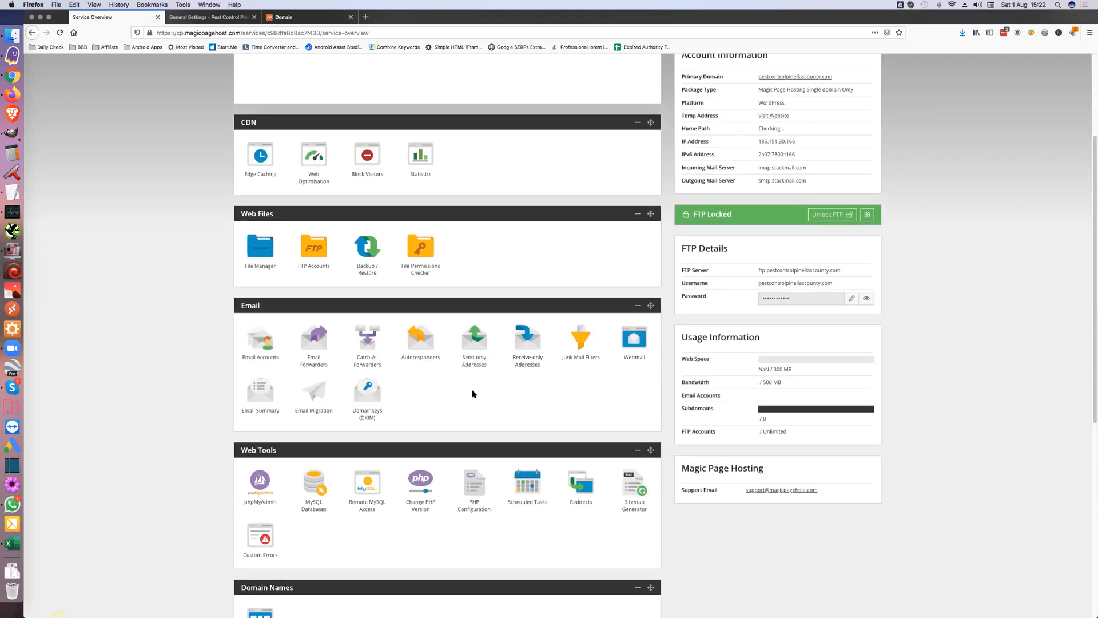
scroll("down", 3)
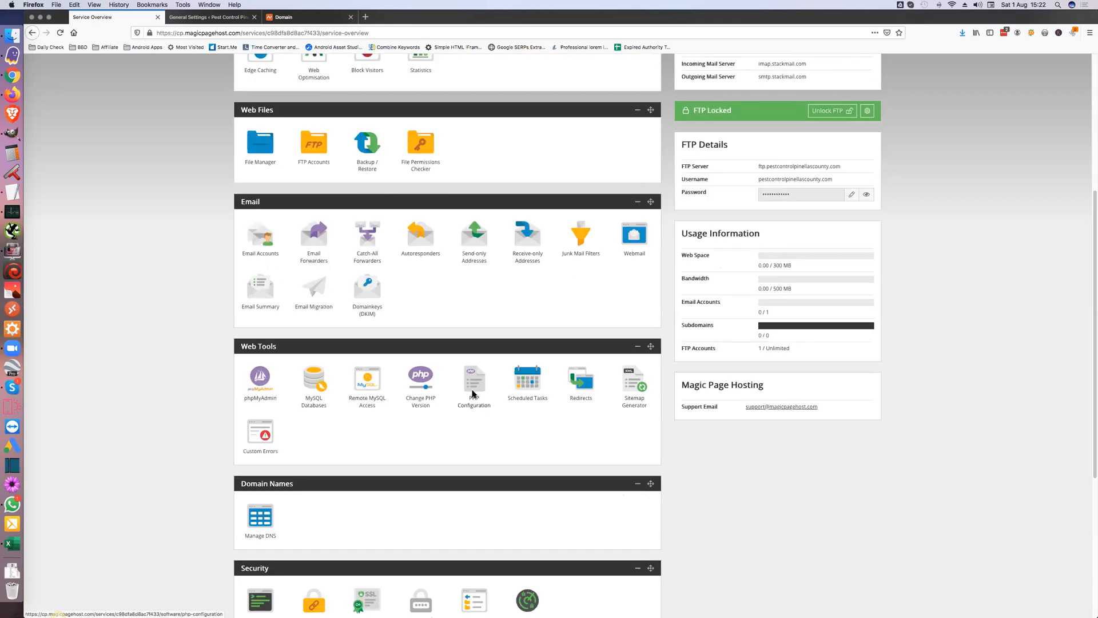
scroll("down", 3)
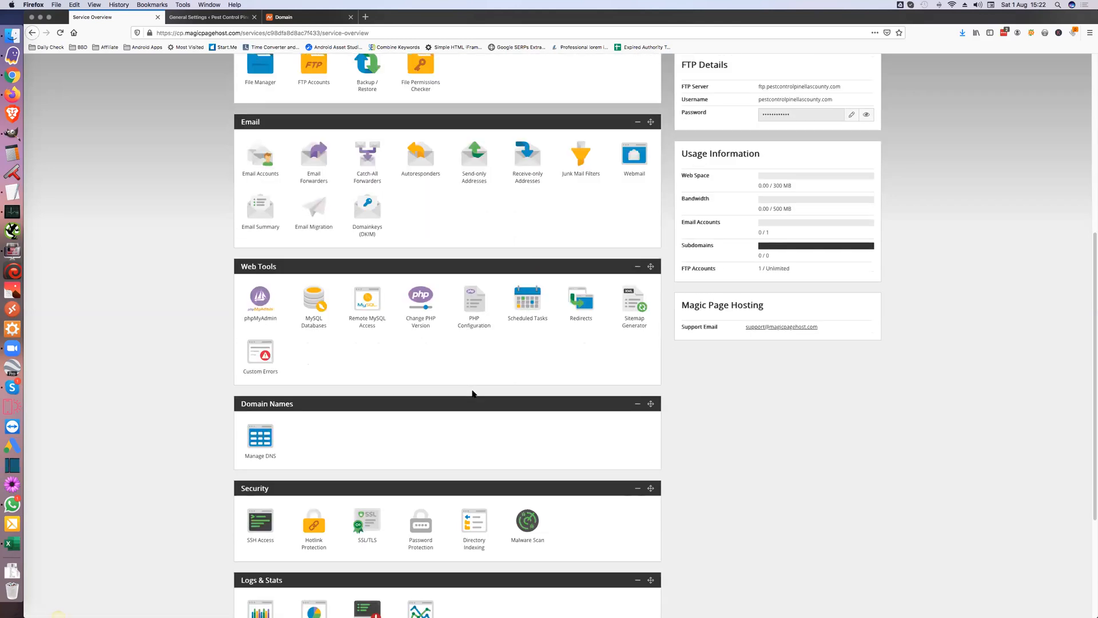
scroll("down", 3)
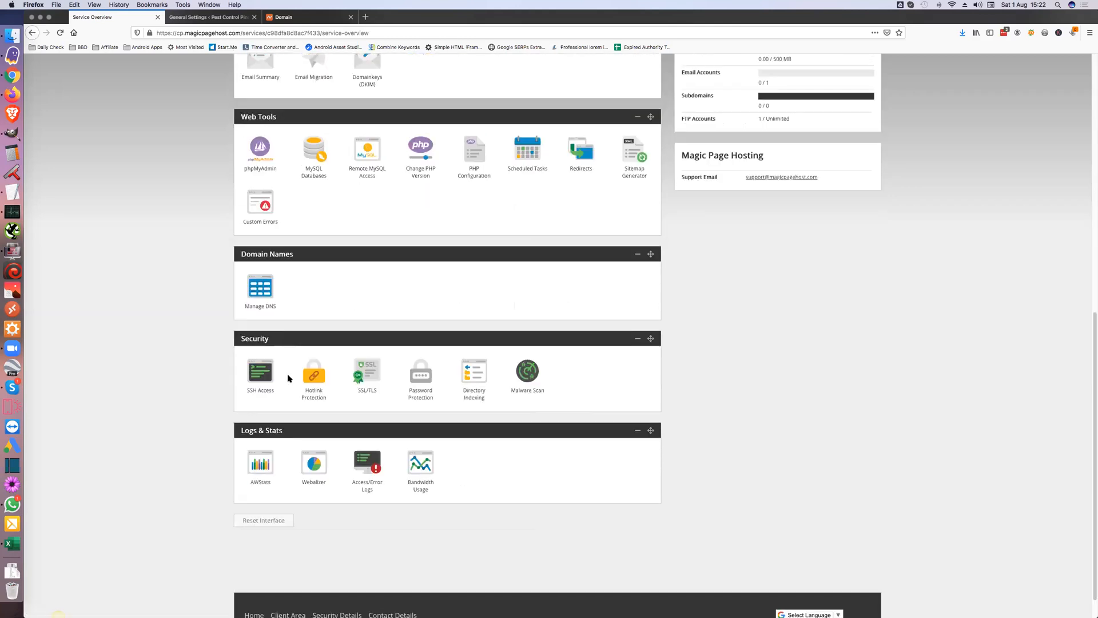
scroll("down", 3)
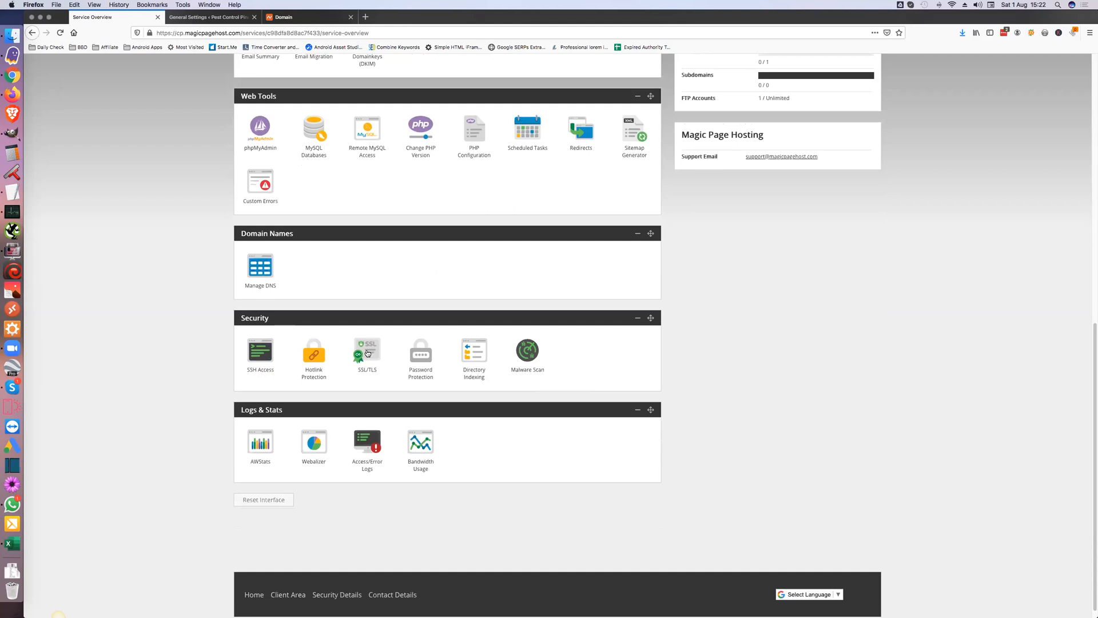
left_click(368, 350)
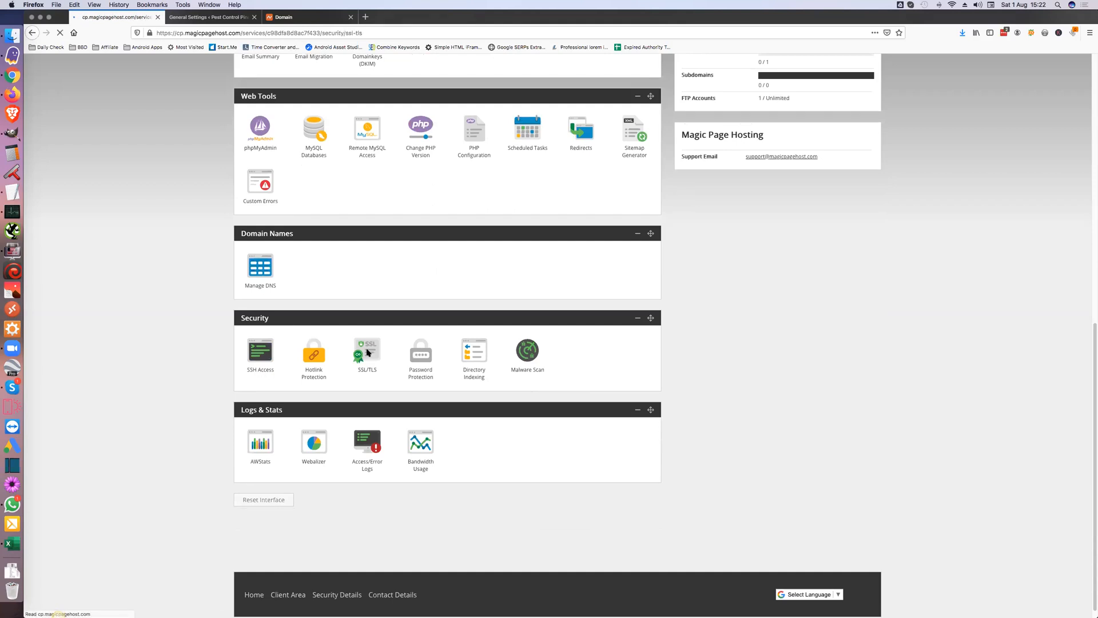
left_click(367, 351)
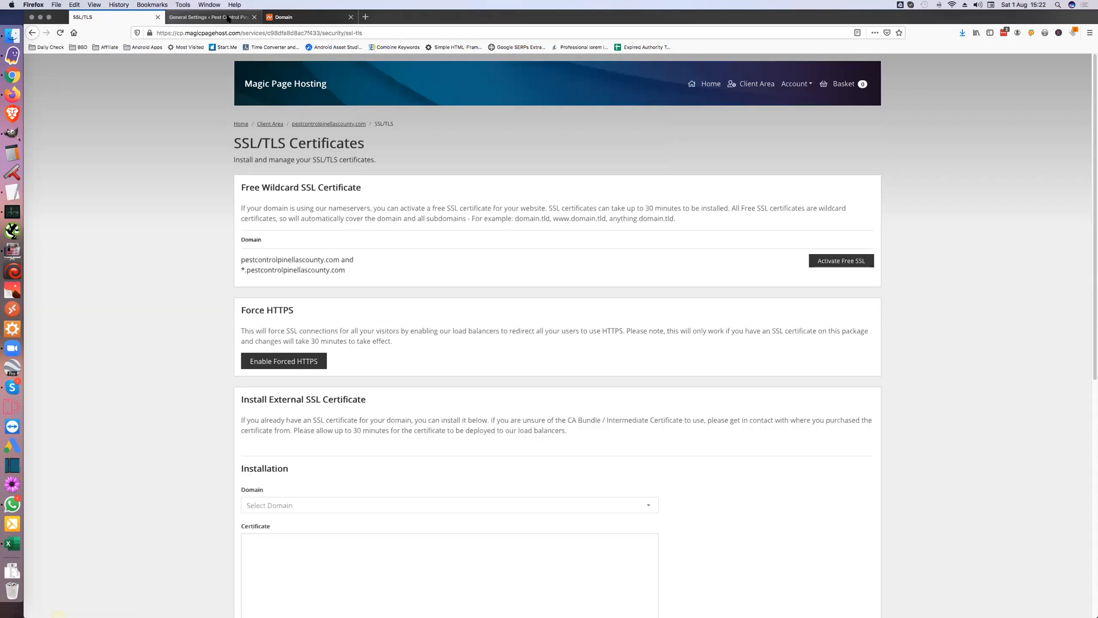
mouse_move(211, 17)
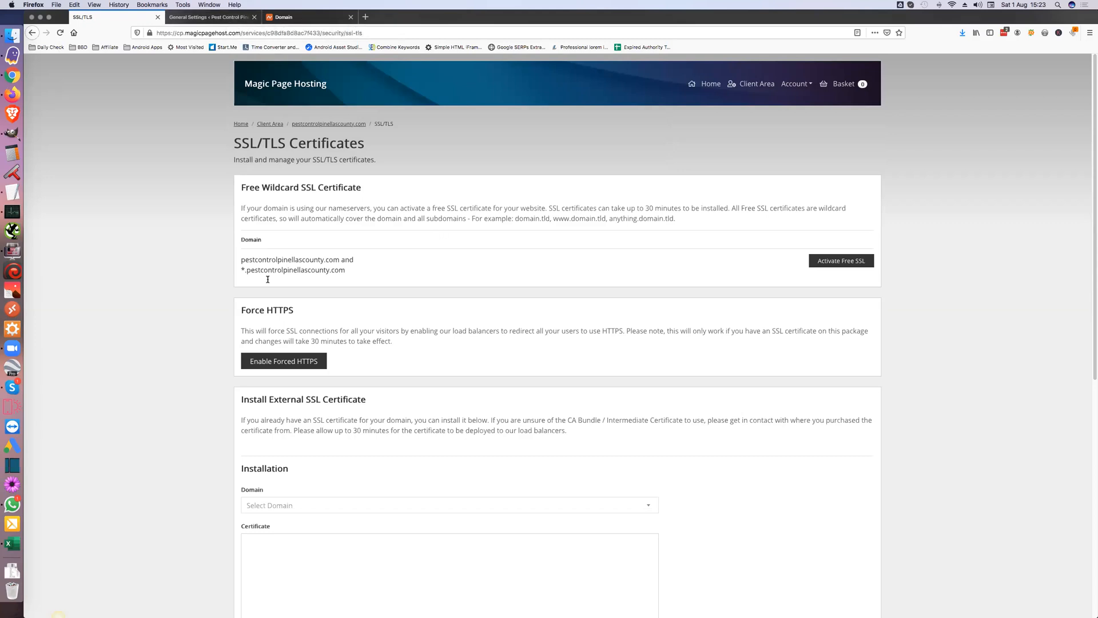
mouse_move(831, 268)
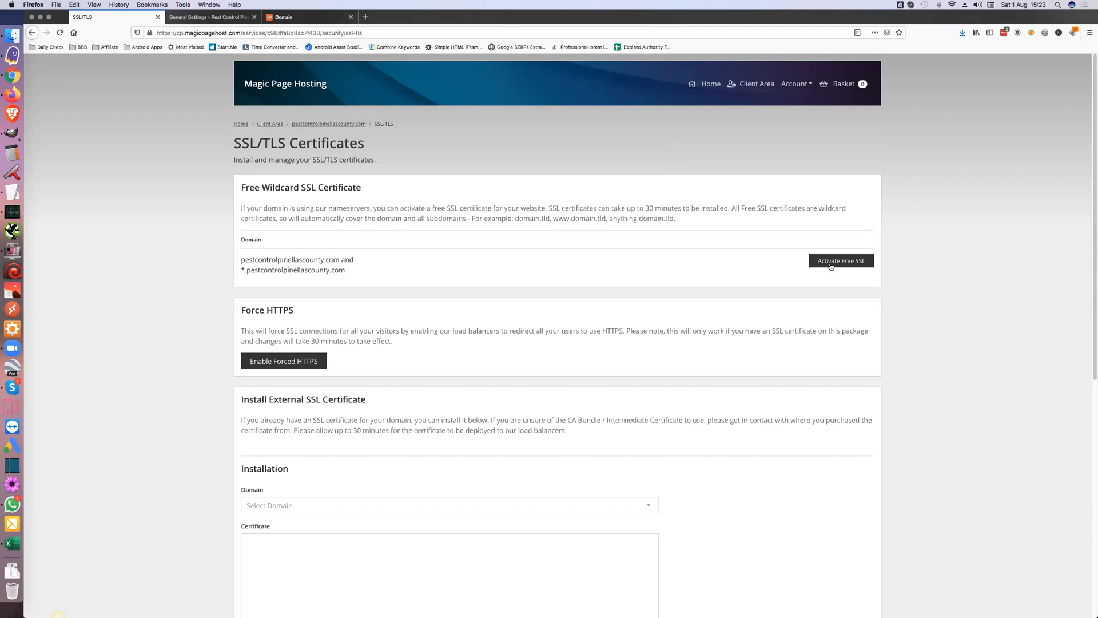
mouse_move(301, 21)
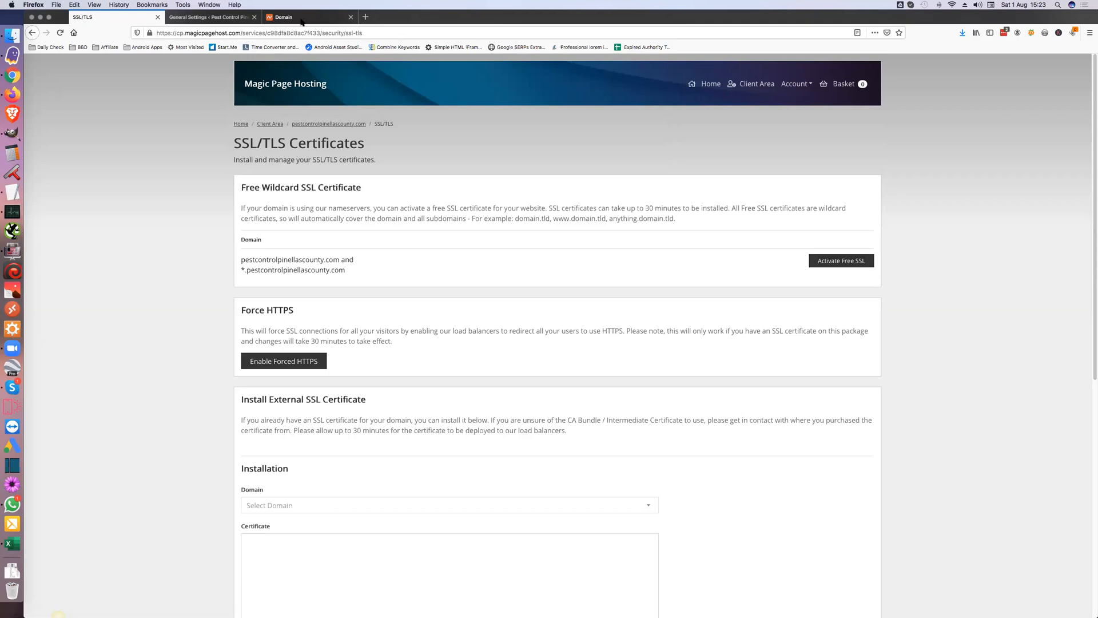
Confirm in Namecheap the domain uses Custom DNS with ns1–ns4.stackdns.com nameservers
left_click(294, 18)
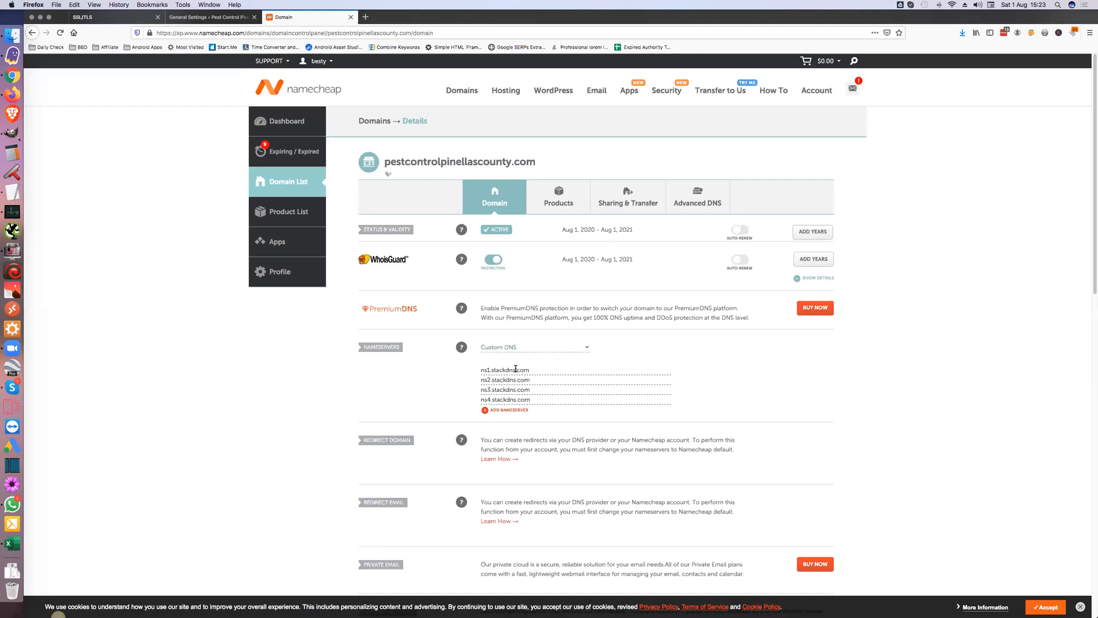
mouse_move(490, 380)
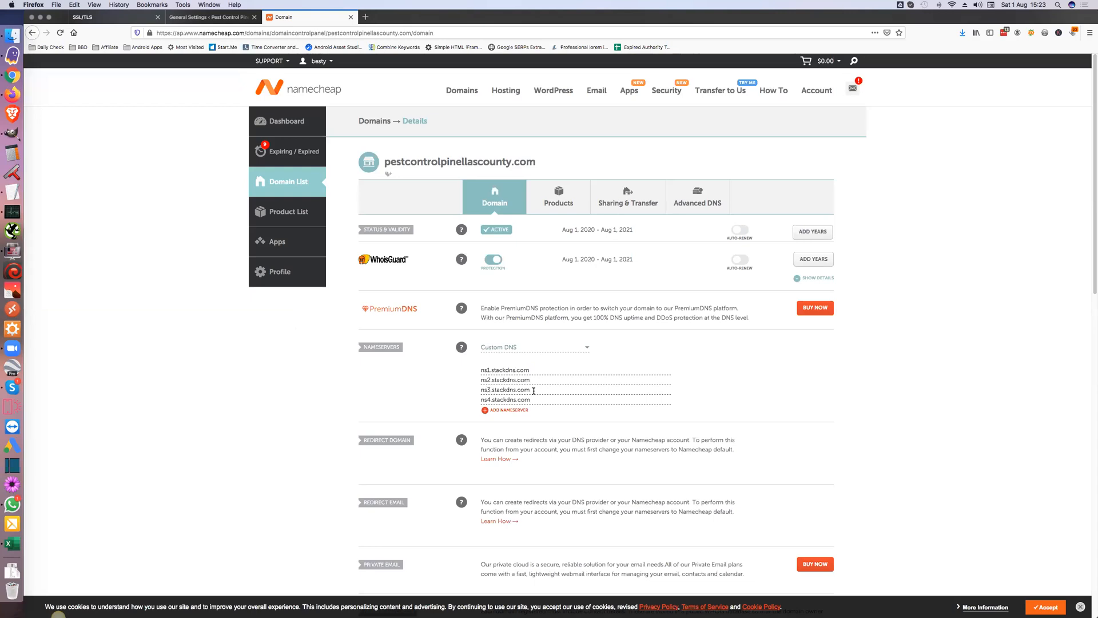
mouse_move(591, 344)
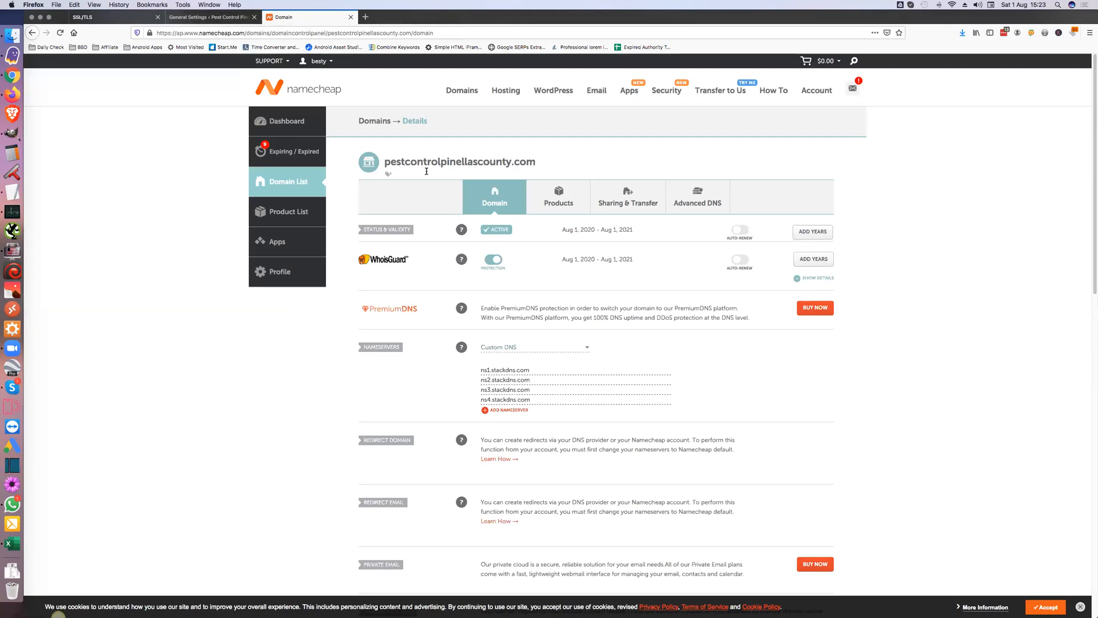
mouse_move(599, 276)
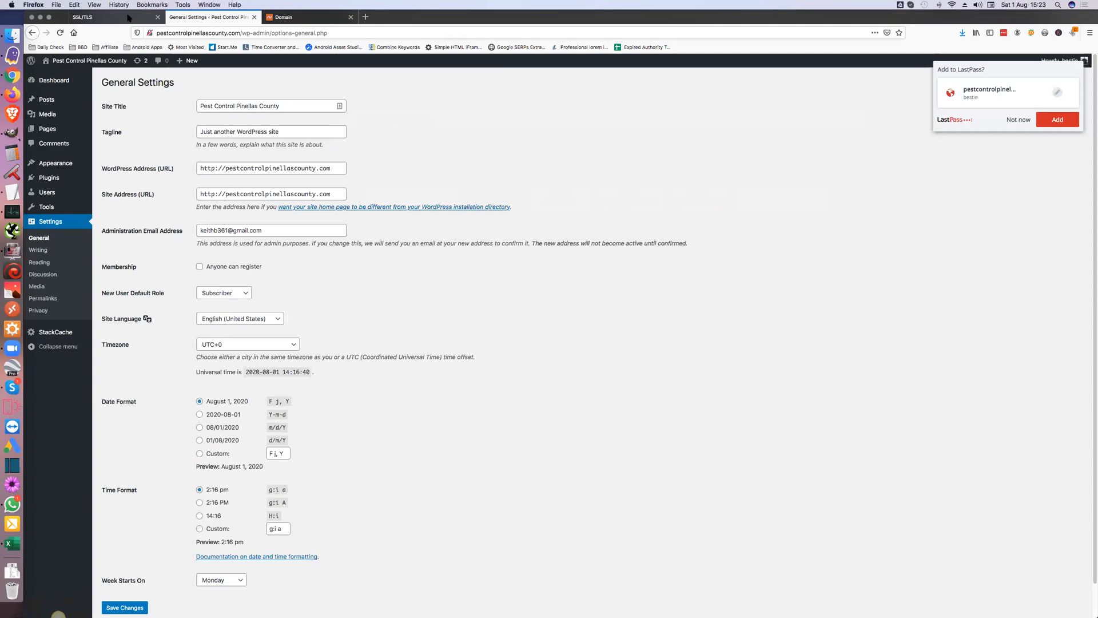
Activate Free SSL for pestcontrolpinellascounty.com until Remove Free SSL appears
left_click(105, 17)
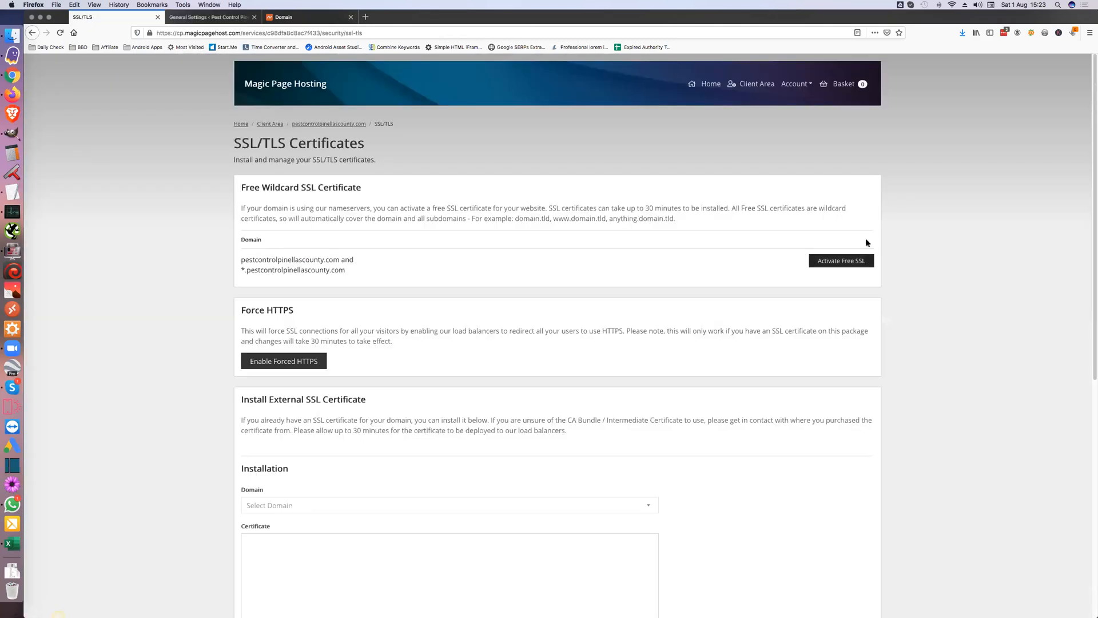
mouse_move(798, 281)
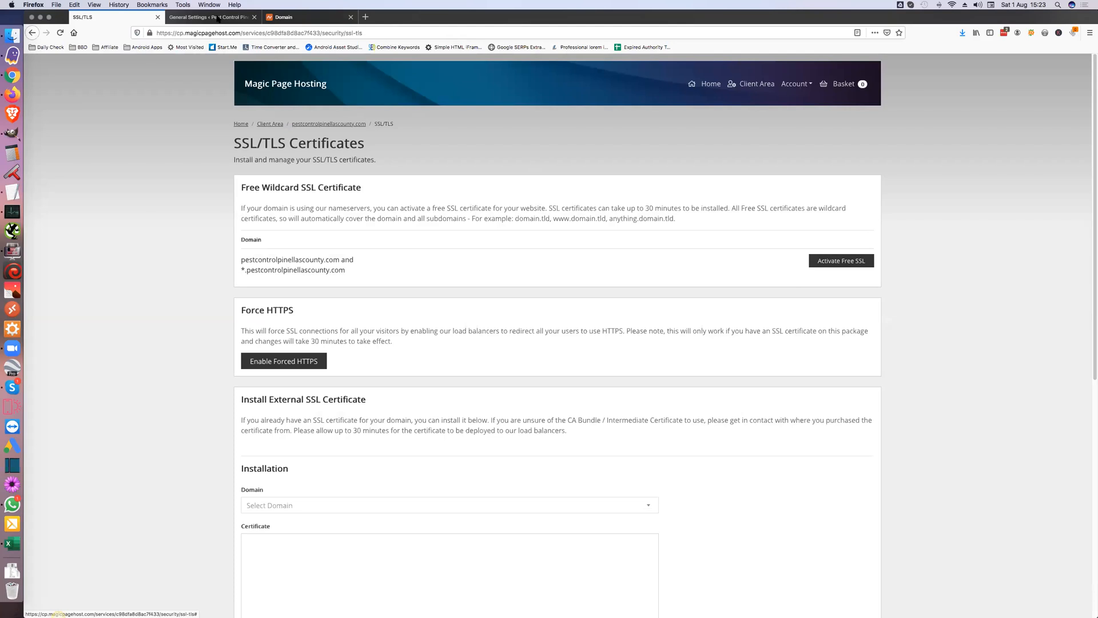
mouse_move(214, 17)
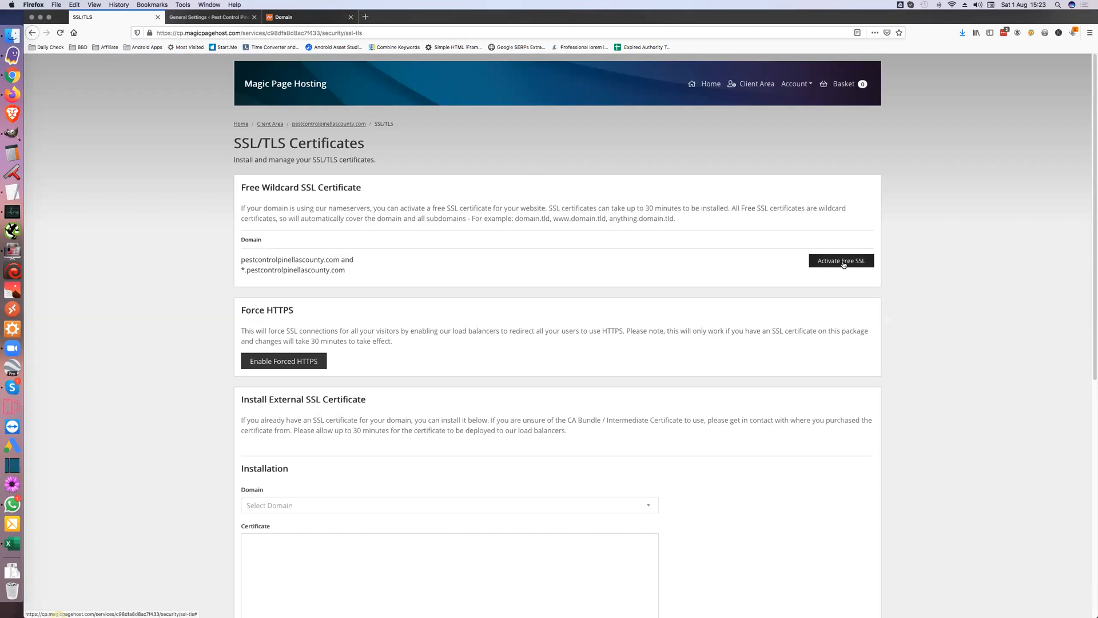
left_click(841, 261)
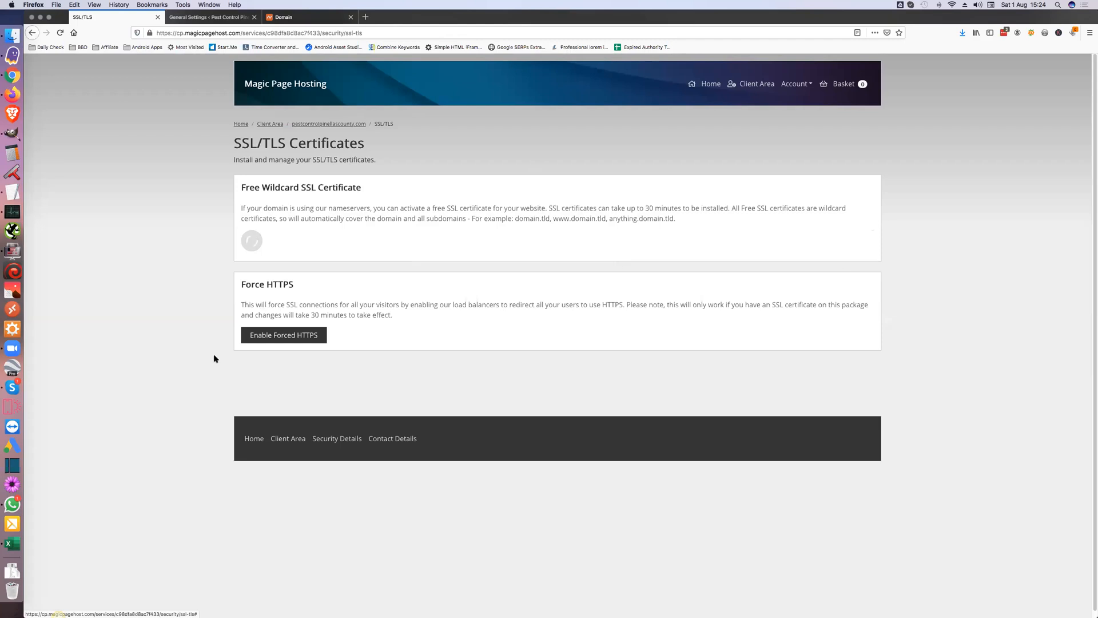
mouse_move(280, 324)
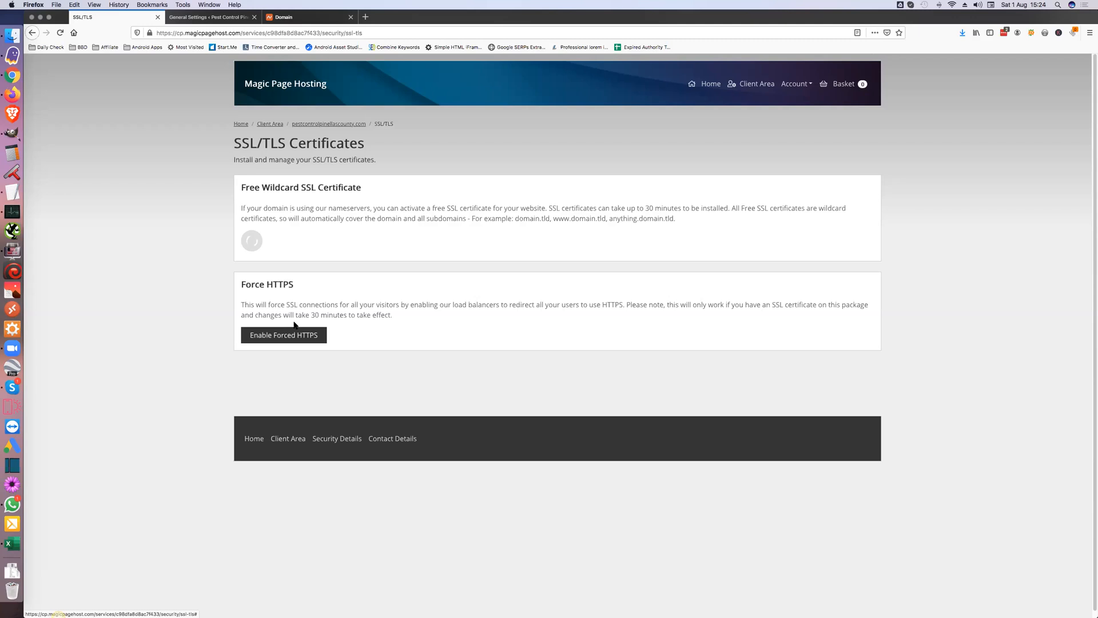
mouse_move(429, 196)
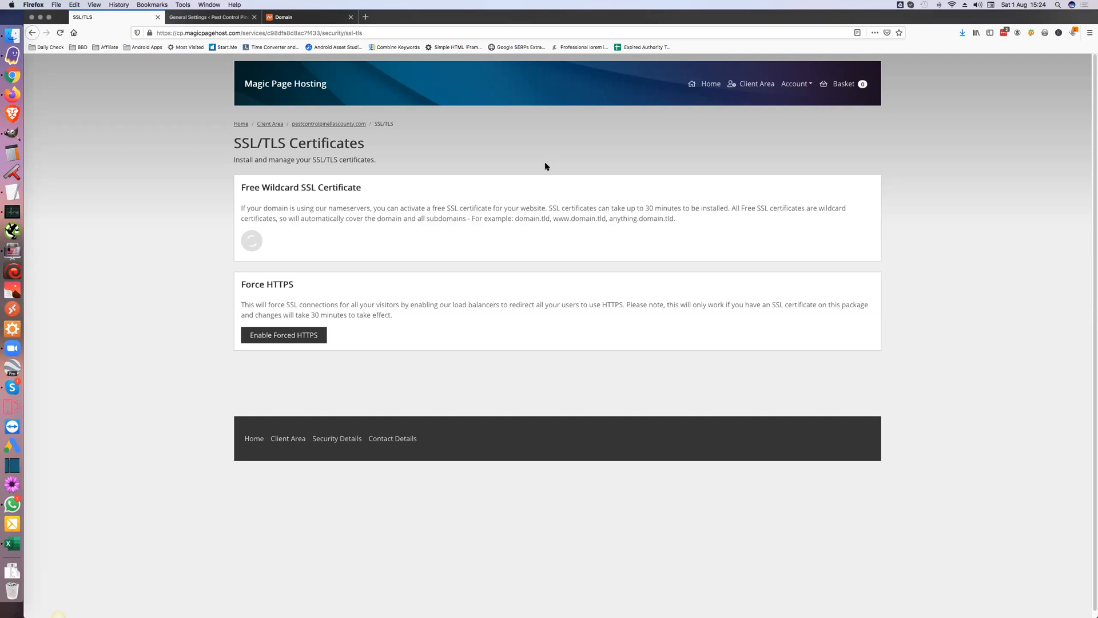
mouse_move(479, 304)
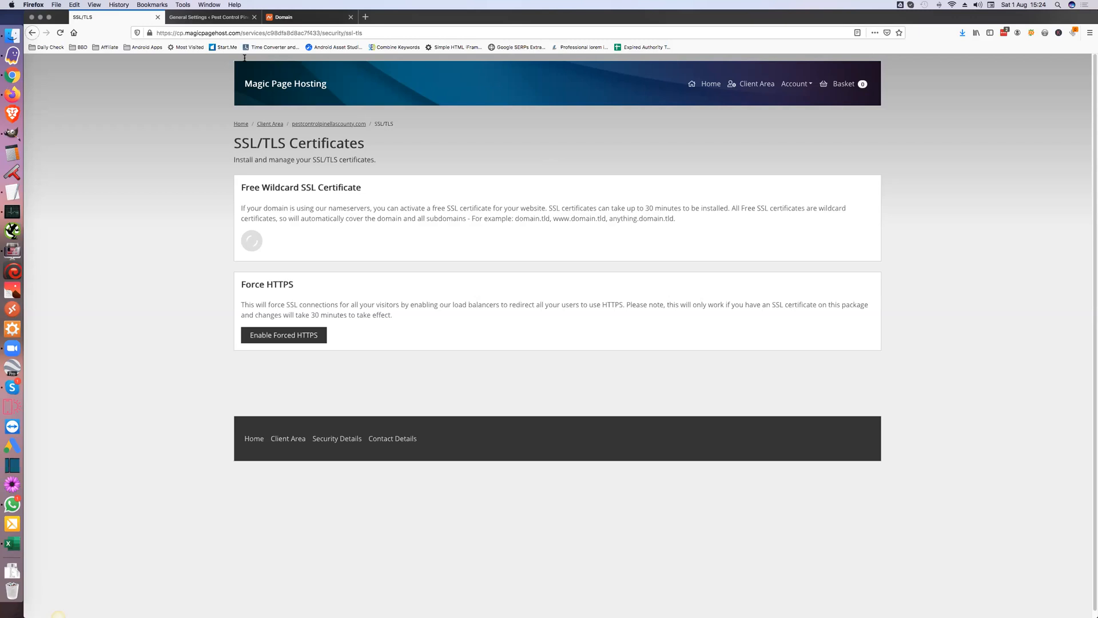
left_click(210, 17)
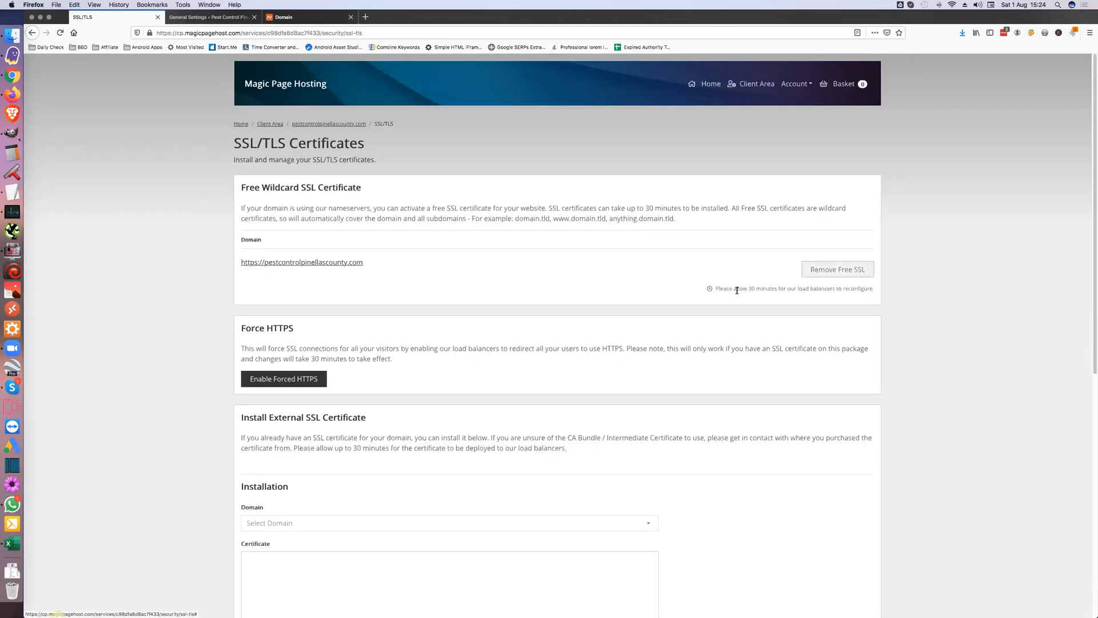
left_click_drag(740, 288, 776, 288)
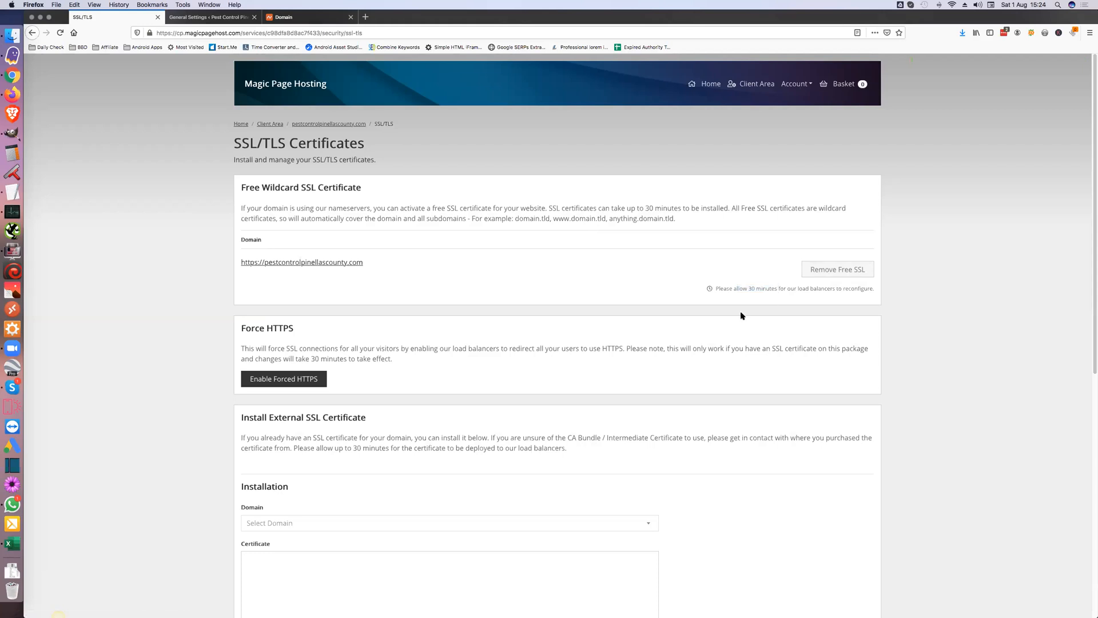
mouse_move(559, 292)
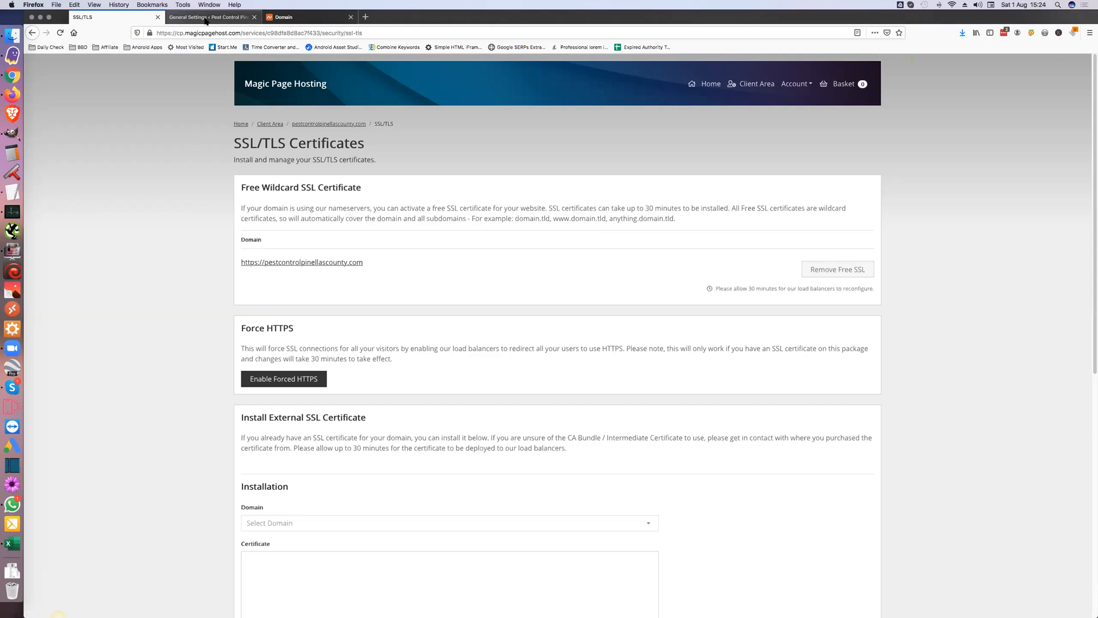
left_click(210, 17)
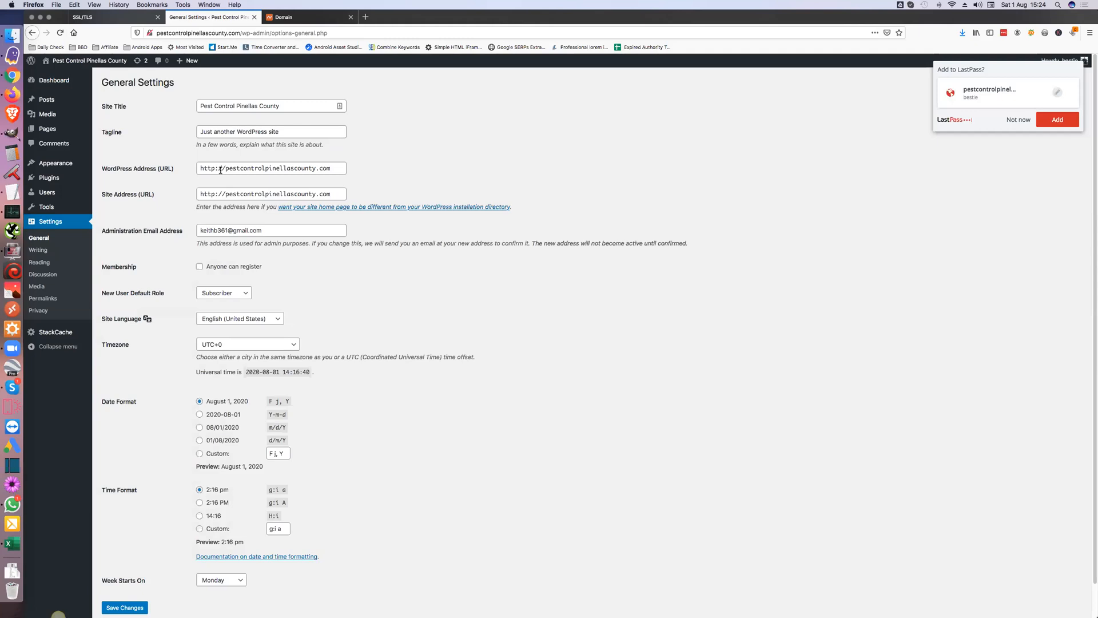
left_click(270, 168)
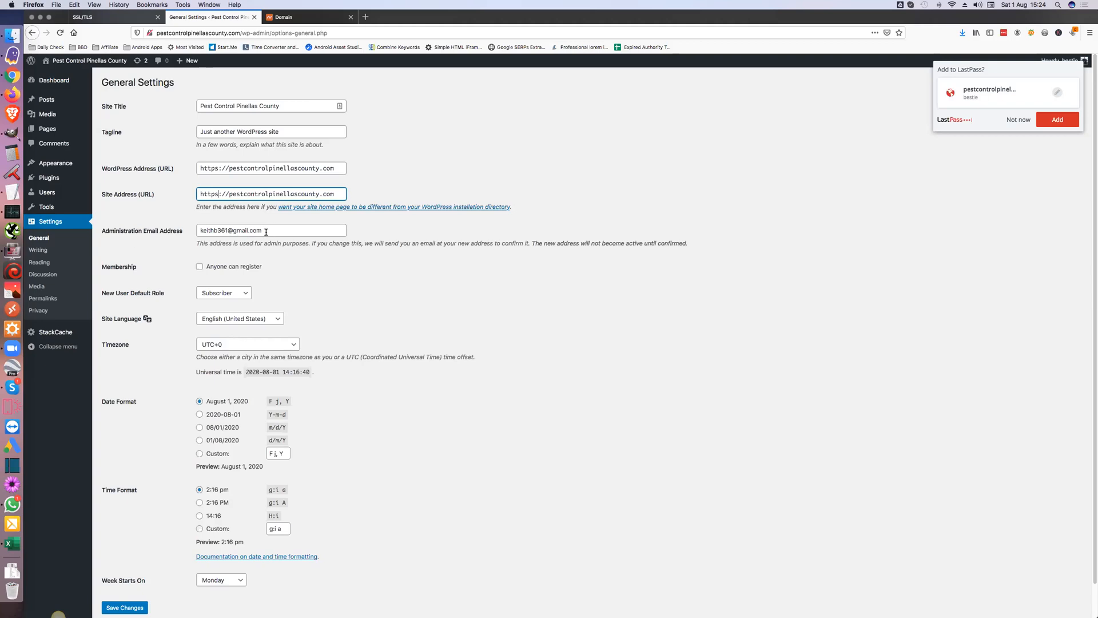
scroll("down", 3)
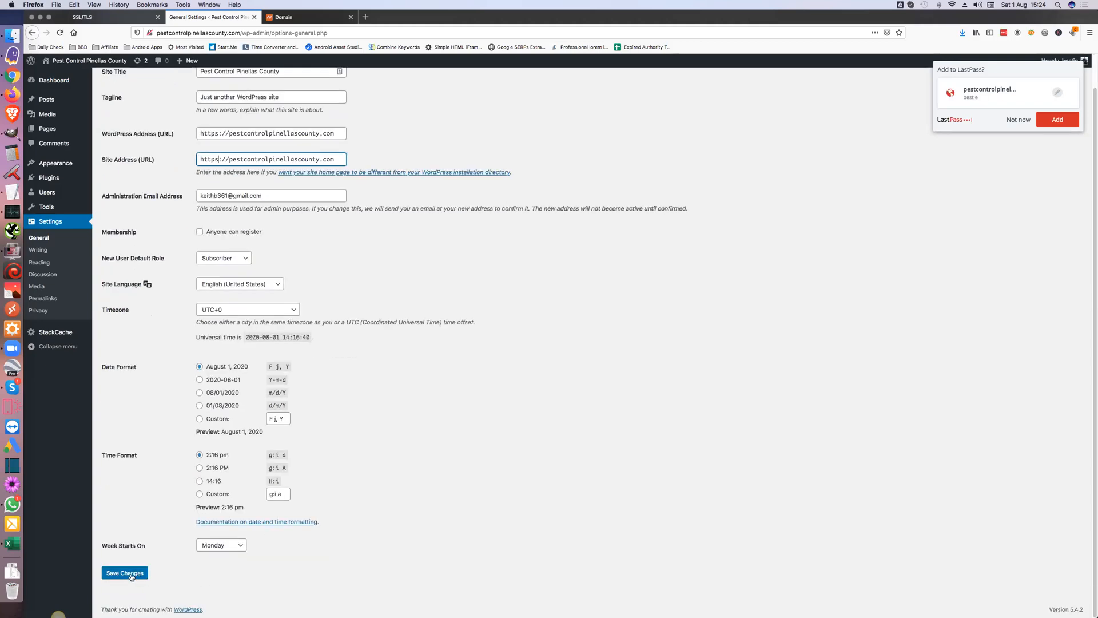
left_click(125, 573)
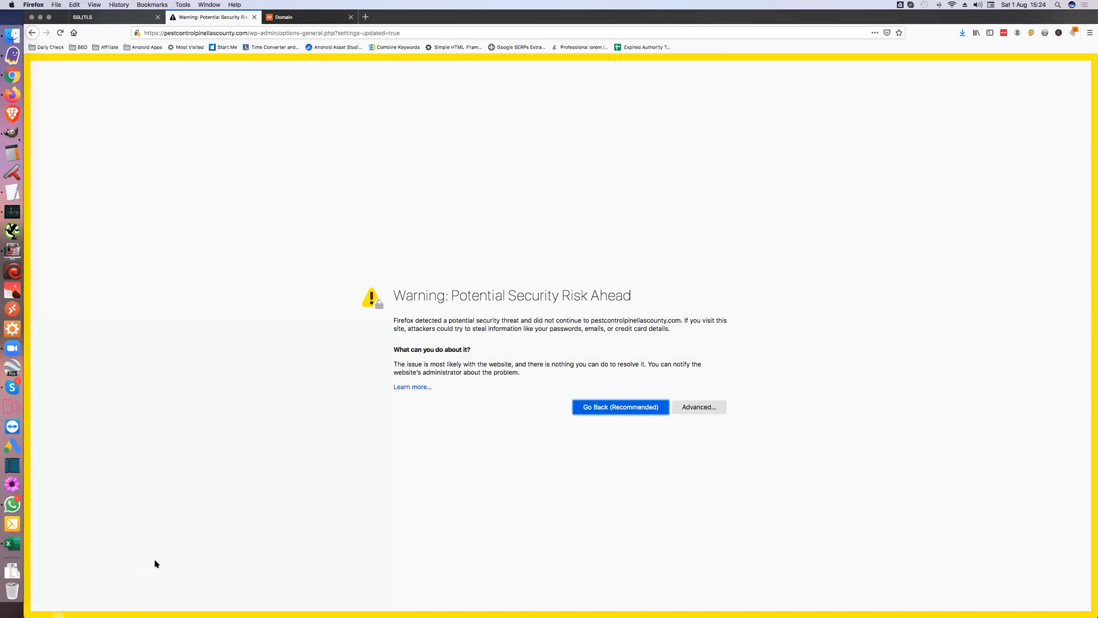
mouse_move(273, 194)
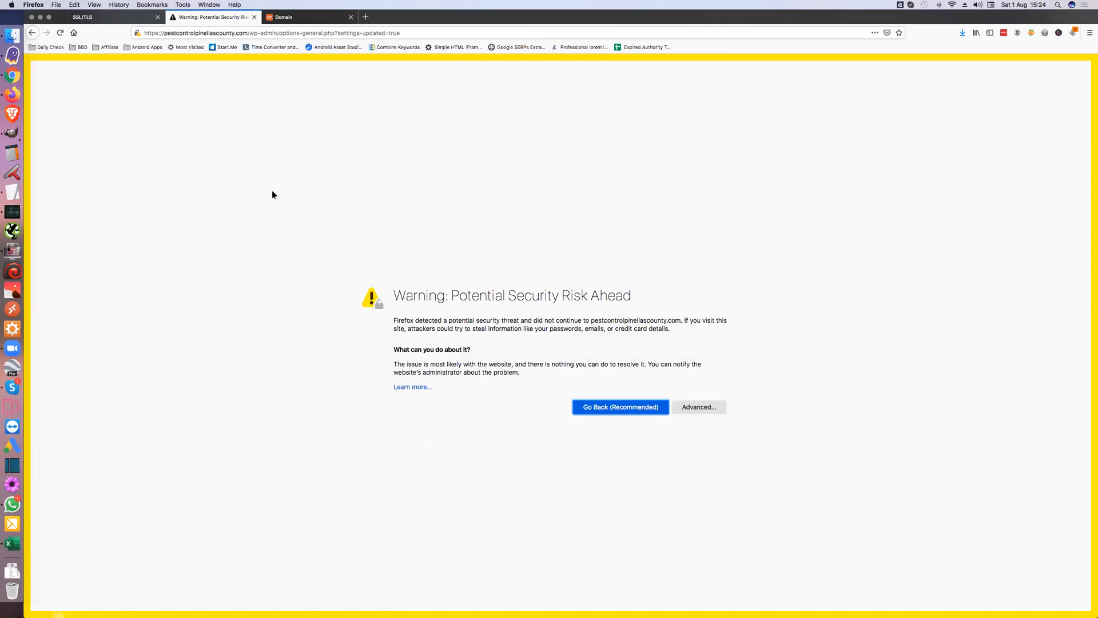
mouse_move(449, 394)
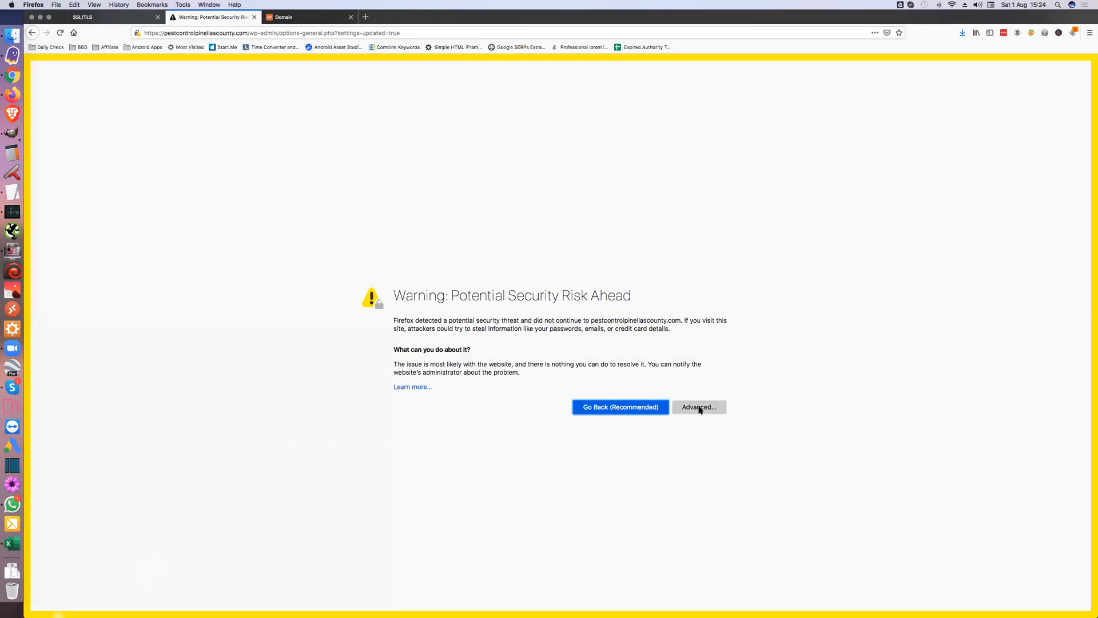
Accept Firefox's certificate risk via Advanced so the WordPress login loads over HTTPS
left_click(698, 407)
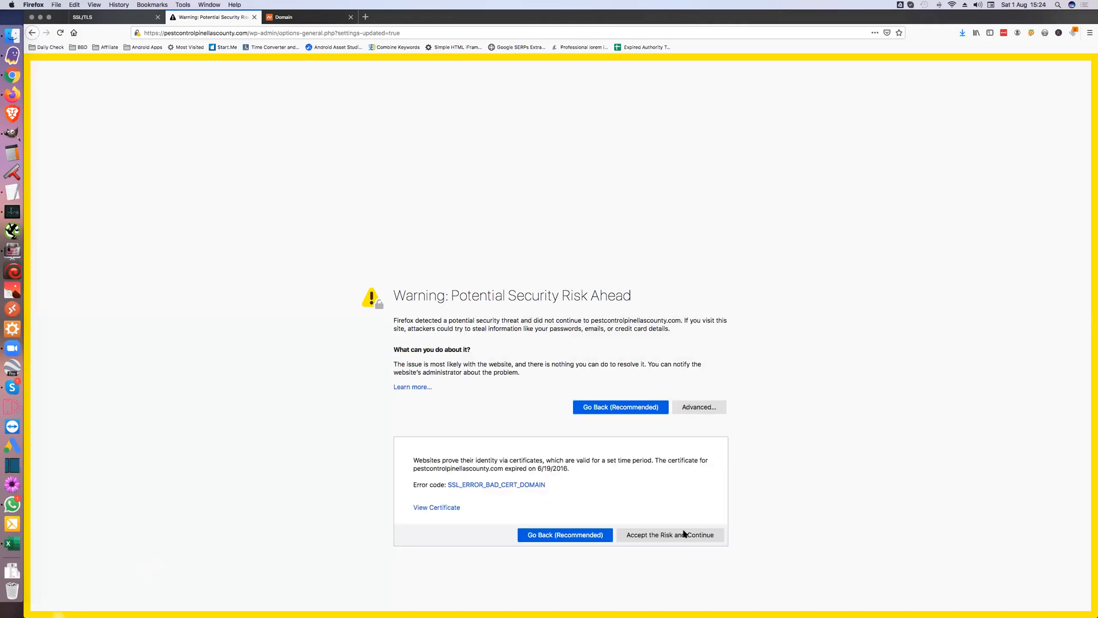
left_click(669, 534)
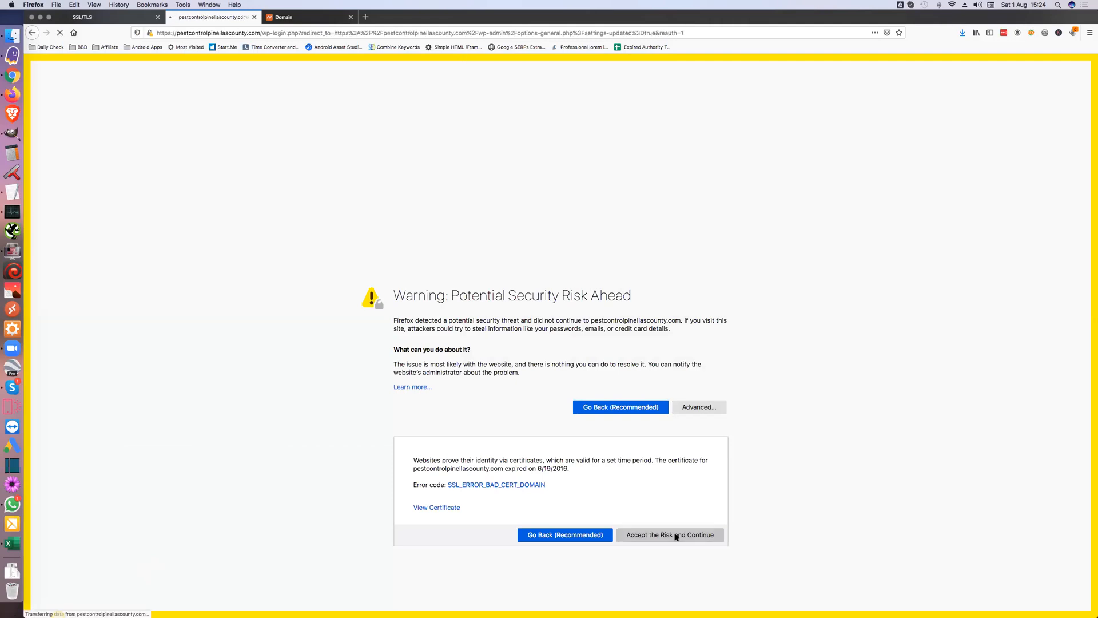
left_click(670, 534)
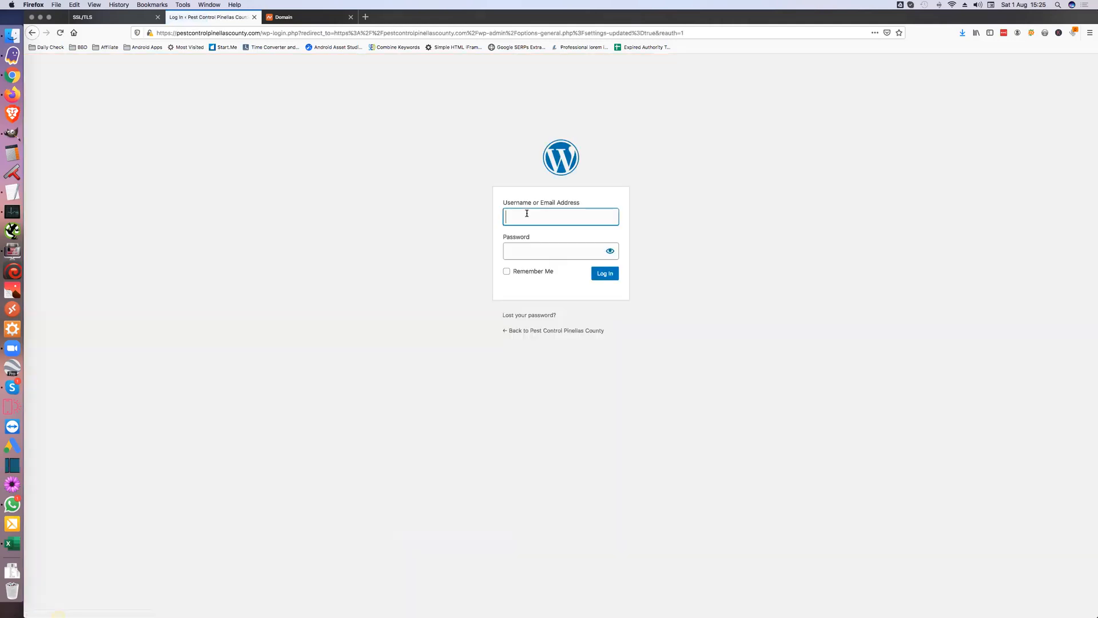
Log in to the WordPress admin with the username and password, then return to the SSL/TLS Certificates page
type("best")
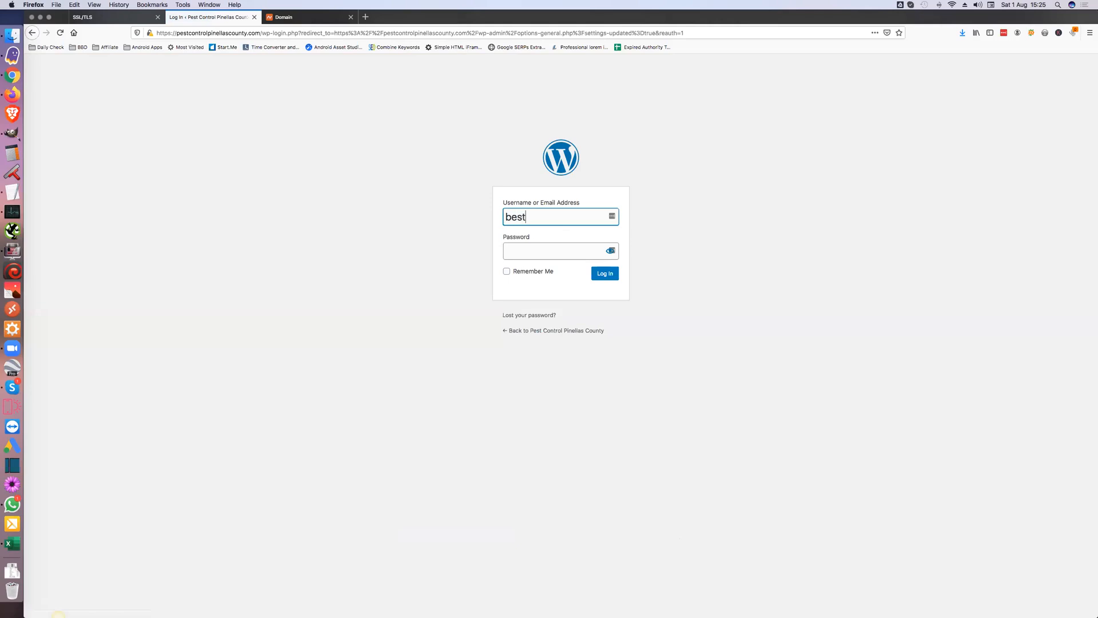
type("1")
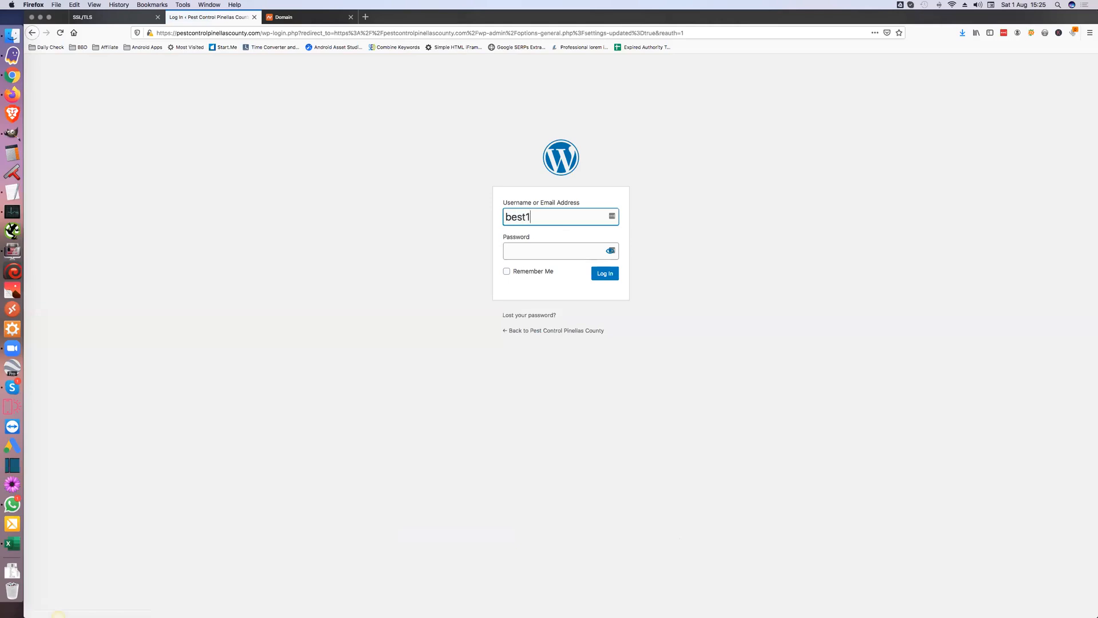
type("i")
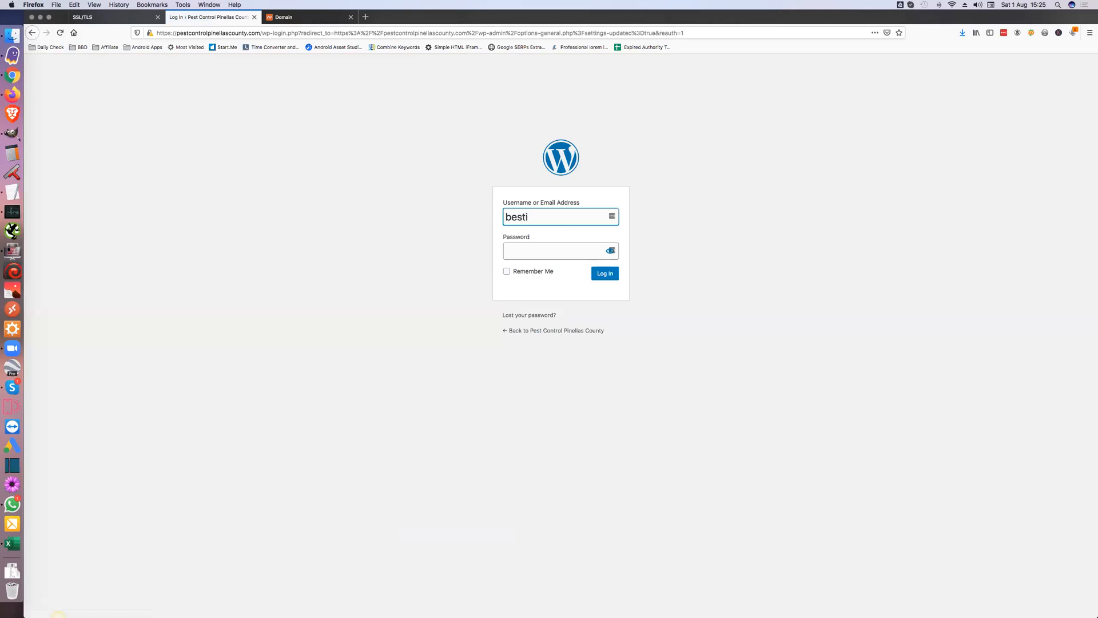
type("e")
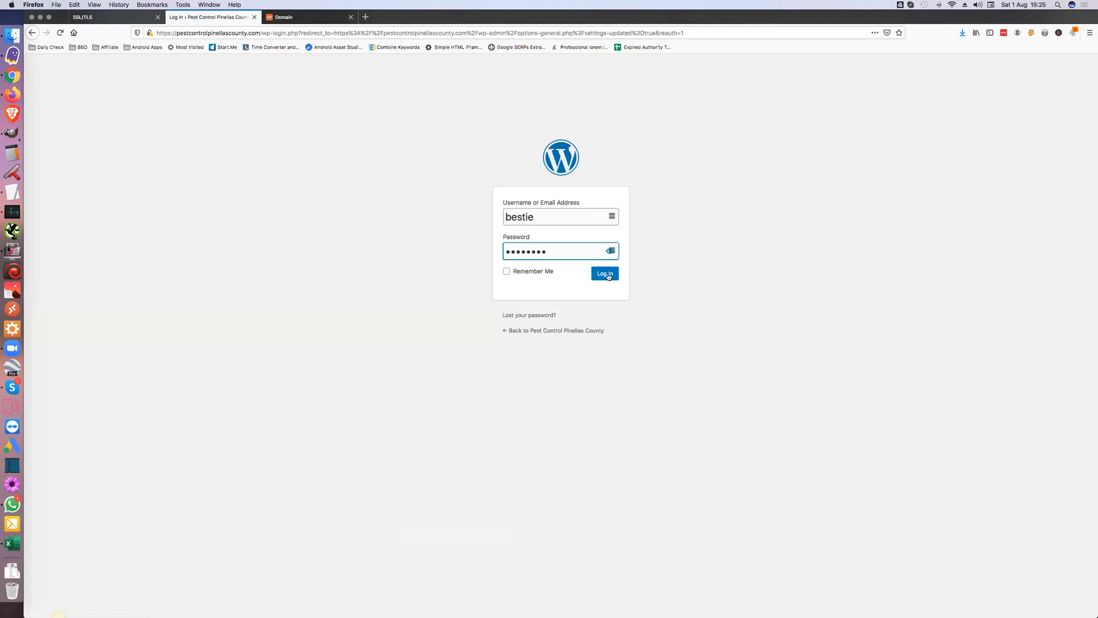
left_click(604, 274)
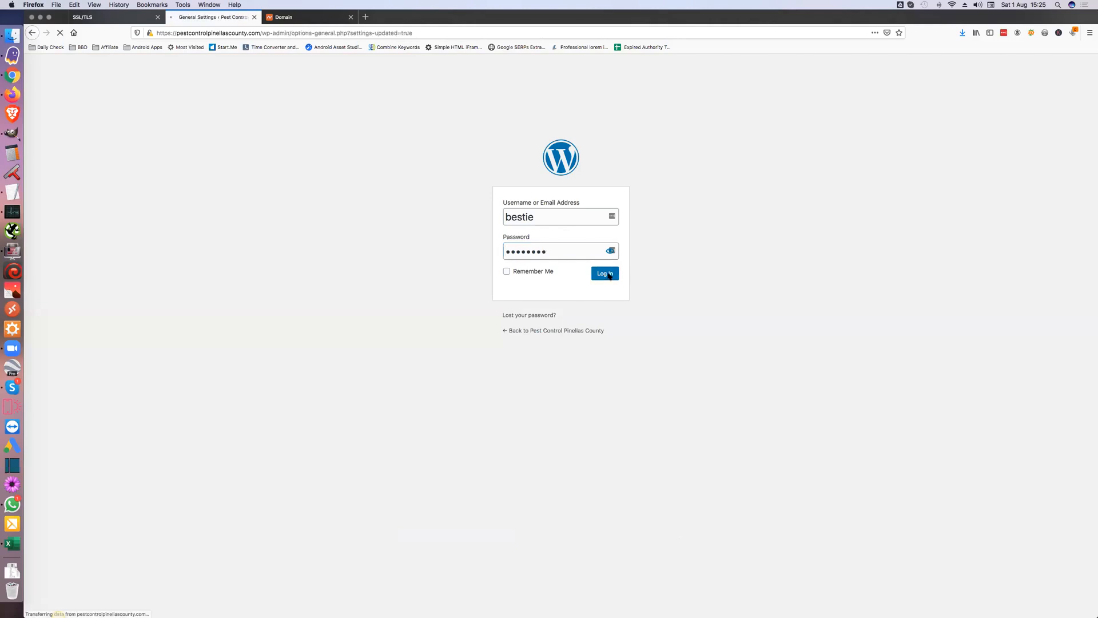
left_click(604, 273)
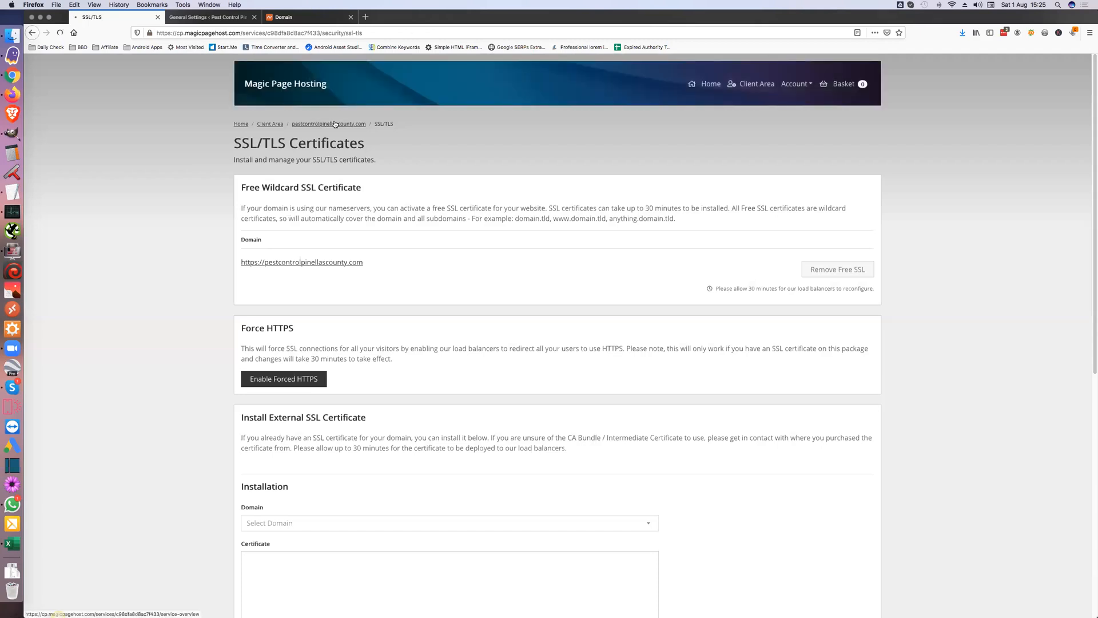
Return to the Service Overview for pestcontrolpinellascounty.com and scroll through its web tools, security and logs sections
left_click(328, 124)
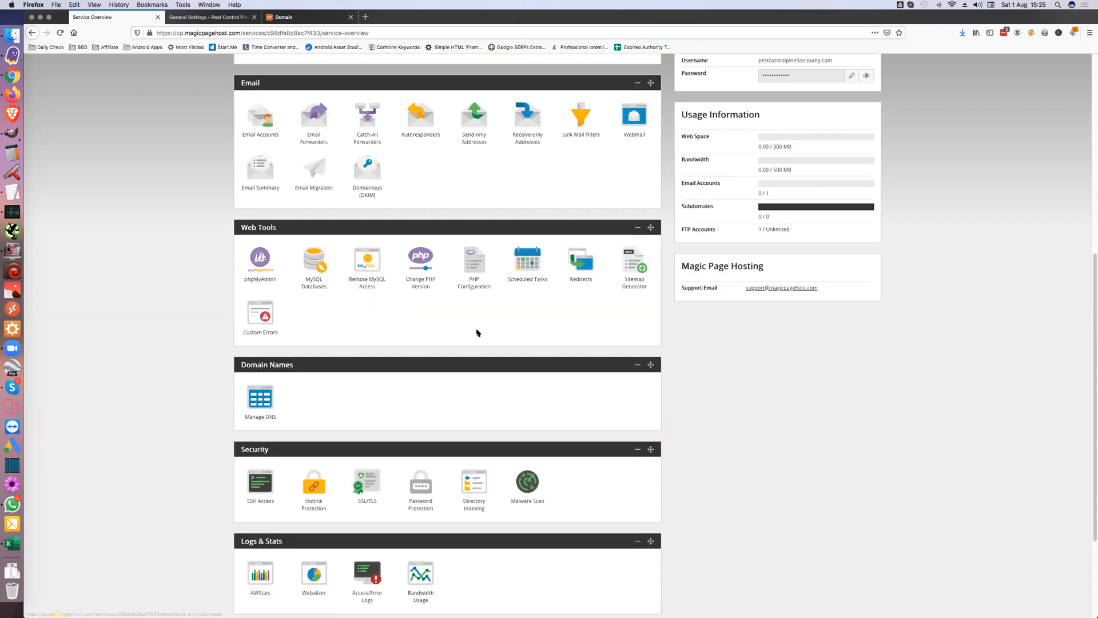
scroll("down", 3)
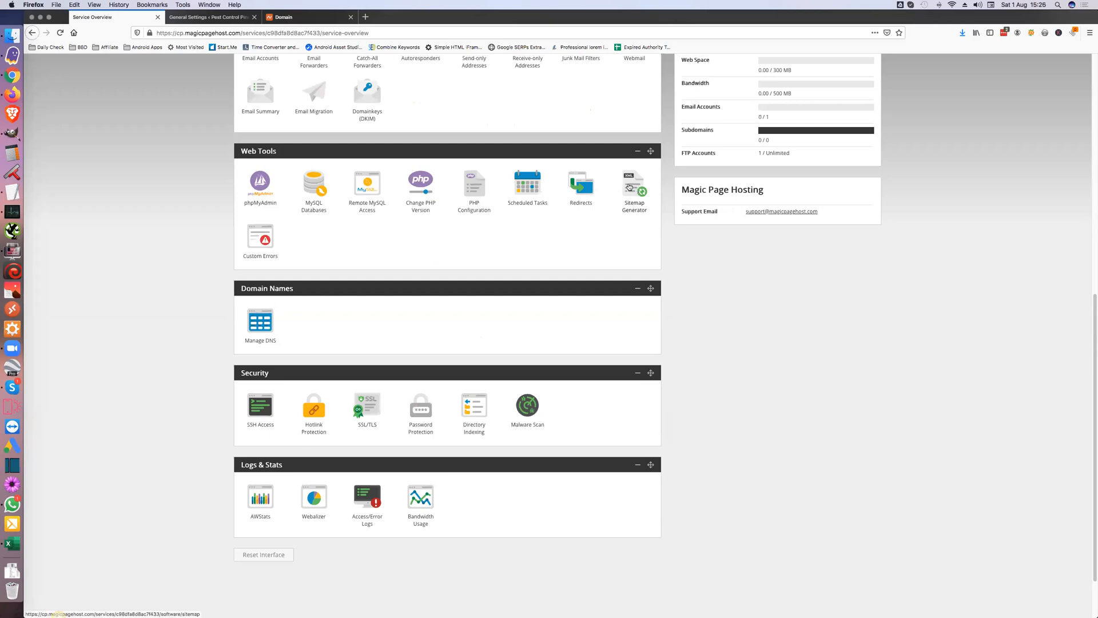
mouse_move(632, 181)
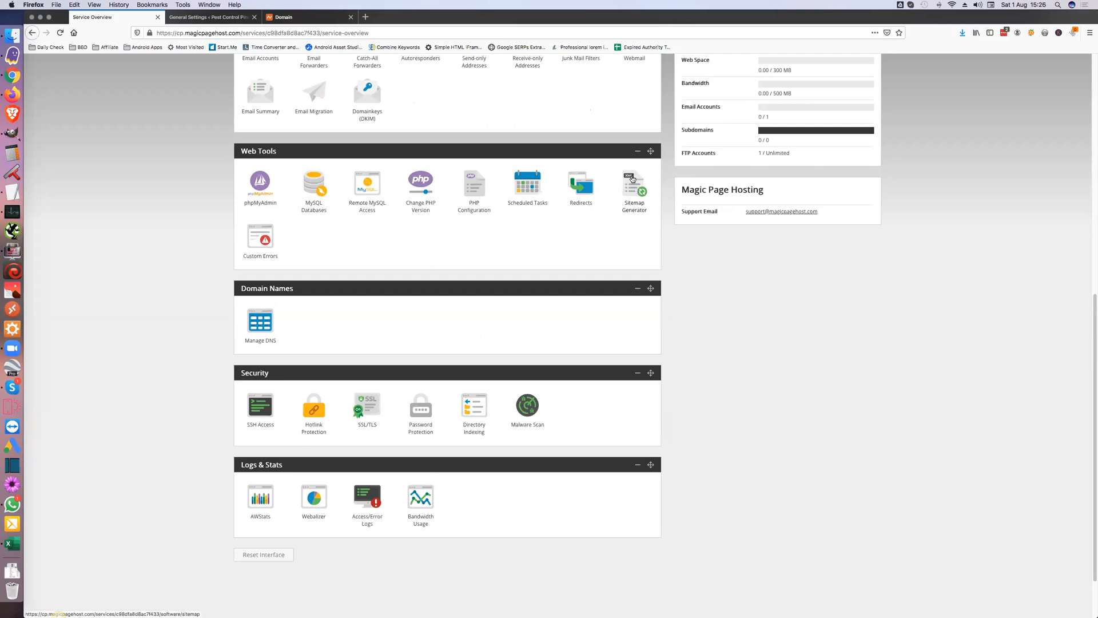
mouse_move(458, 274)
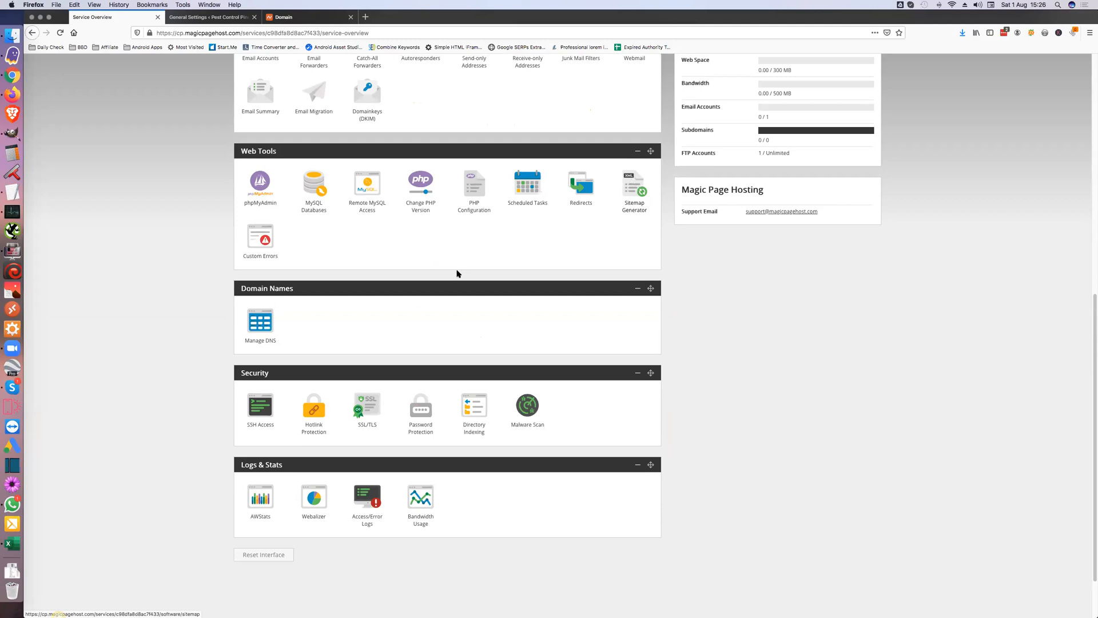
scroll("down", 3)
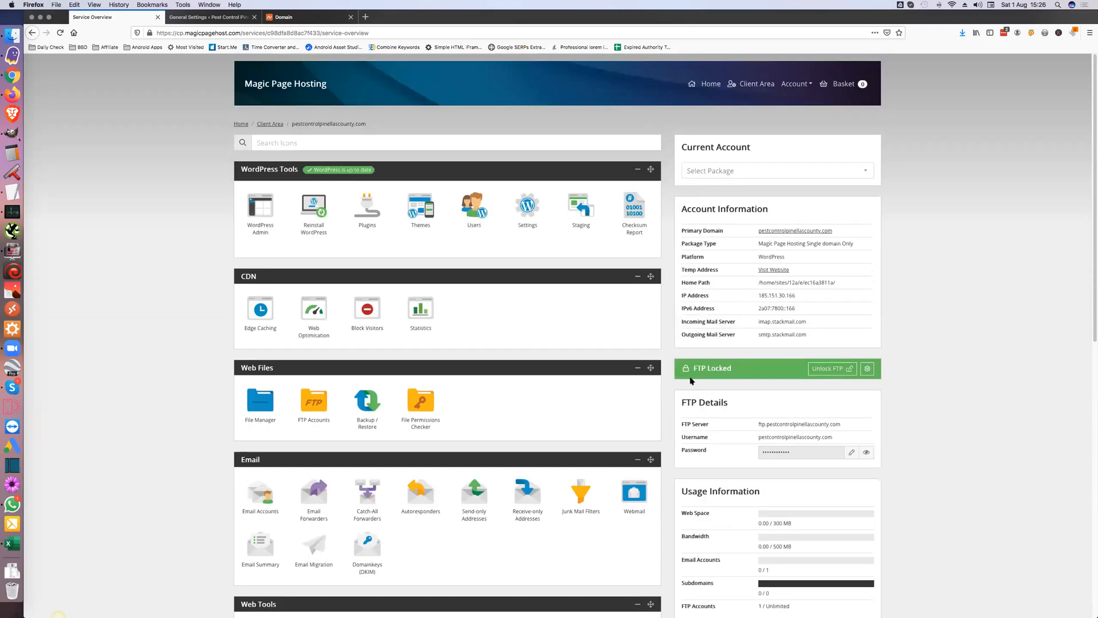
mouse_move(796, 233)
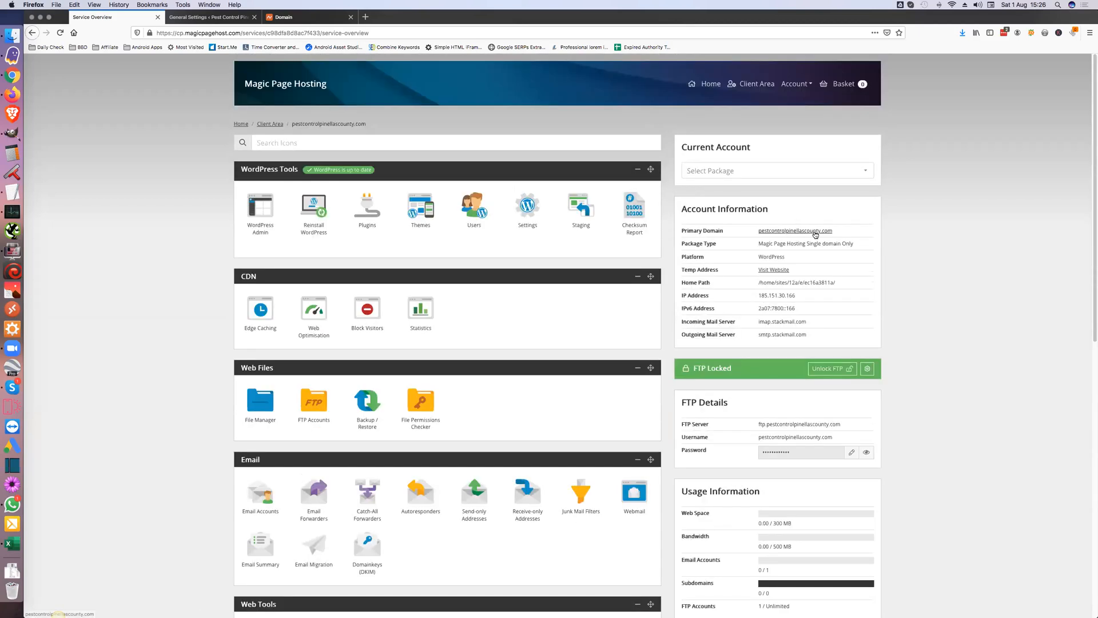
mouse_move(313, 307)
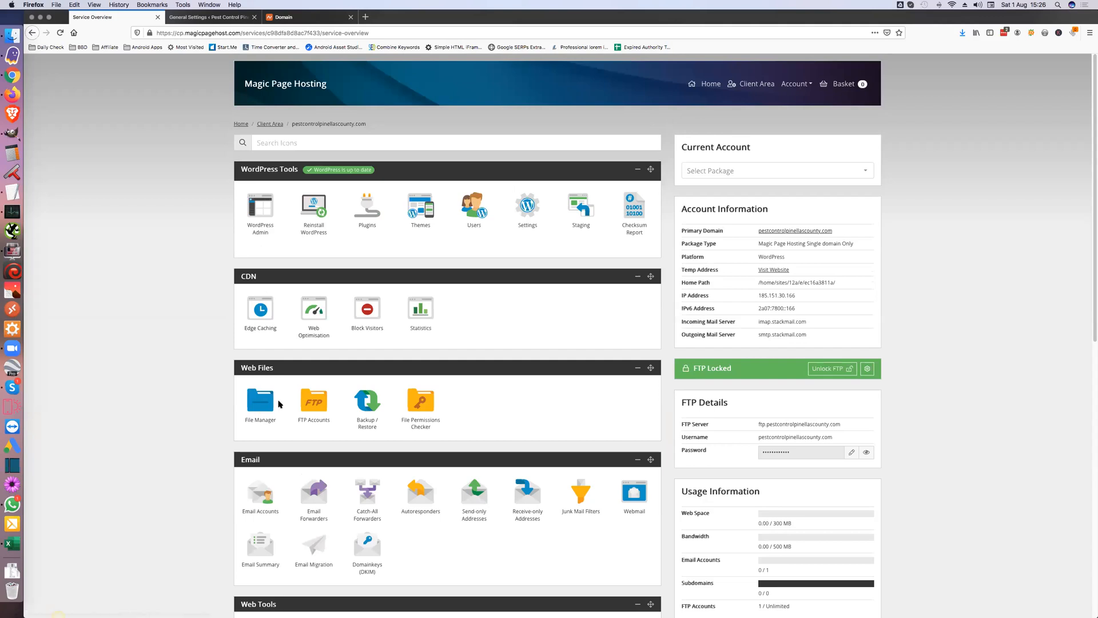
scroll("down", 3)
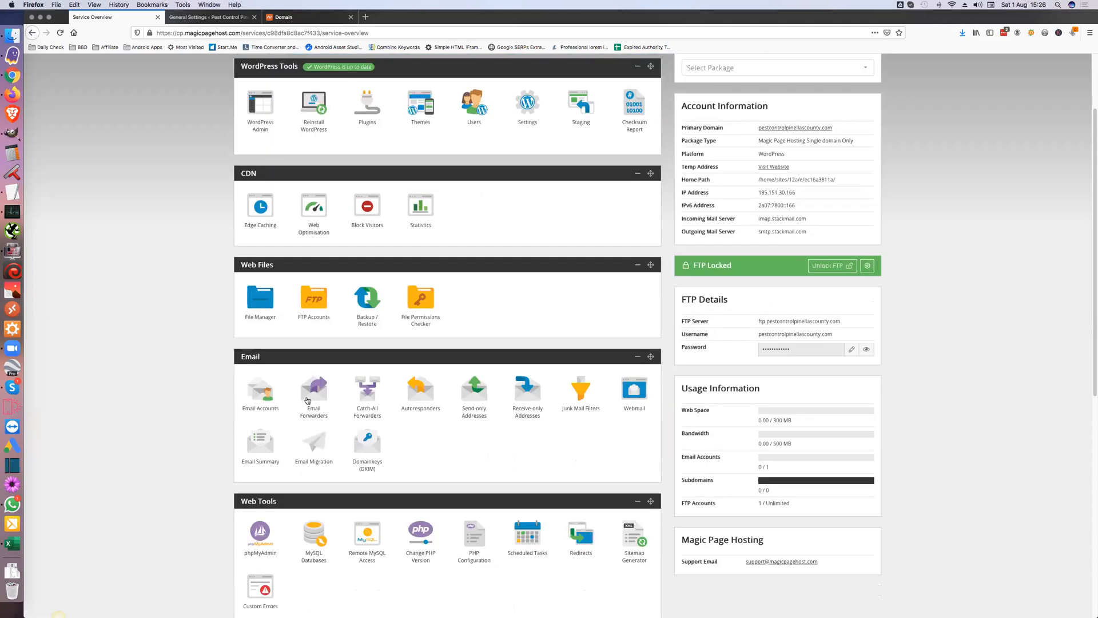
scroll("down", 3)
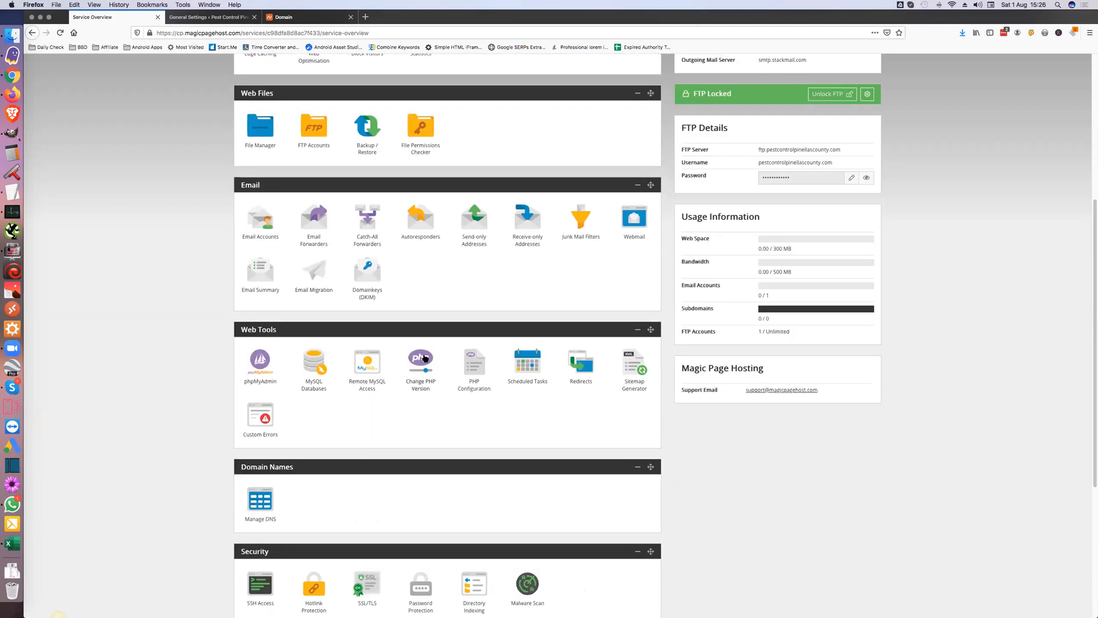
mouse_move(474, 364)
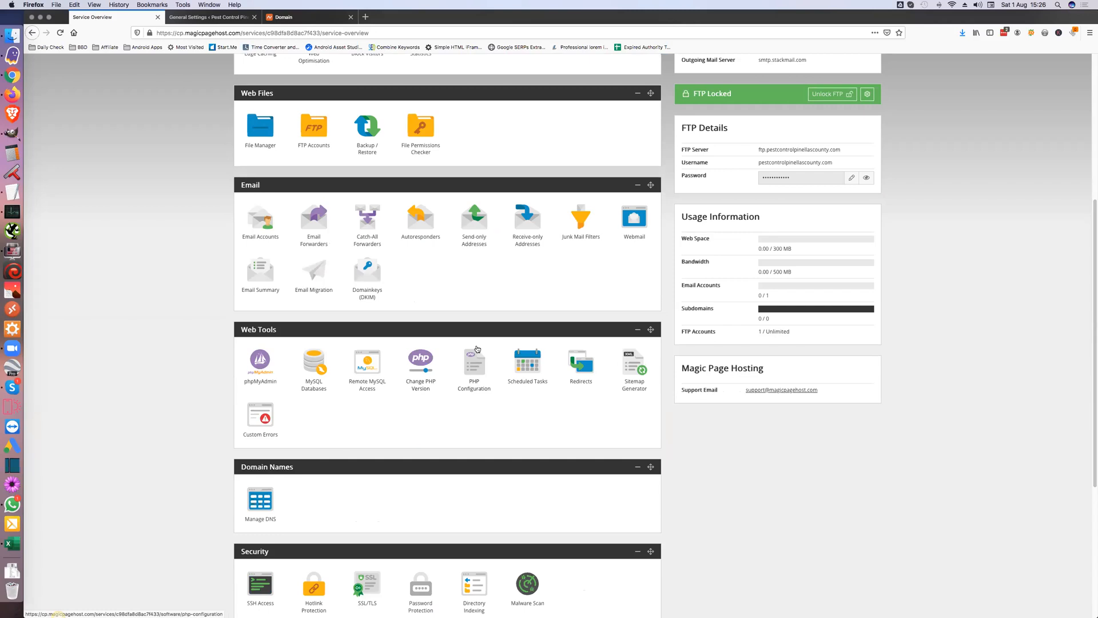
mouse_move(472, 367)
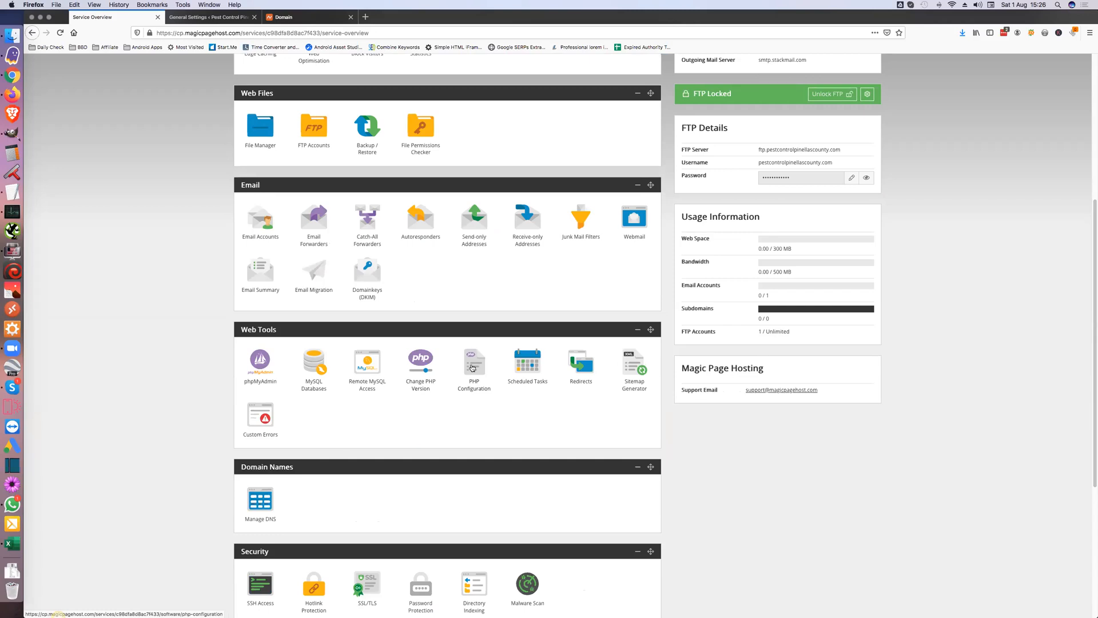
scroll("down", 3)
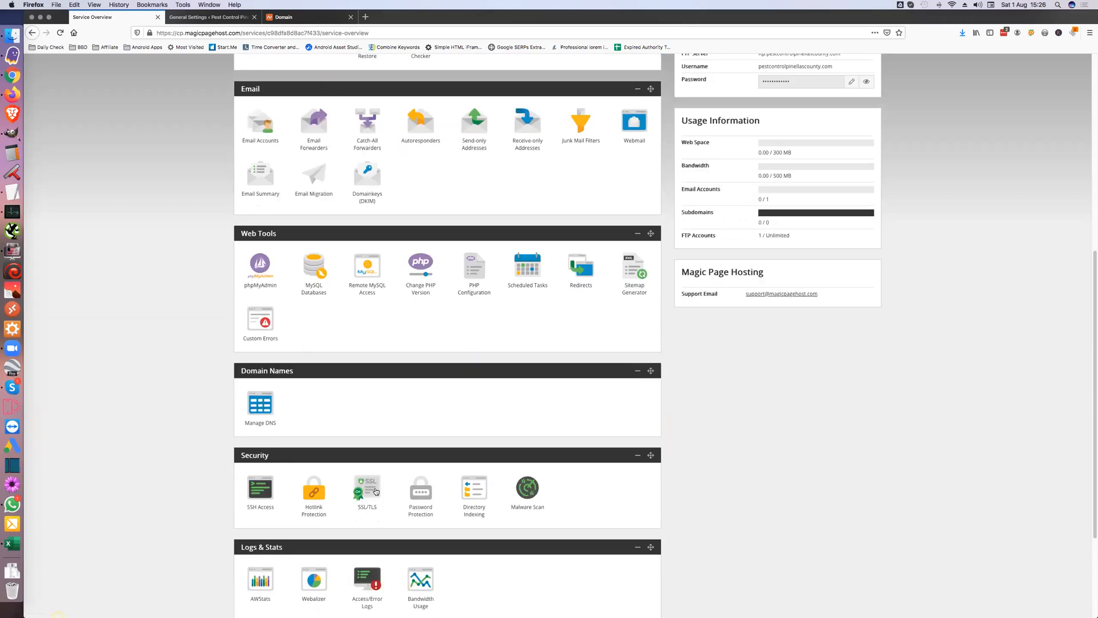